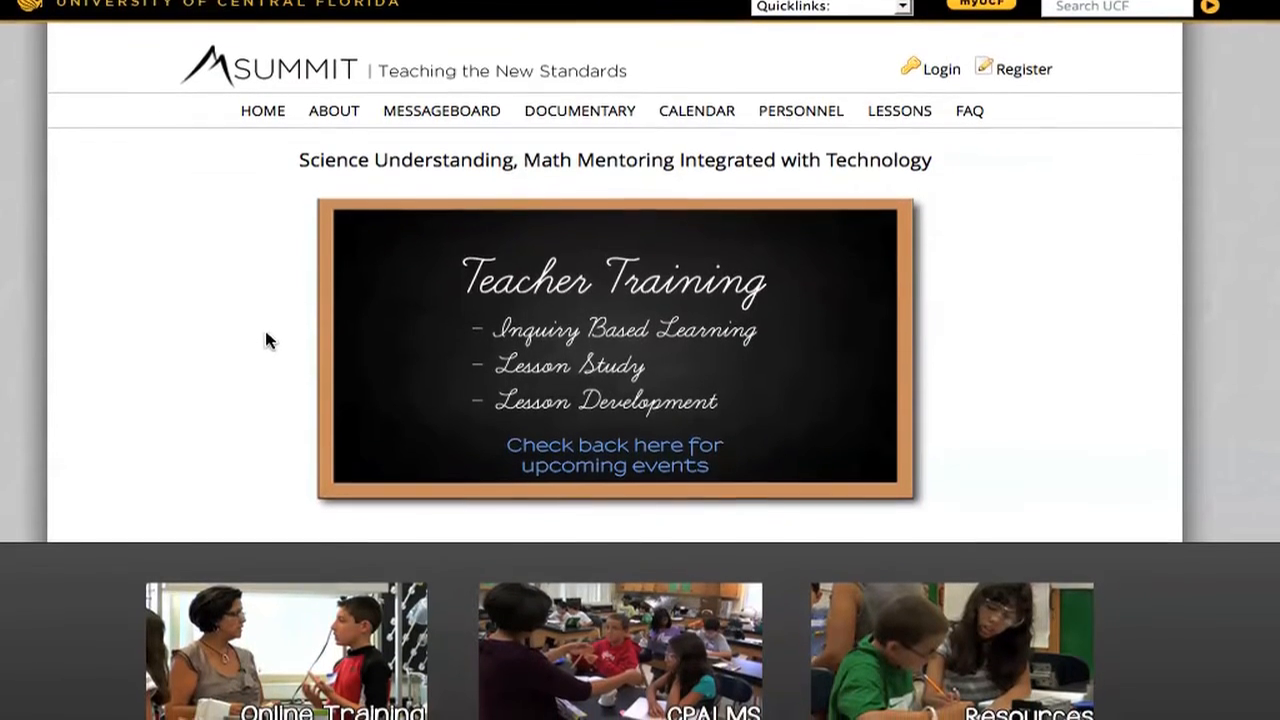
- Open the CPALMS educator platform from the SUMMIT home page tile
scroll("up", 3)
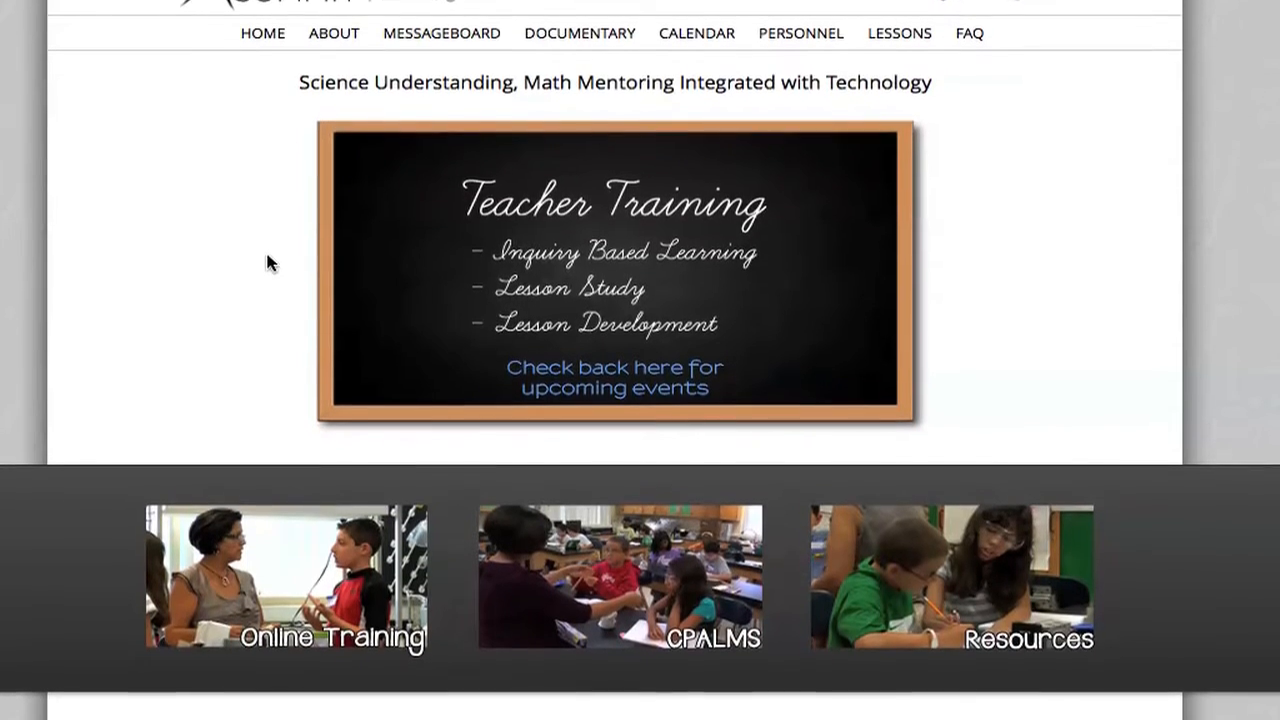
scroll("up", 3)
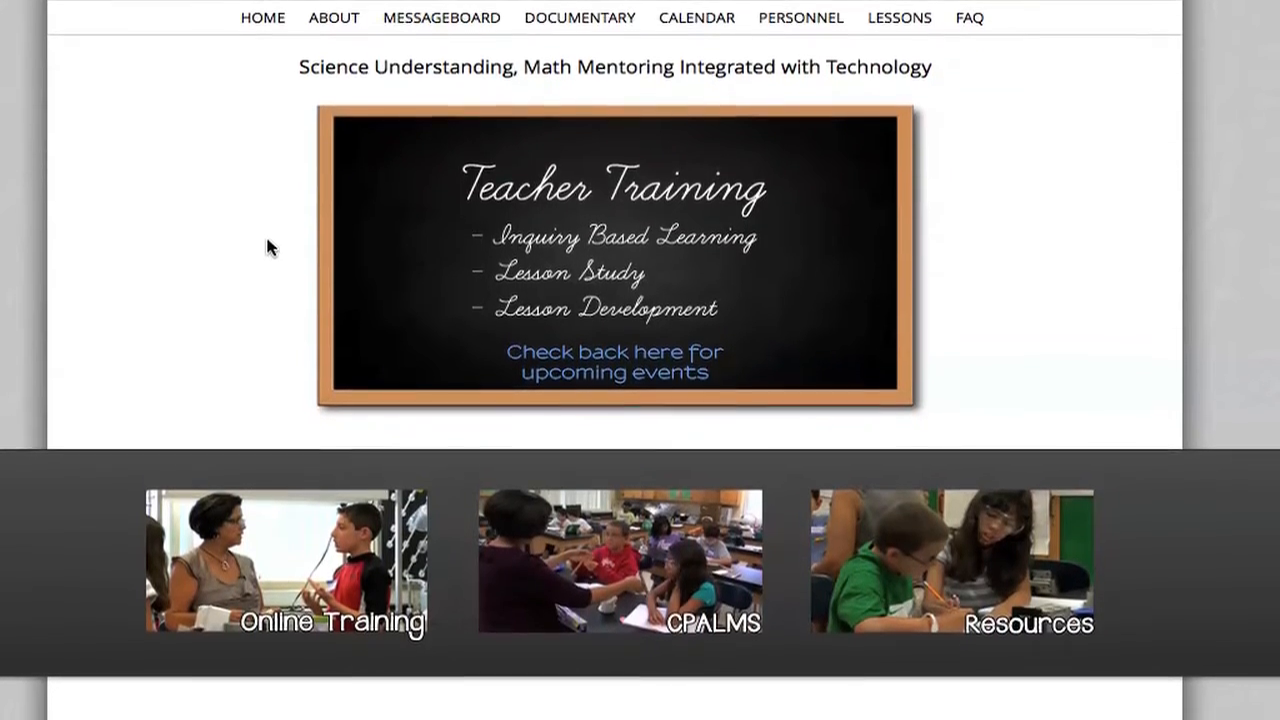
scroll("down", 3)
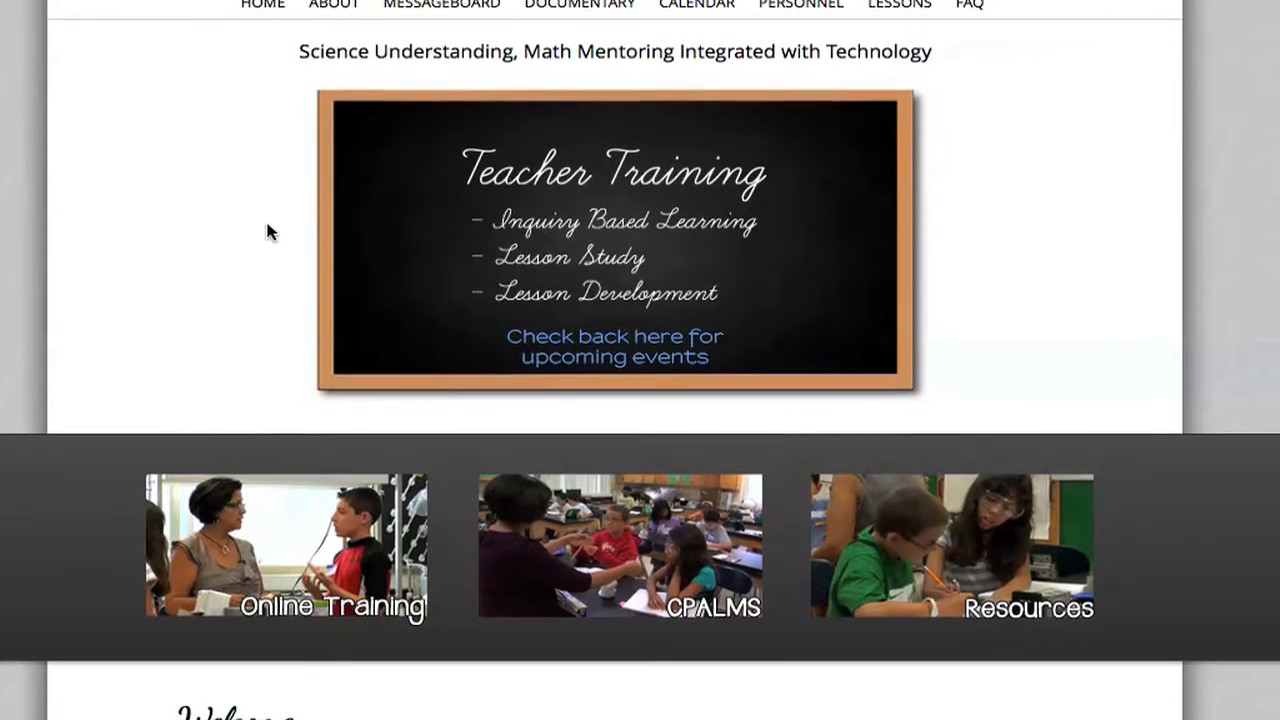
scroll("down", 3)
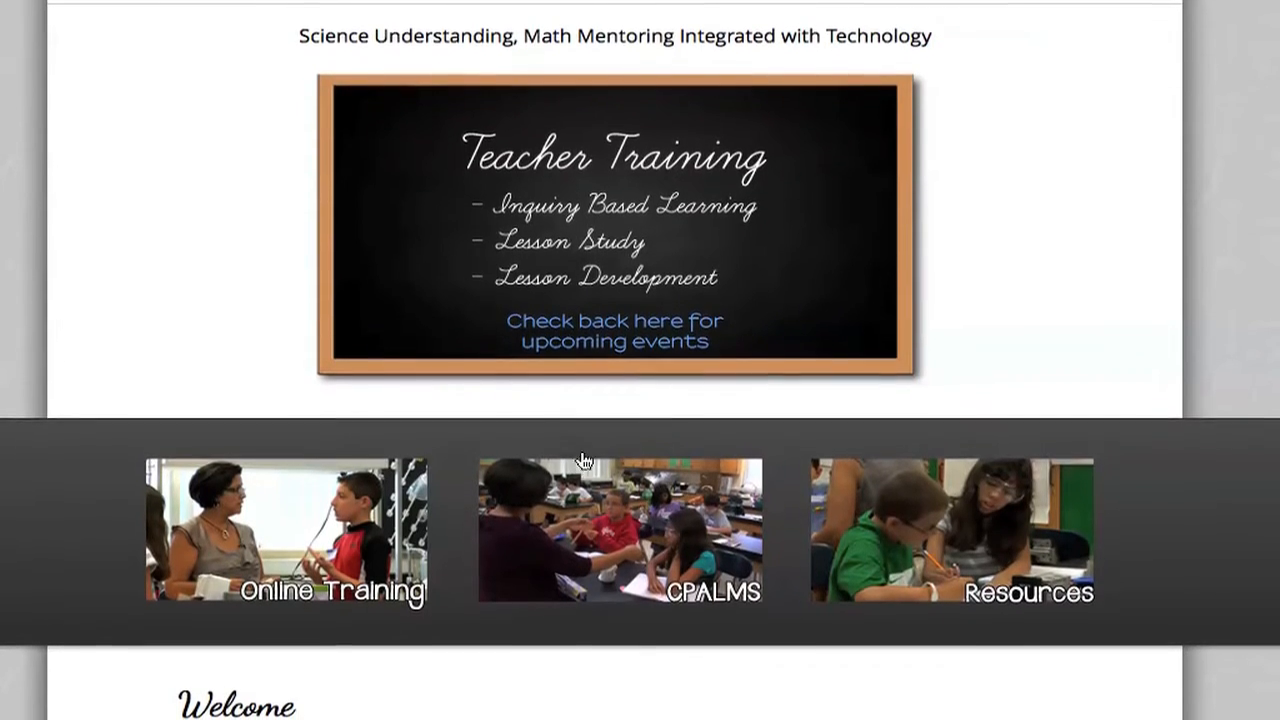
left_click(620, 530)
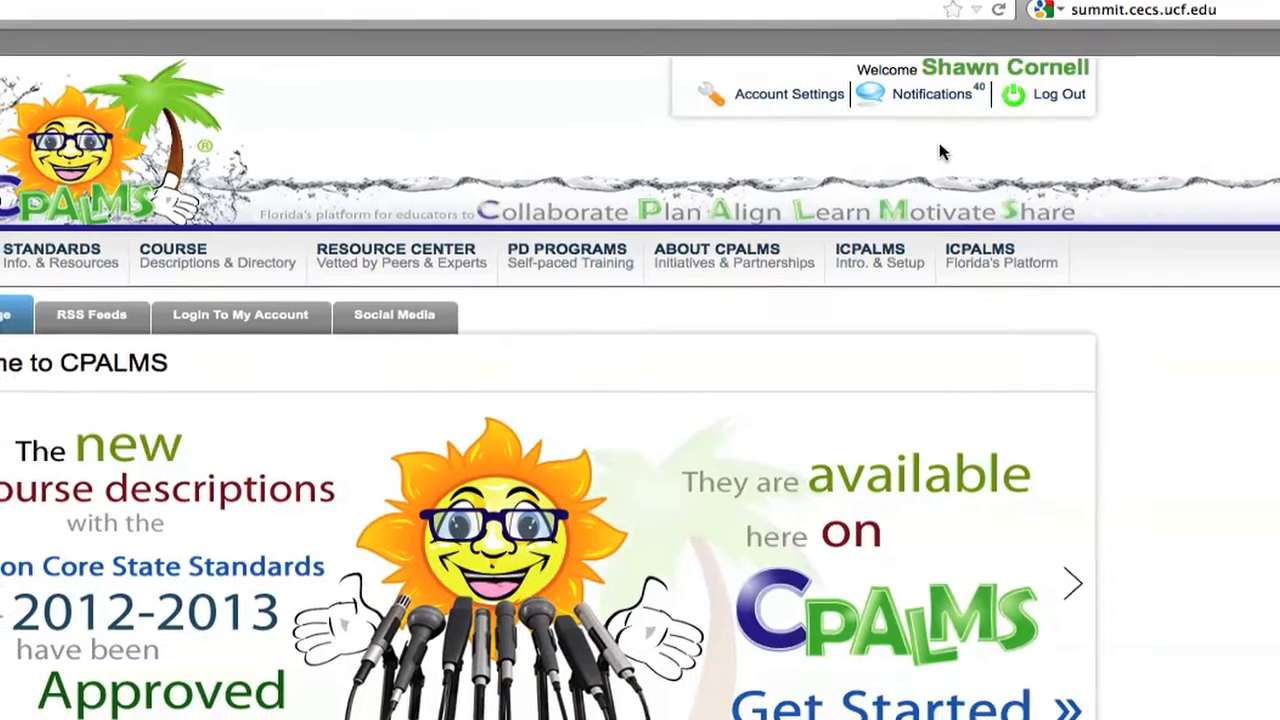
- Start submitting a new resource via 'Click here to get started' under Create/Submit a Resource
scroll("up", 3)
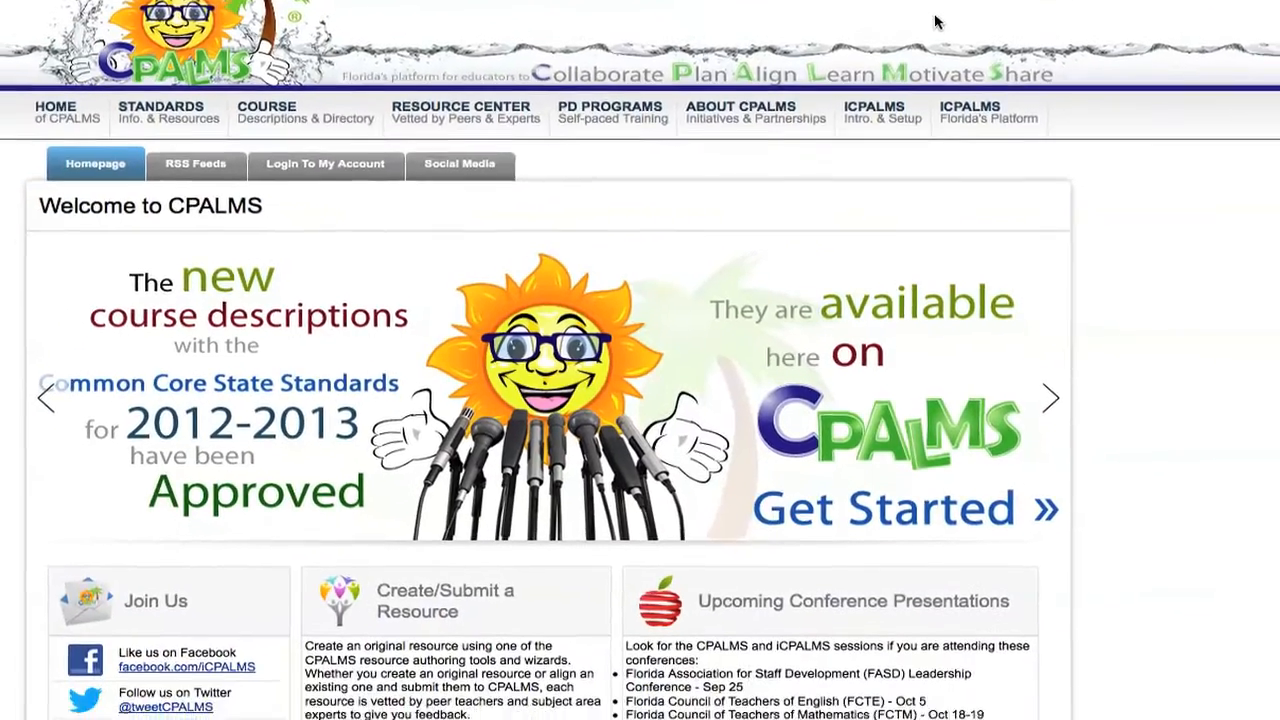
scroll("down", 3)
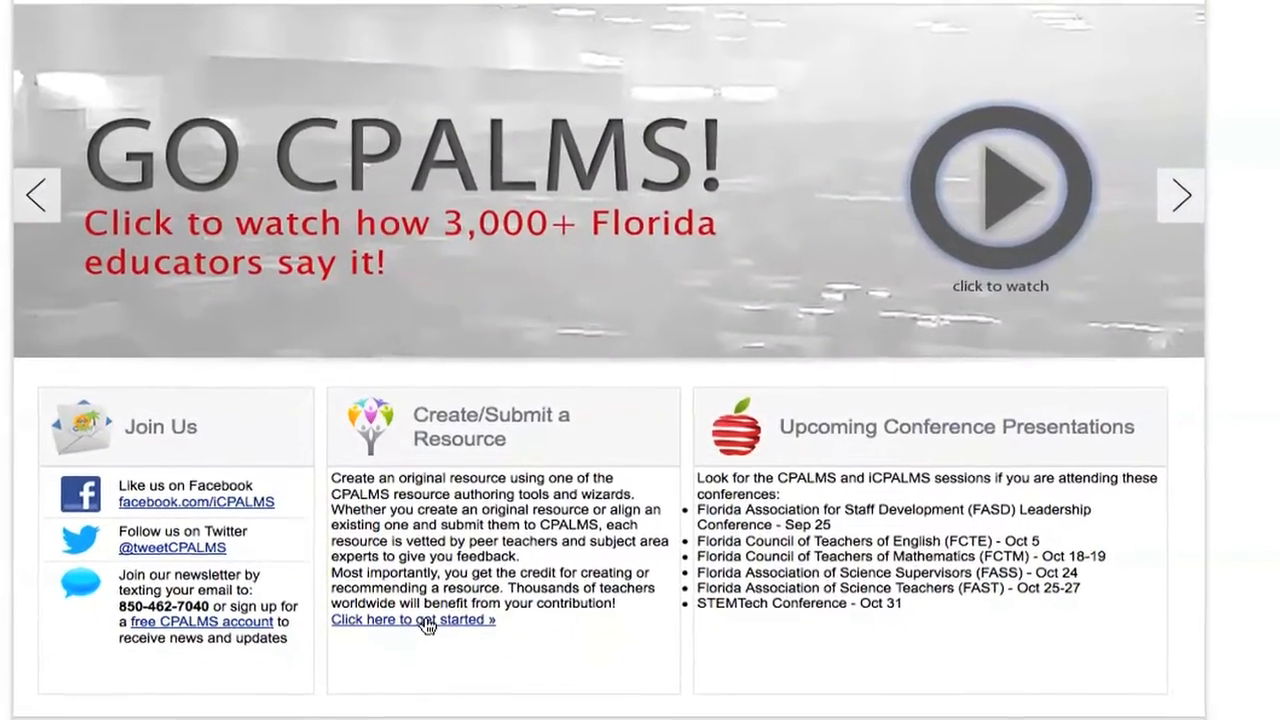
scroll("down", 3)
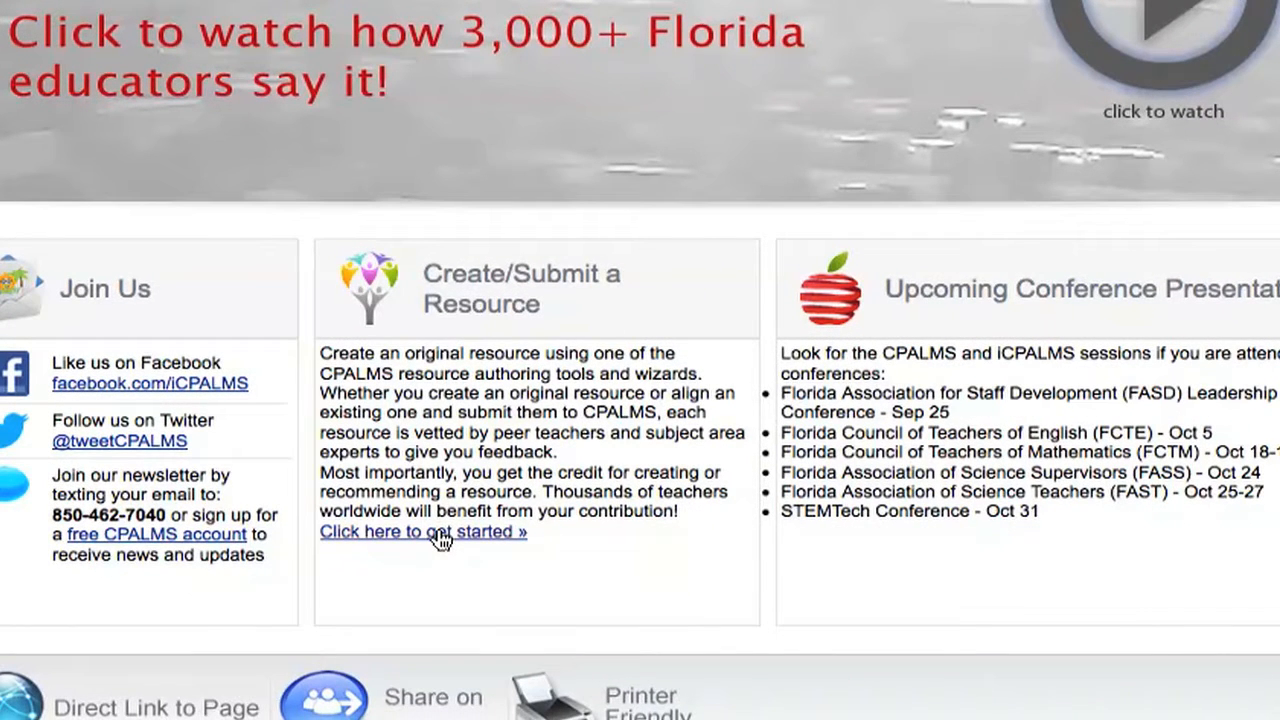
left_click(422, 532)
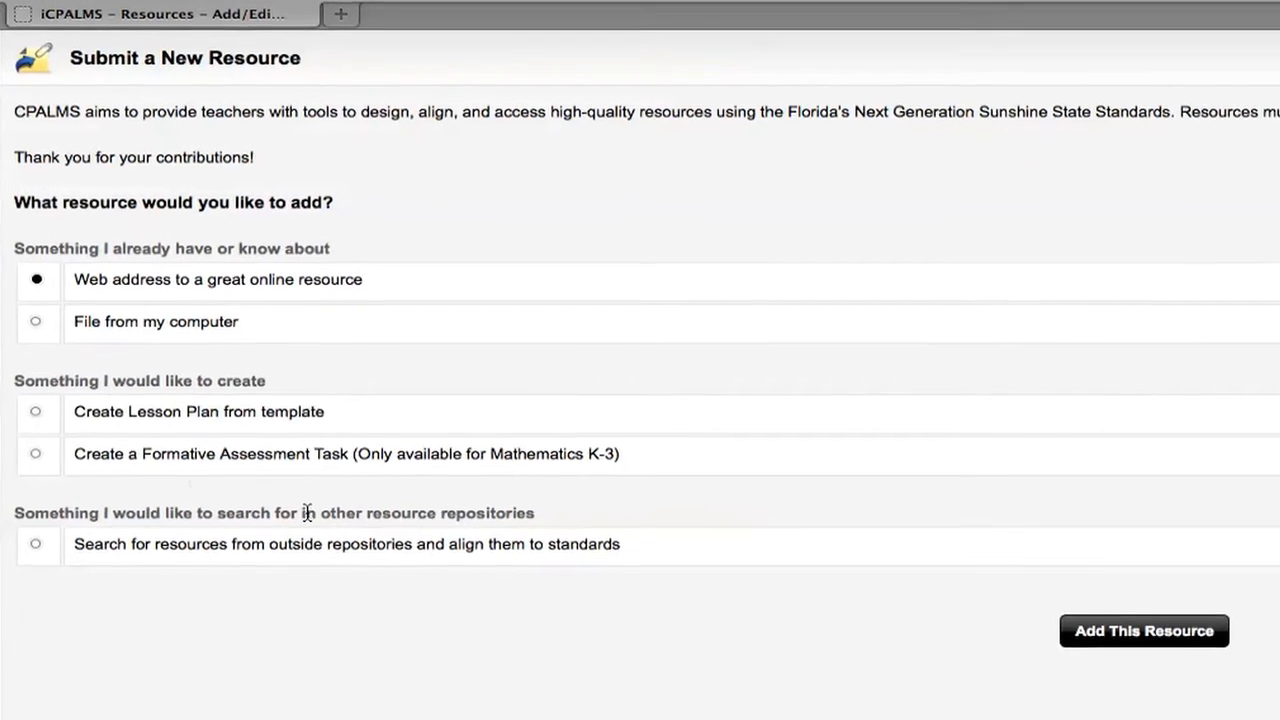
- Choose 'Create Lesson Plan from template' and add the resource to reach the eight-step introduction
scroll("down", 3)
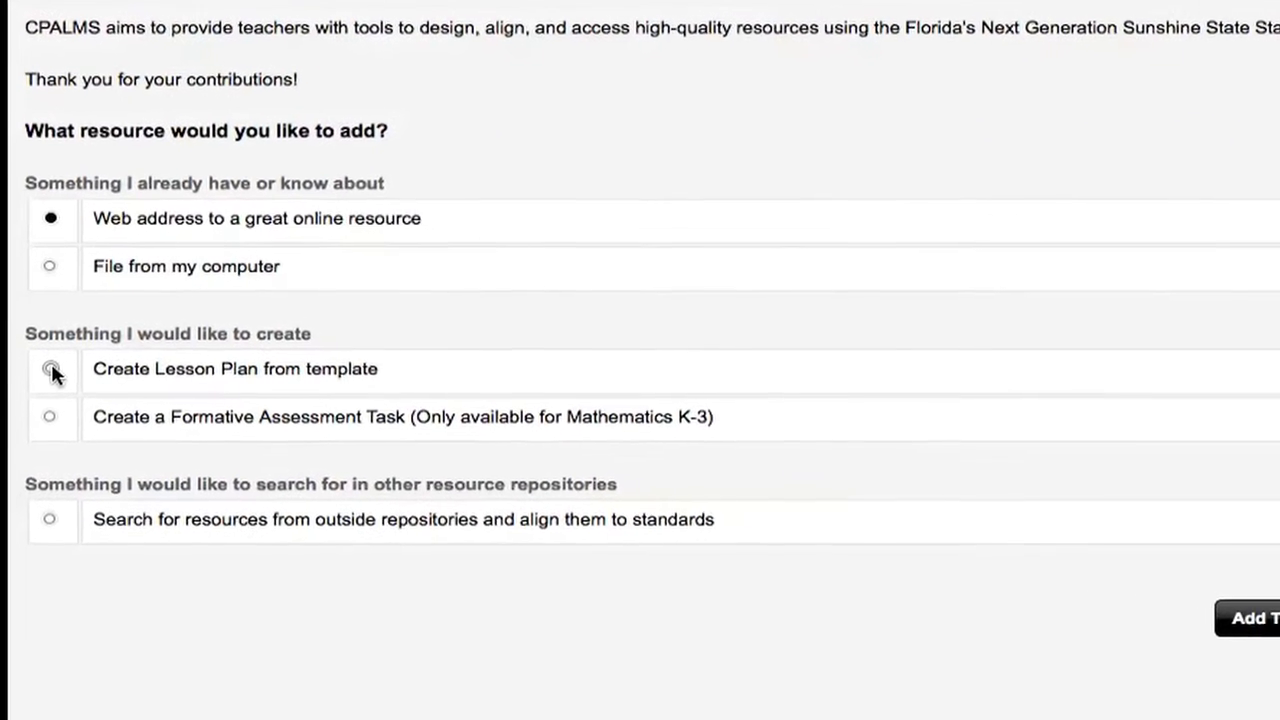
scroll("up", 3)
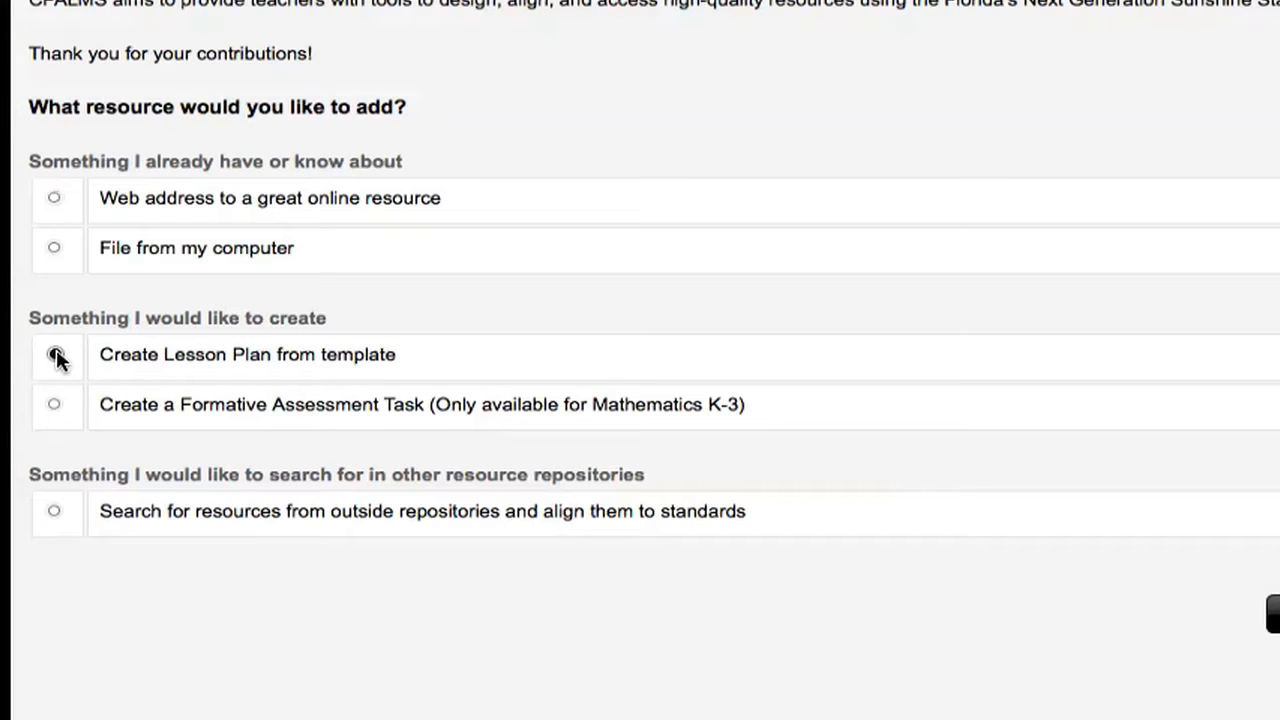
left_click(54, 354)
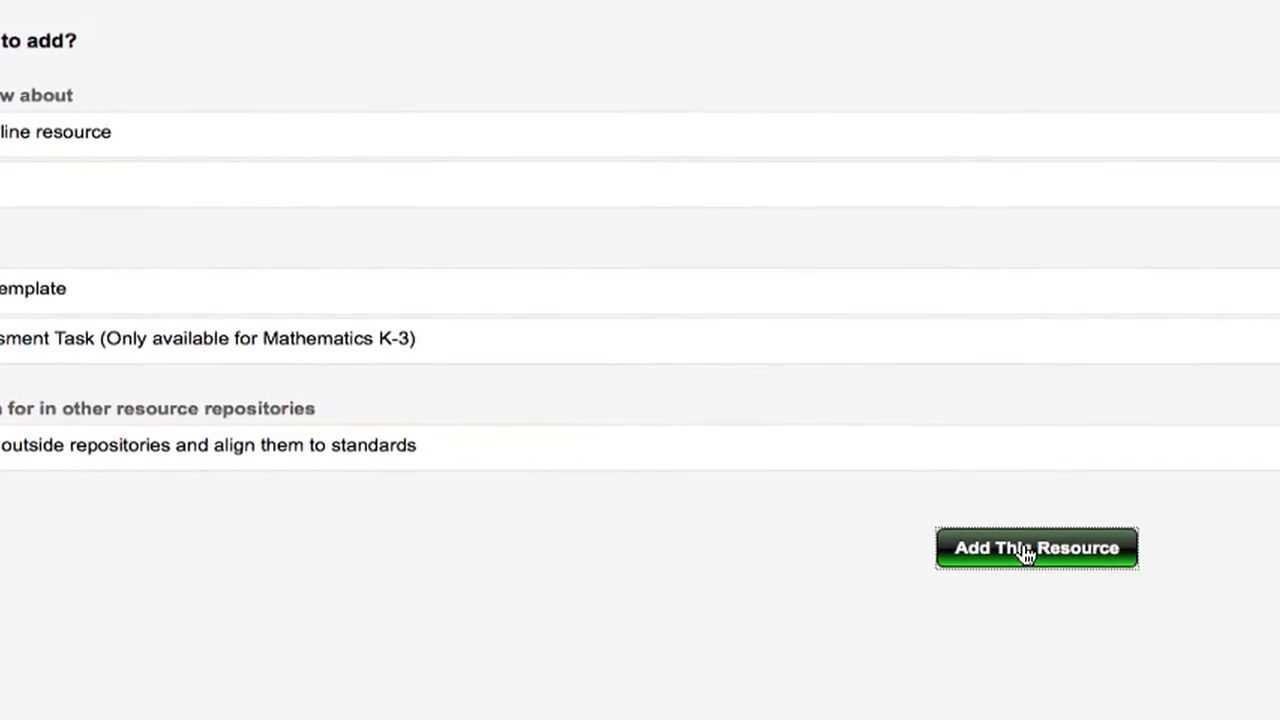
left_click(1036, 548)
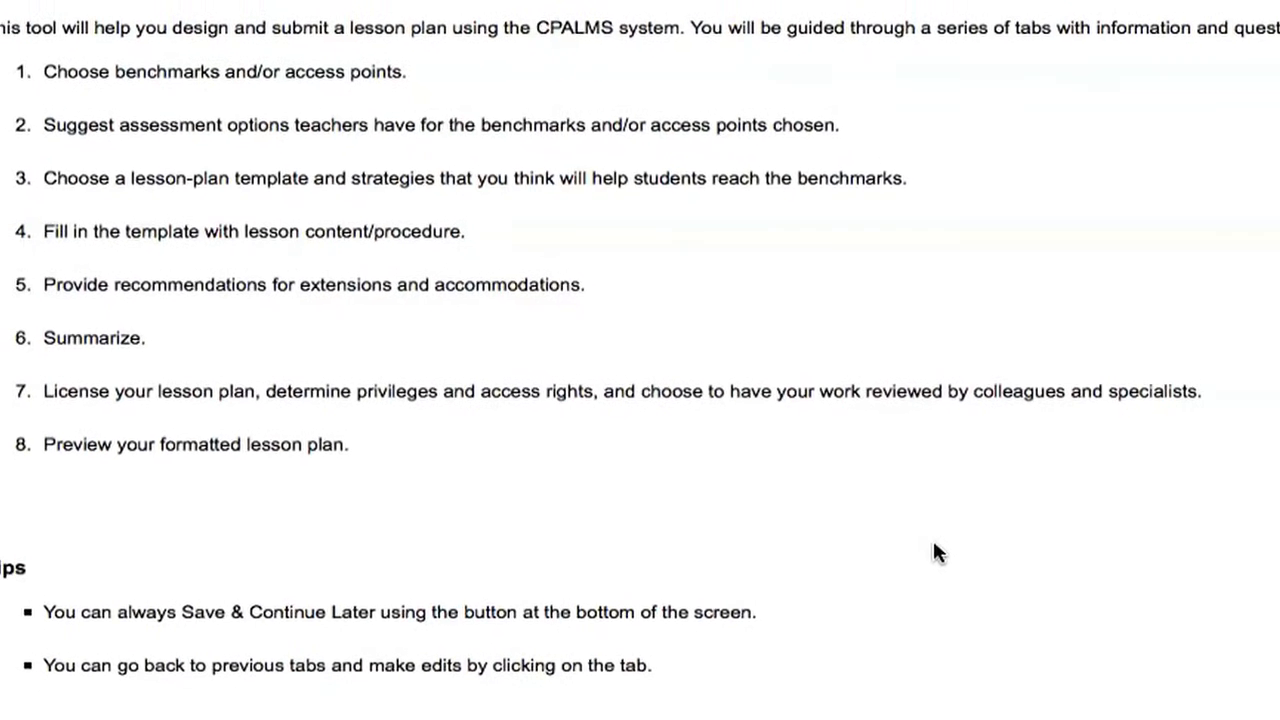
scroll("up", 3)
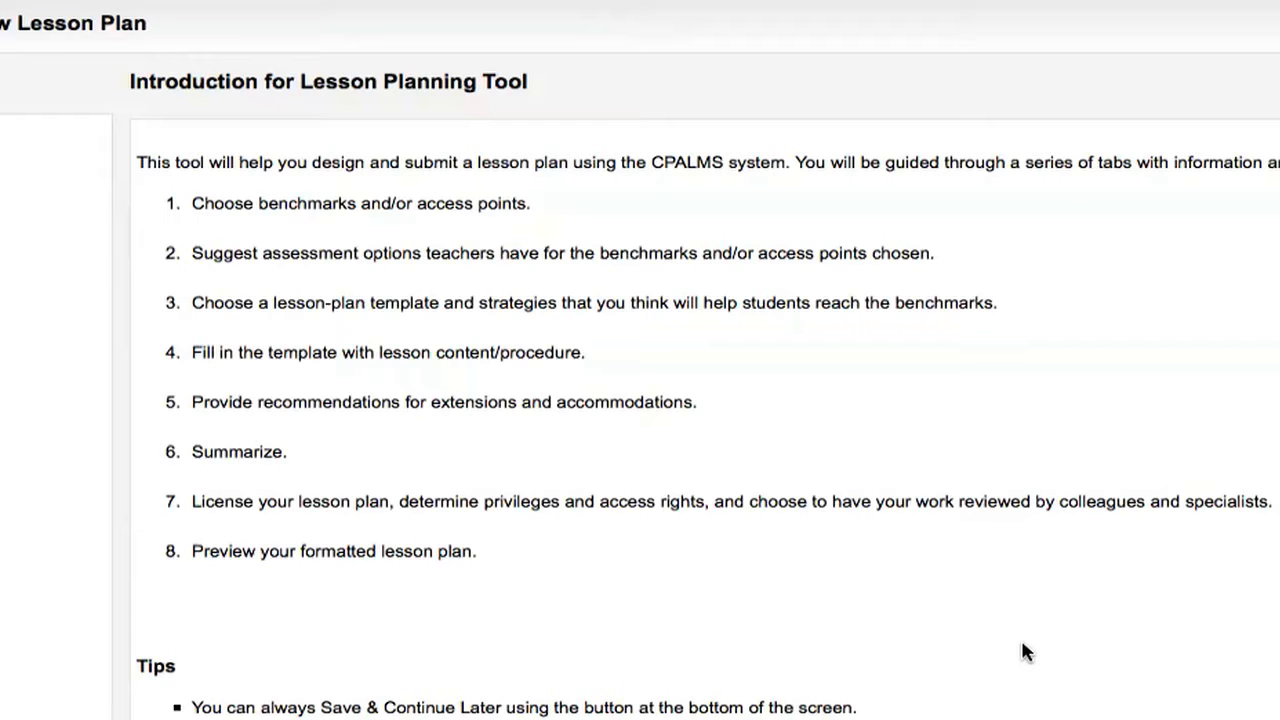
scroll("down", 3)
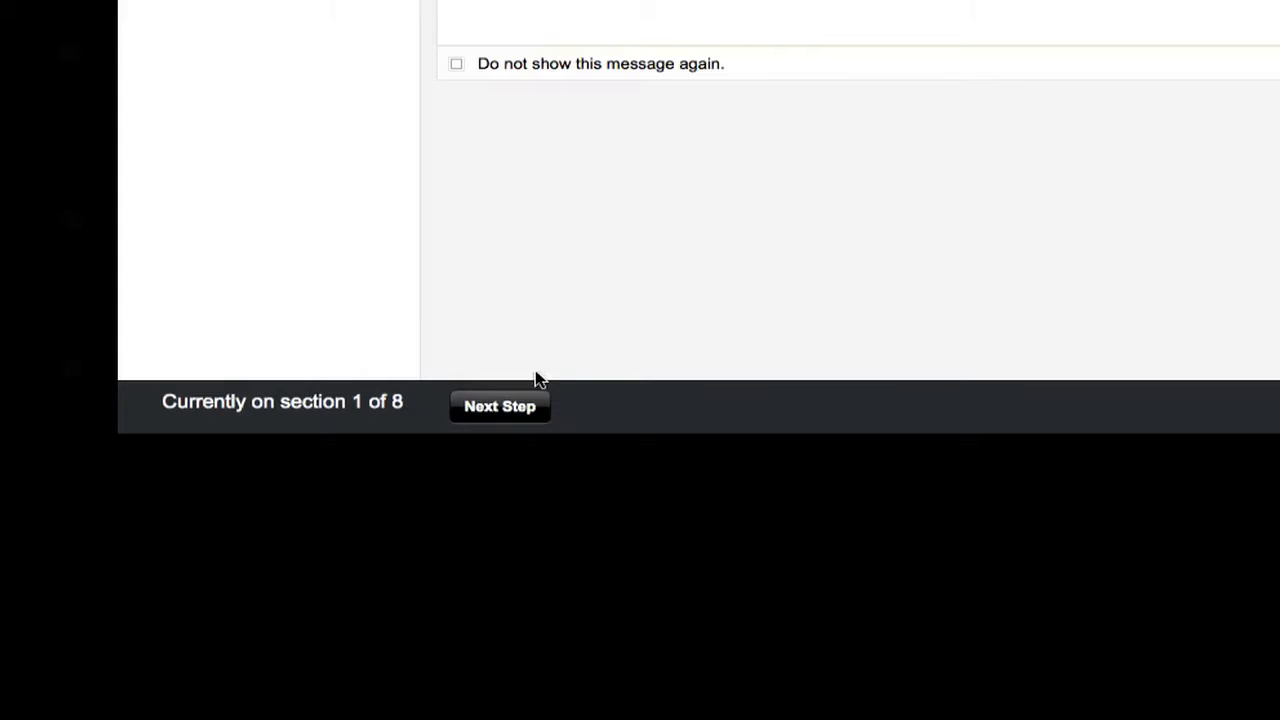
- Advance to section 2 of 8, the alignment form, and reach the Browse for Benchmarks subject areas
left_click(500, 406)
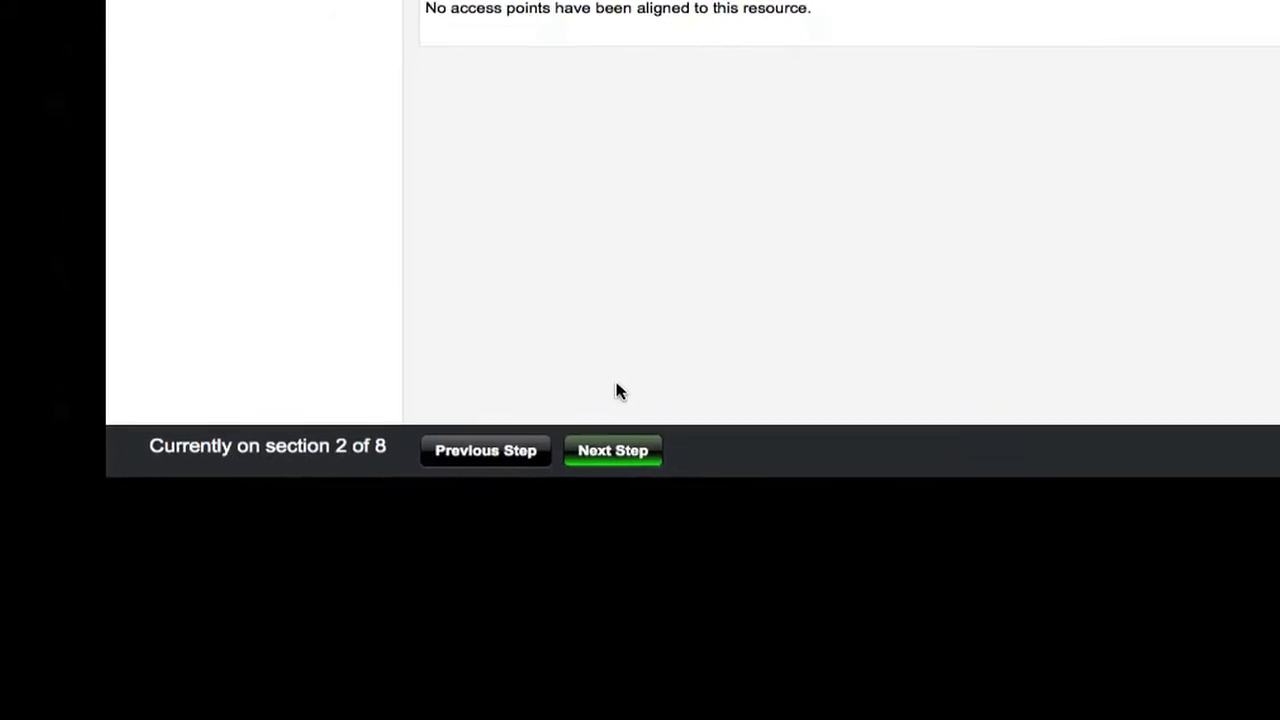
scroll("up", 3)
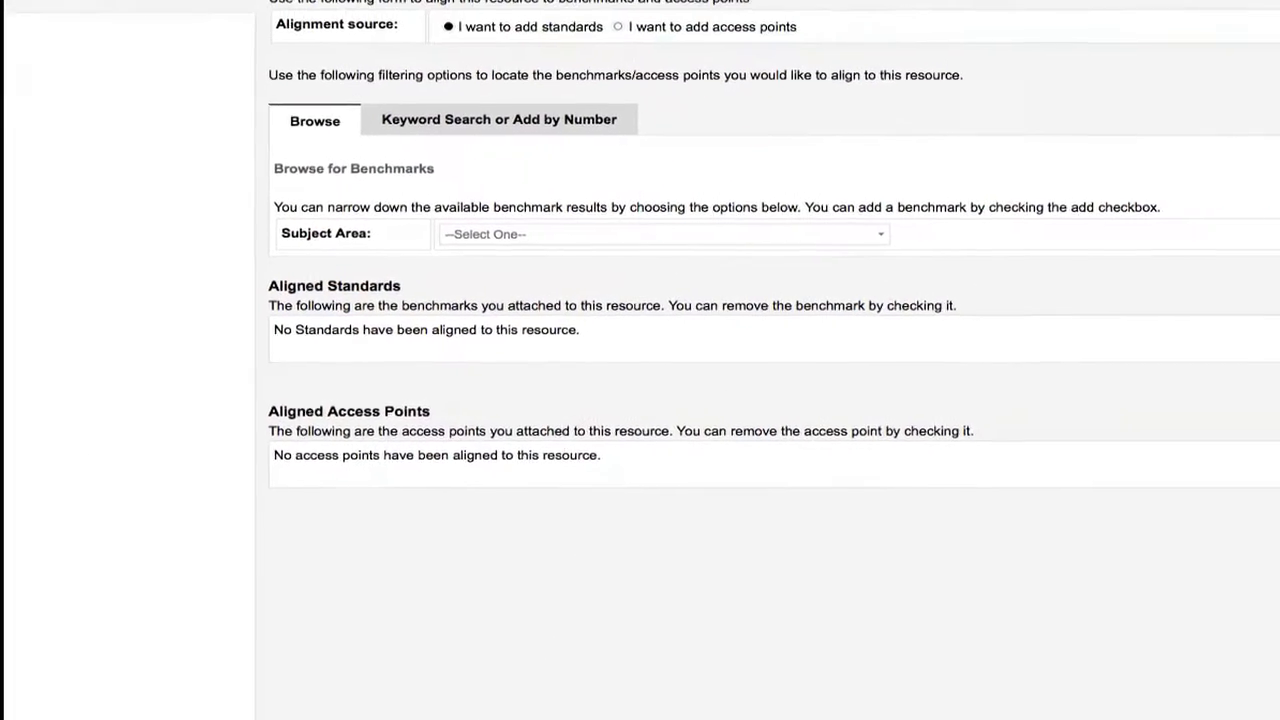
scroll("up", 3)
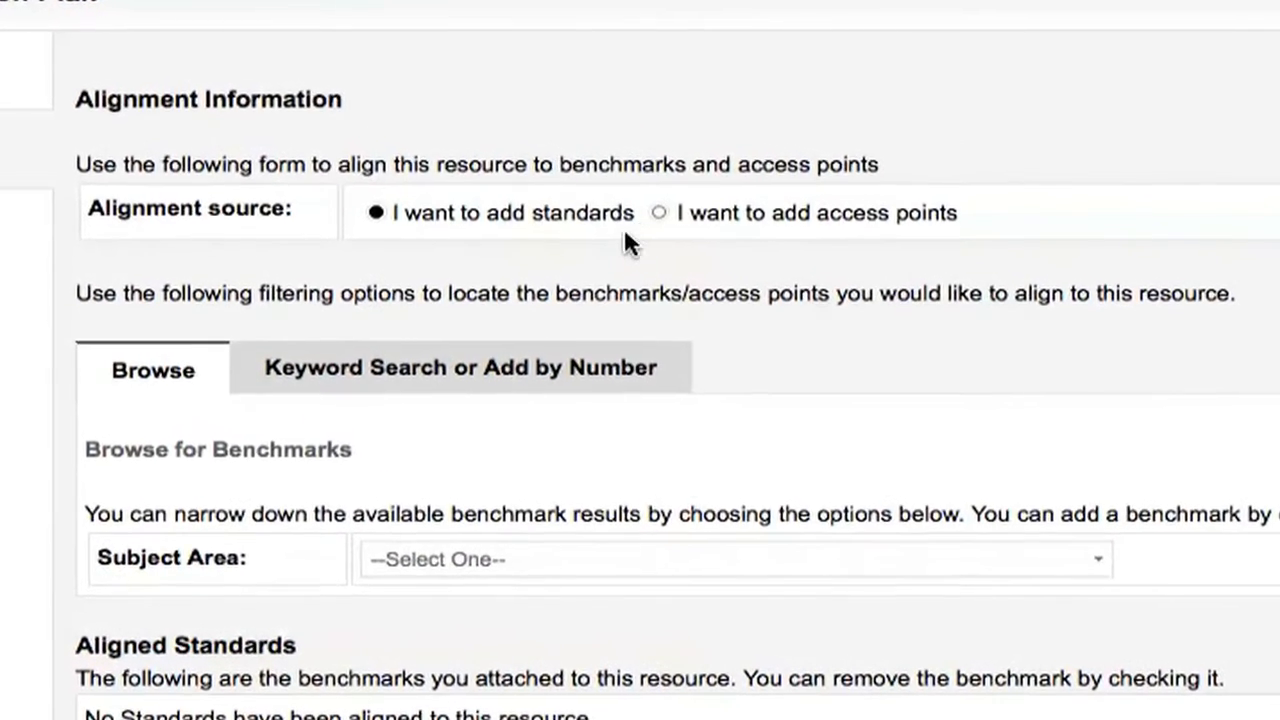
mouse_move(500, 264)
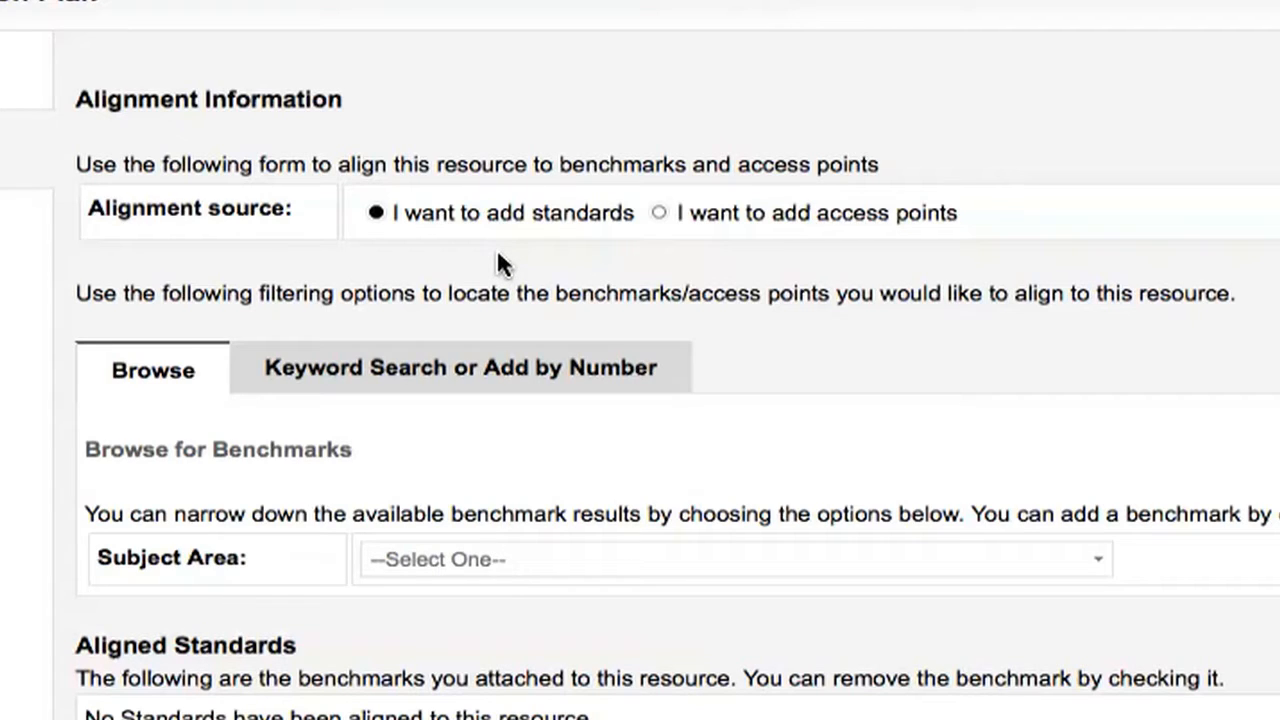
scroll("down", 3)
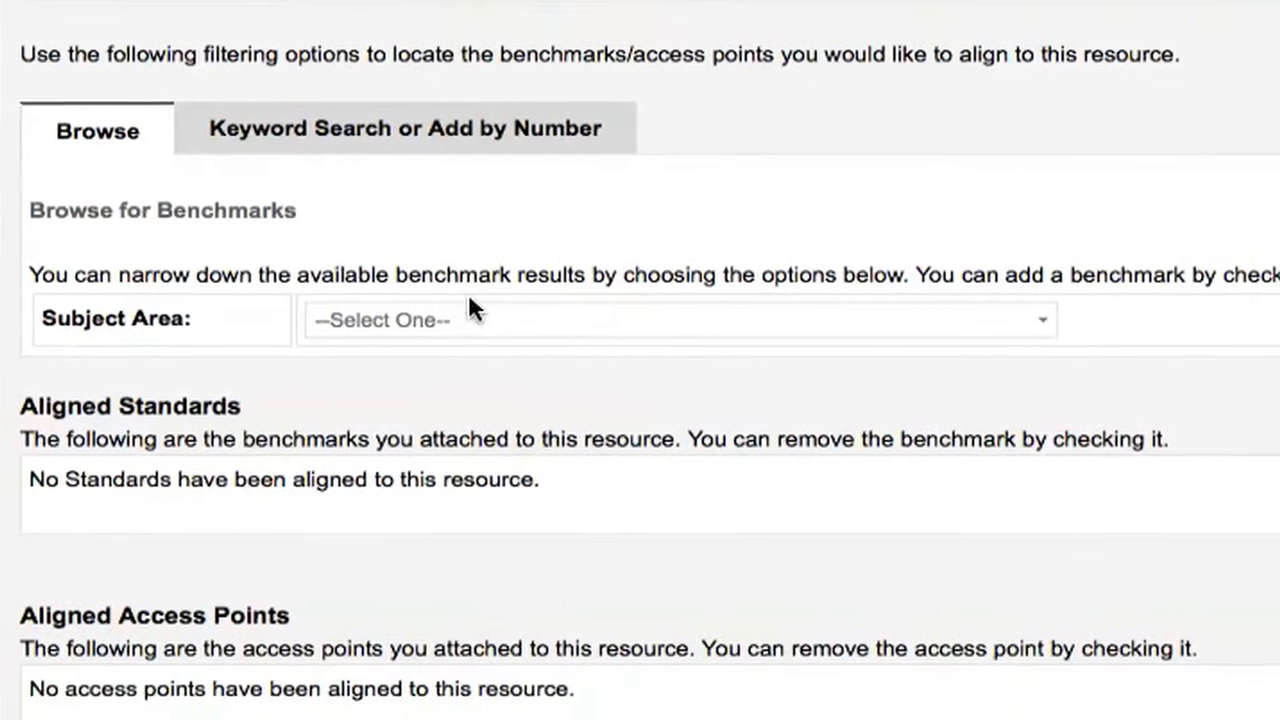
left_click(678, 320)
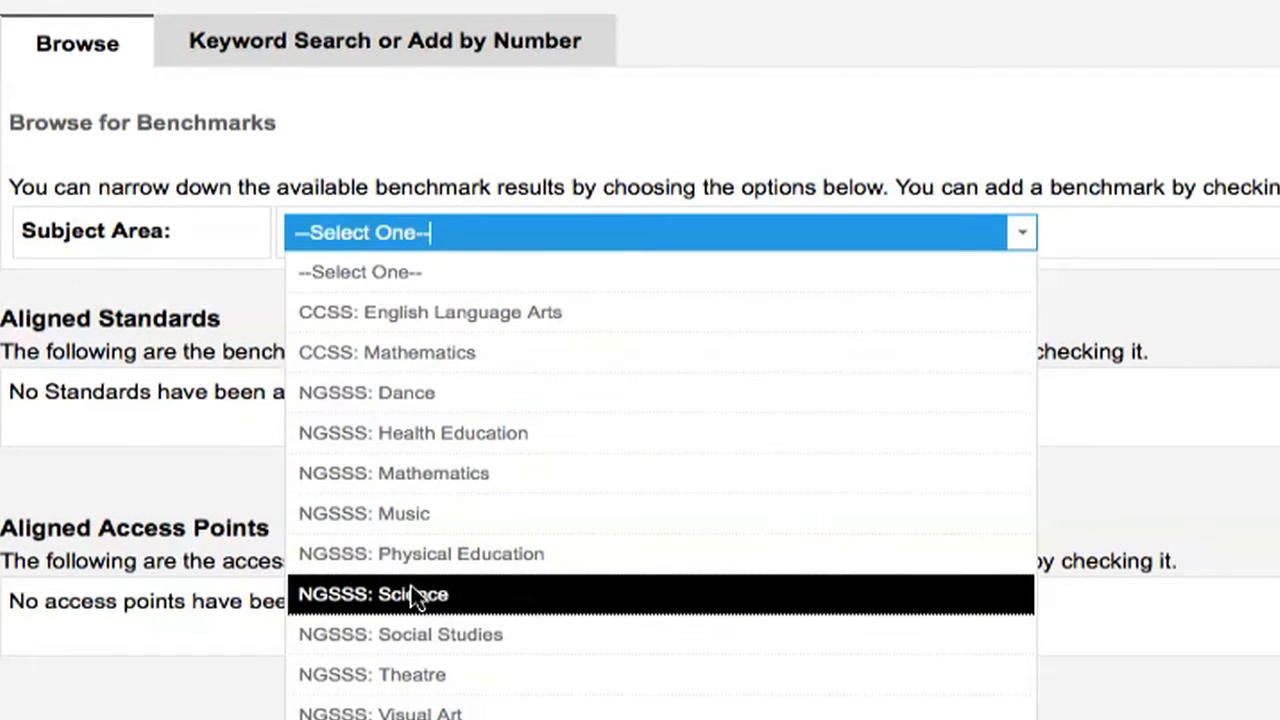
- Filter benchmarks to NGSSS: Science, grade 9–12, Life Science, listing matches for SC.912.L.14.7
left_click(372, 592)
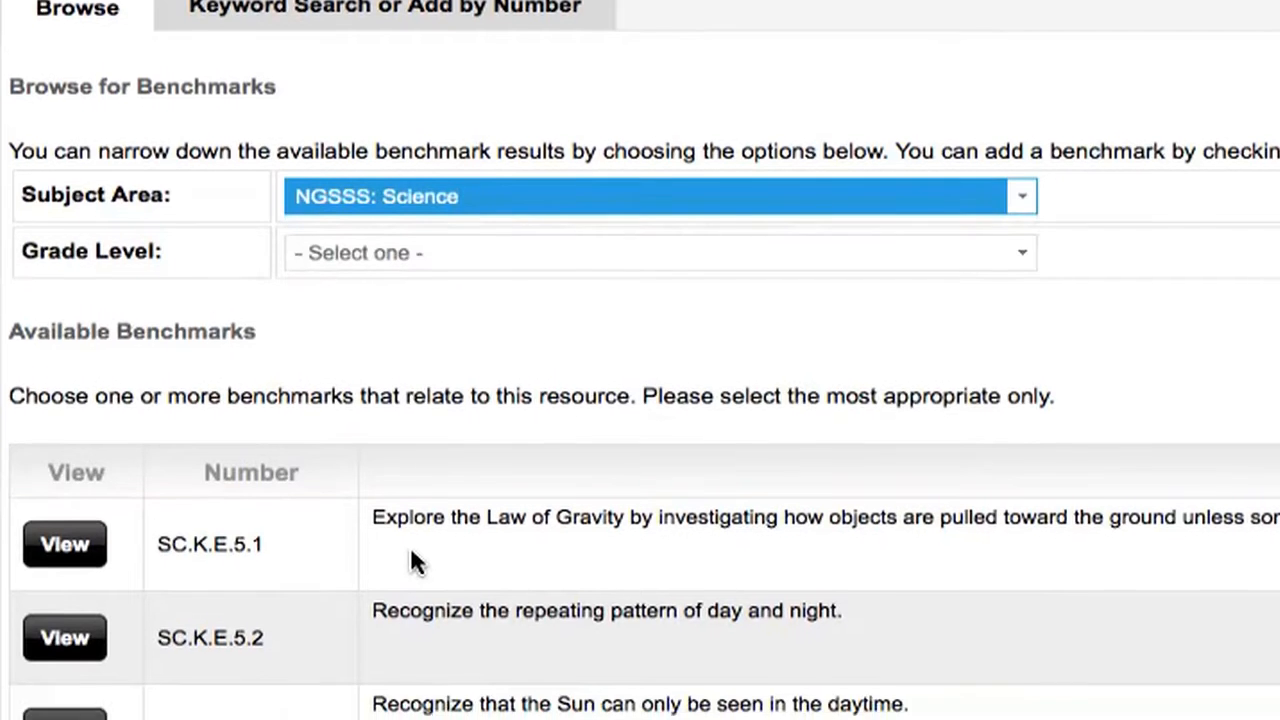
left_click(660, 252)
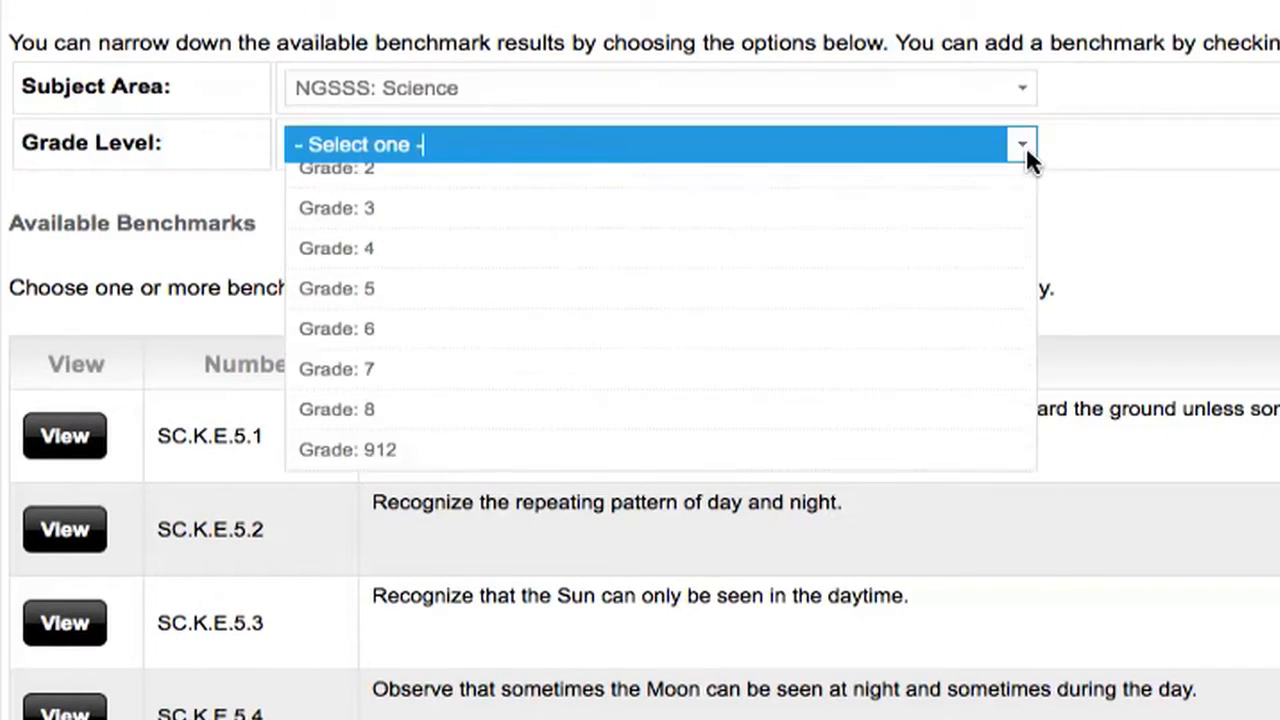
left_click(348, 448)
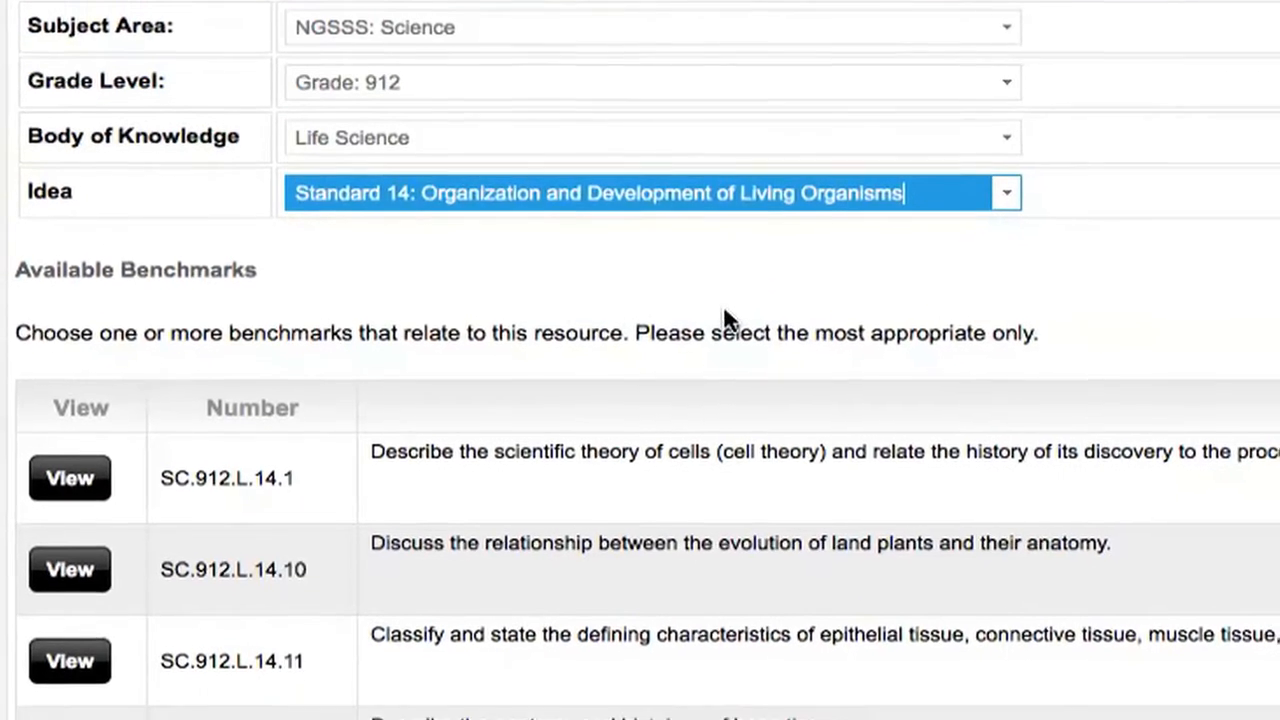
scroll("down", 3)
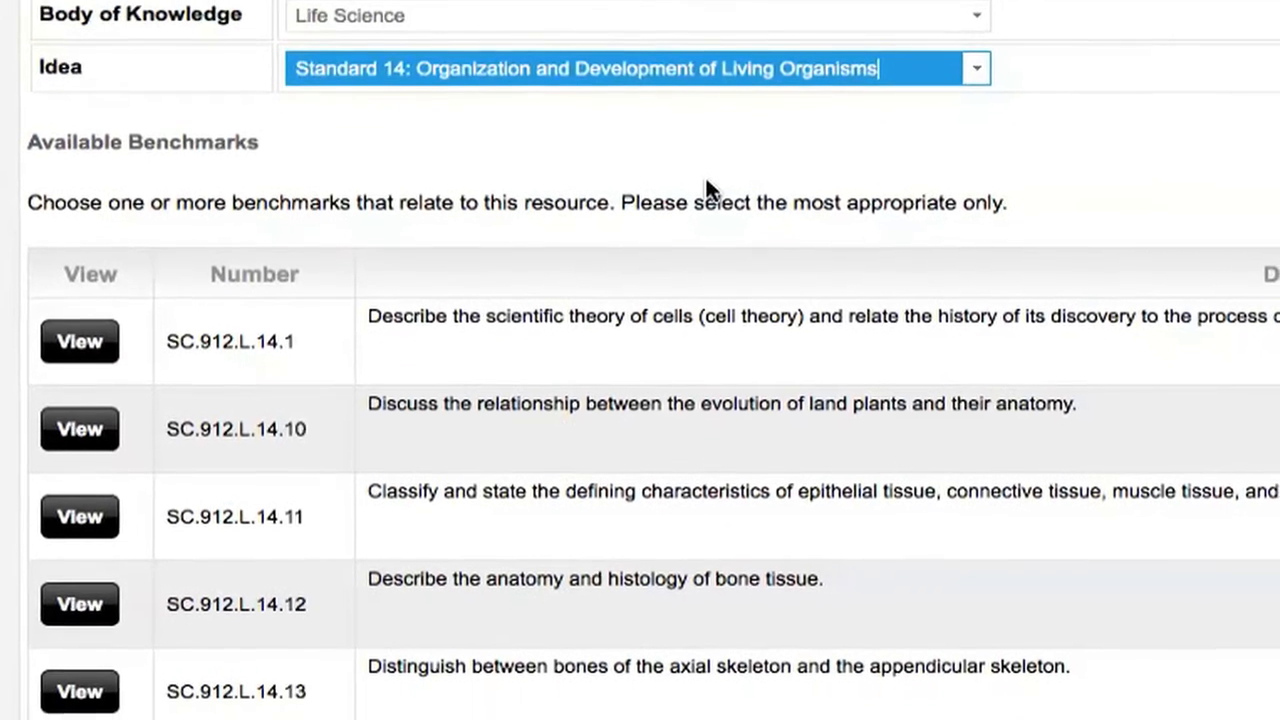
scroll("down", 3)
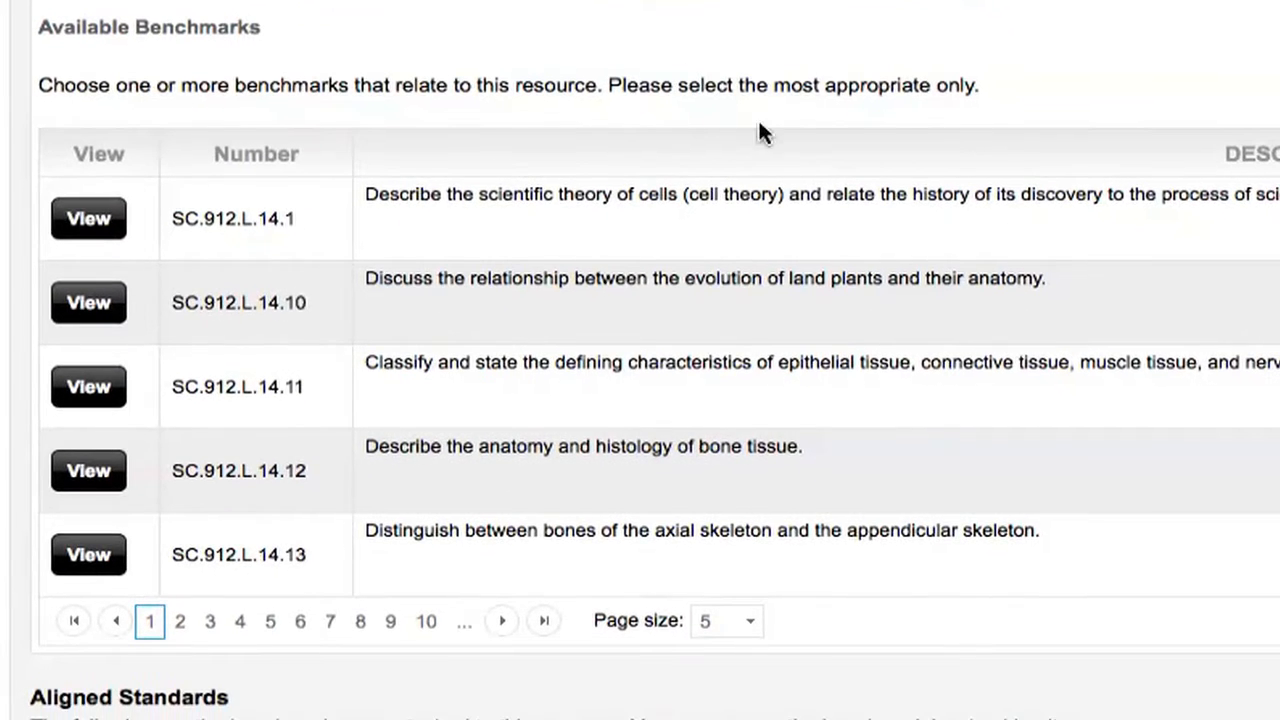
mouse_move(910, 136)
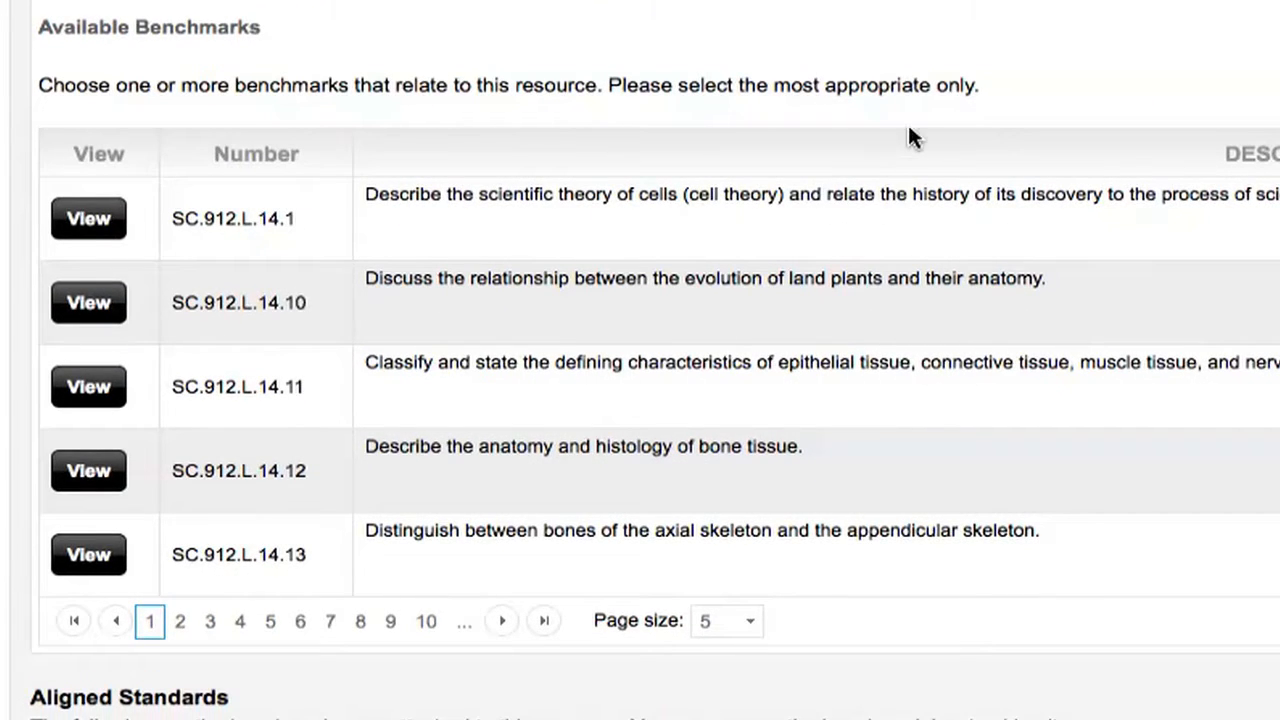
scroll("down", 3)
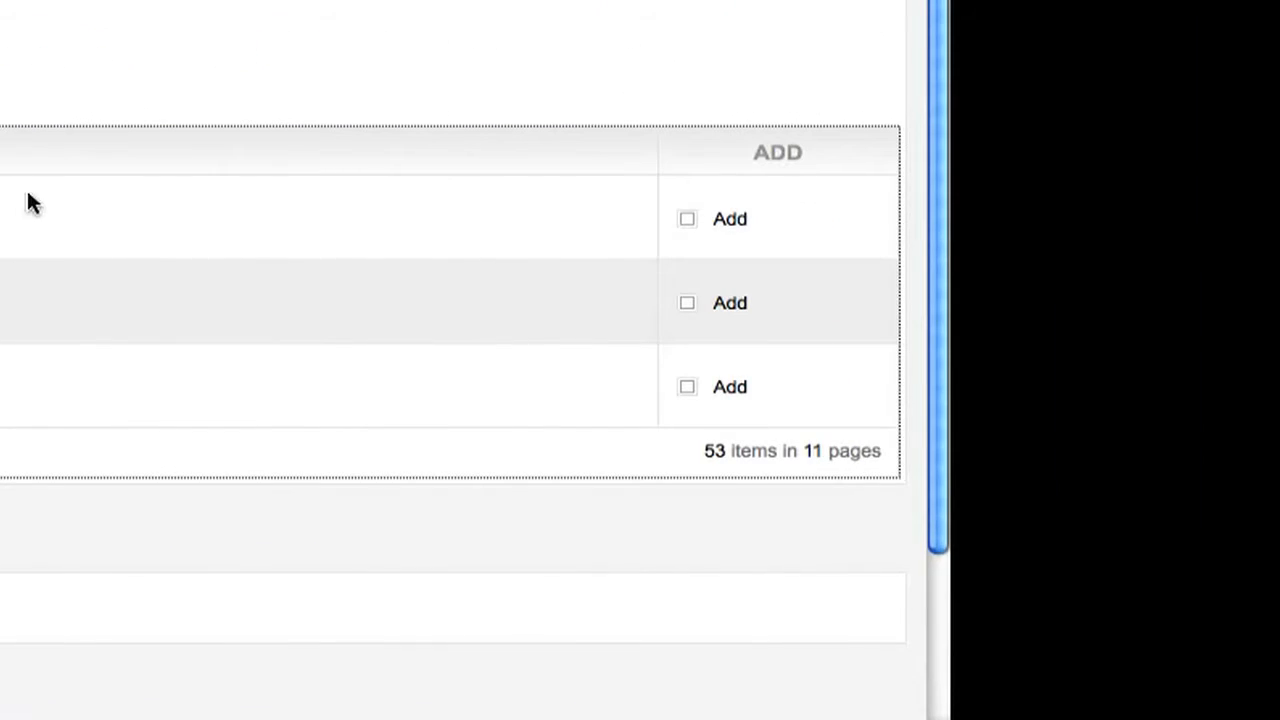
mouse_move(688, 218)
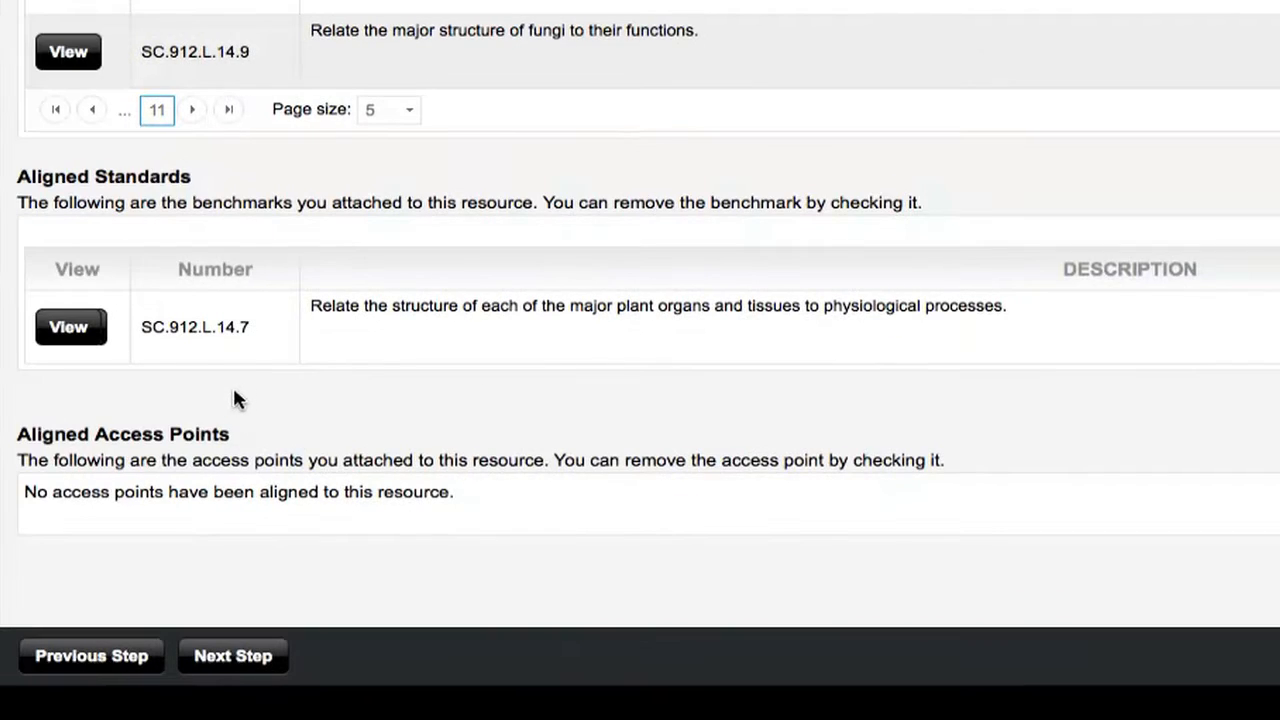
mouse_move(304, 292)
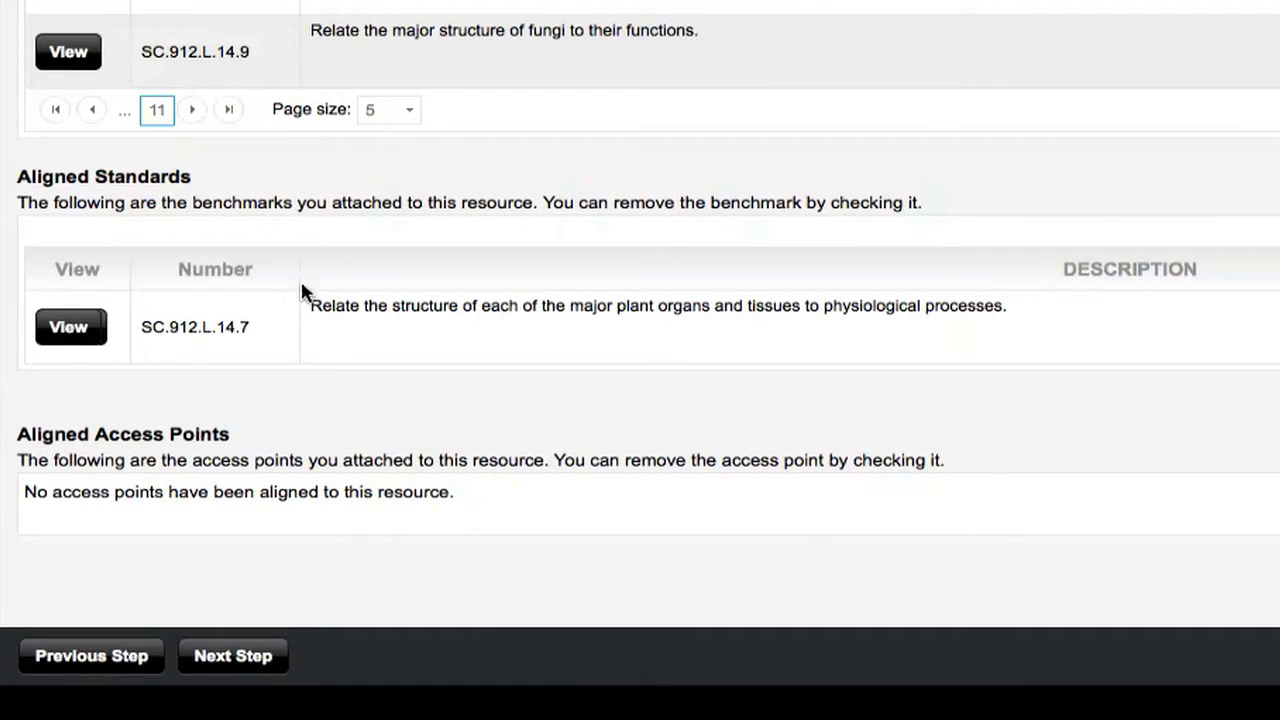
mouse_move(258, 388)
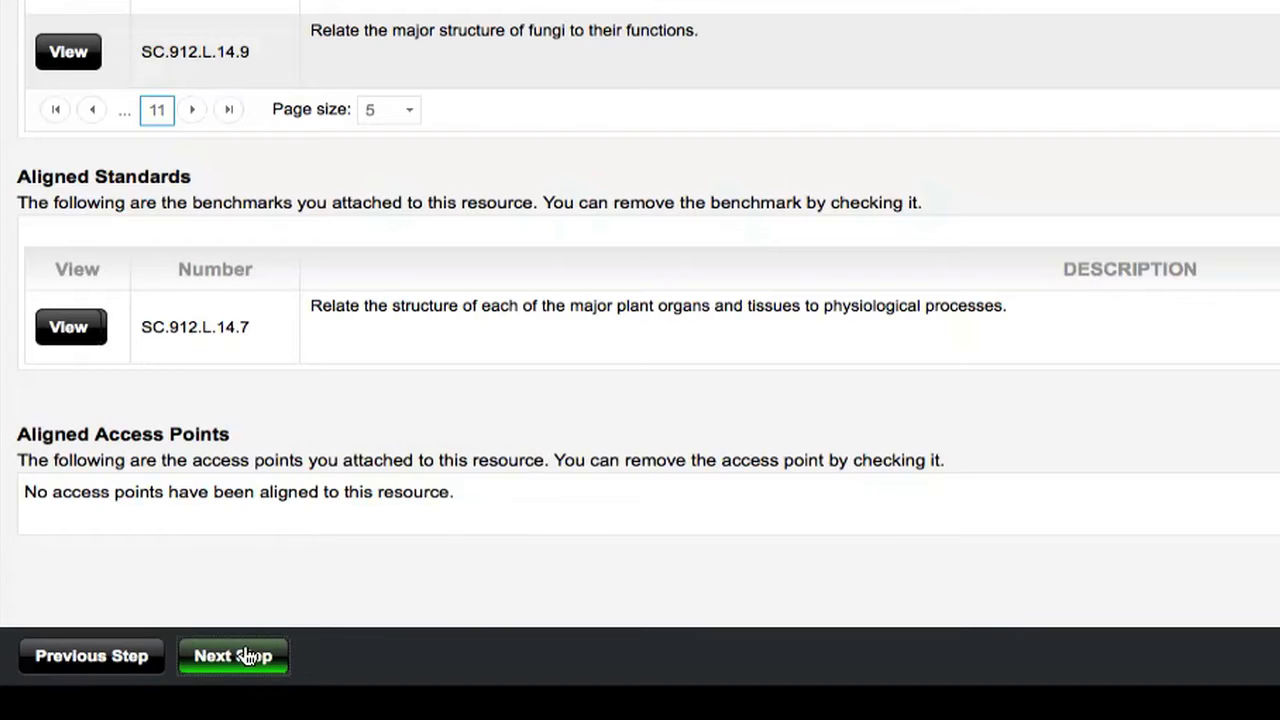
- Move to section 3 of 8 and paste the feedback and summative assessment answers as clean text
left_click(232, 656)
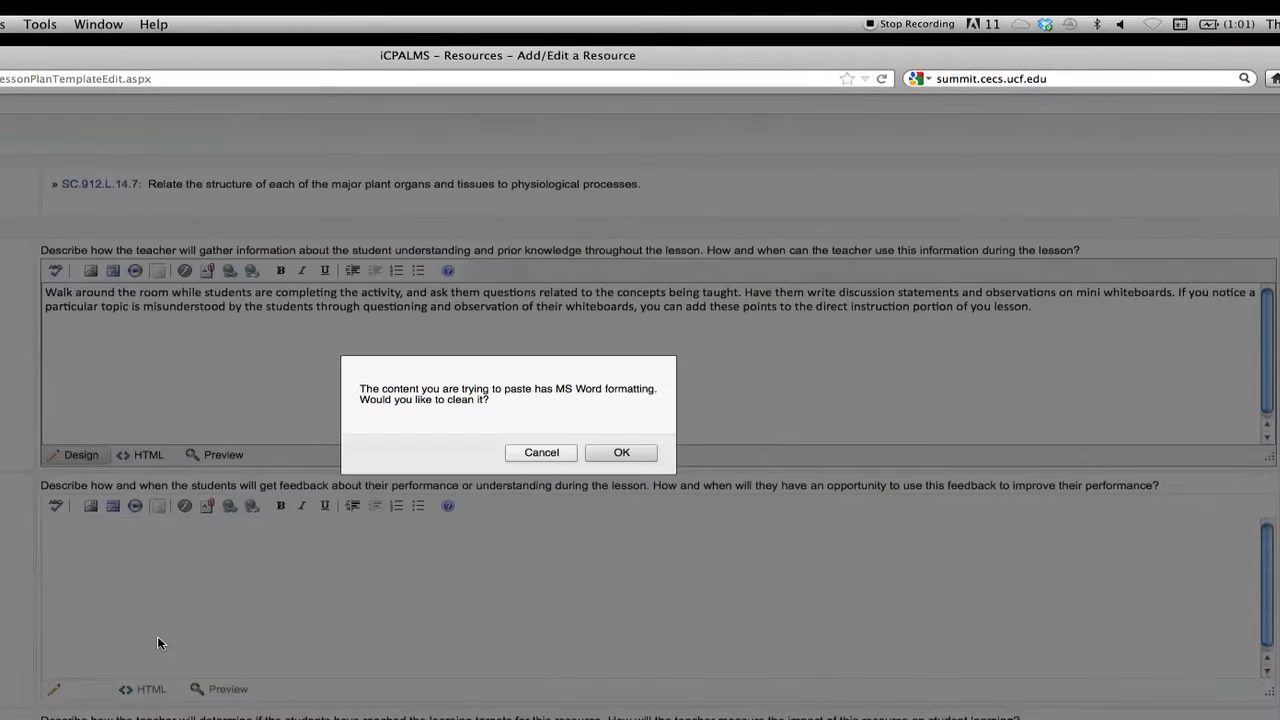
left_click(620, 452)
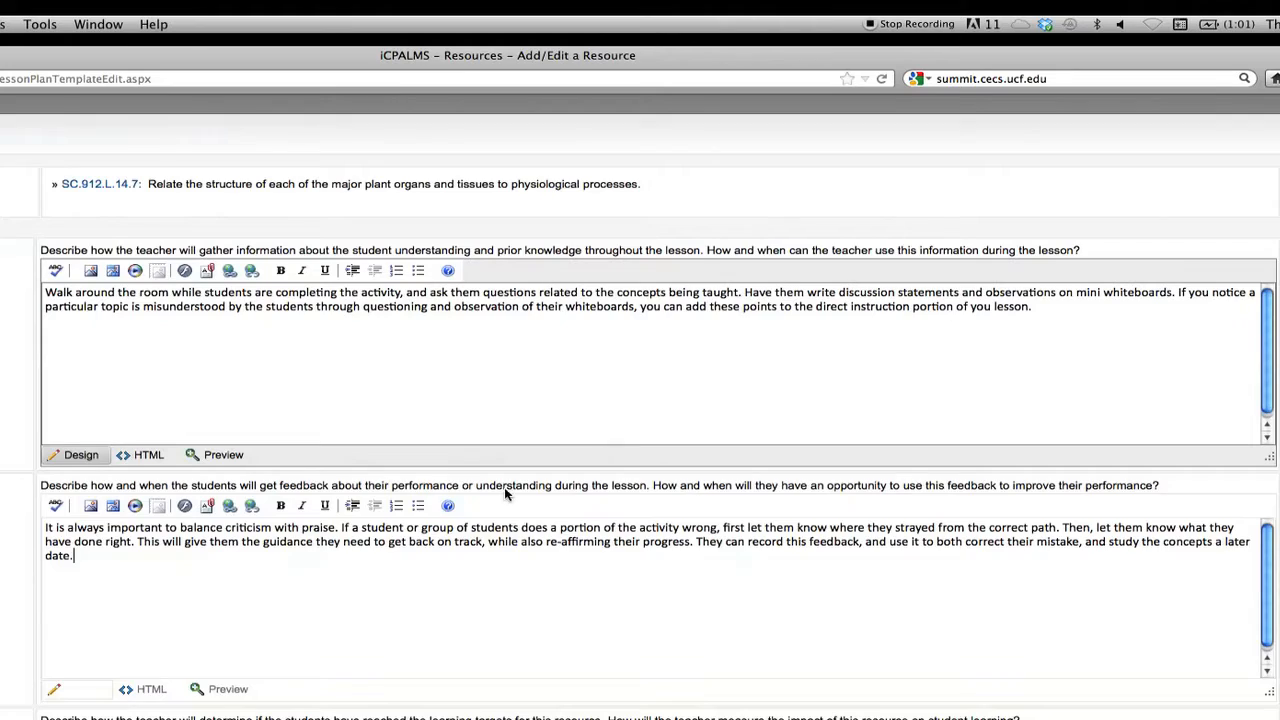
scroll("down", 3)
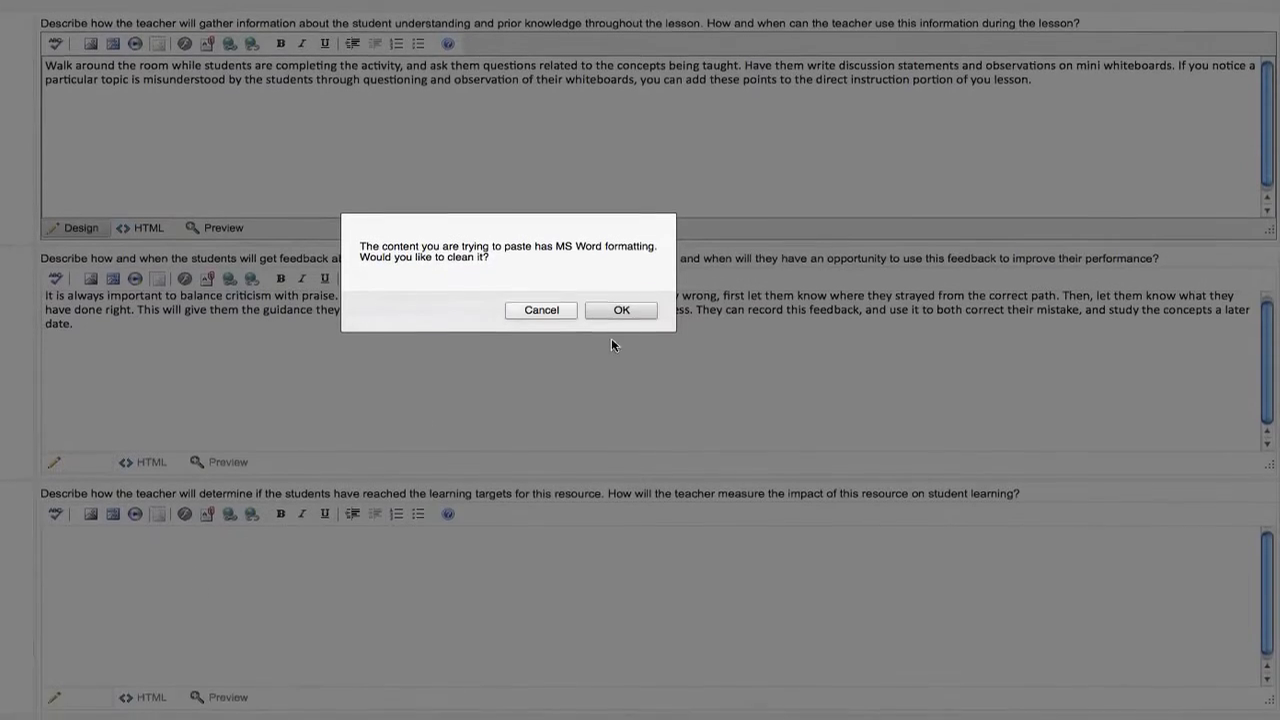
left_click(620, 308)
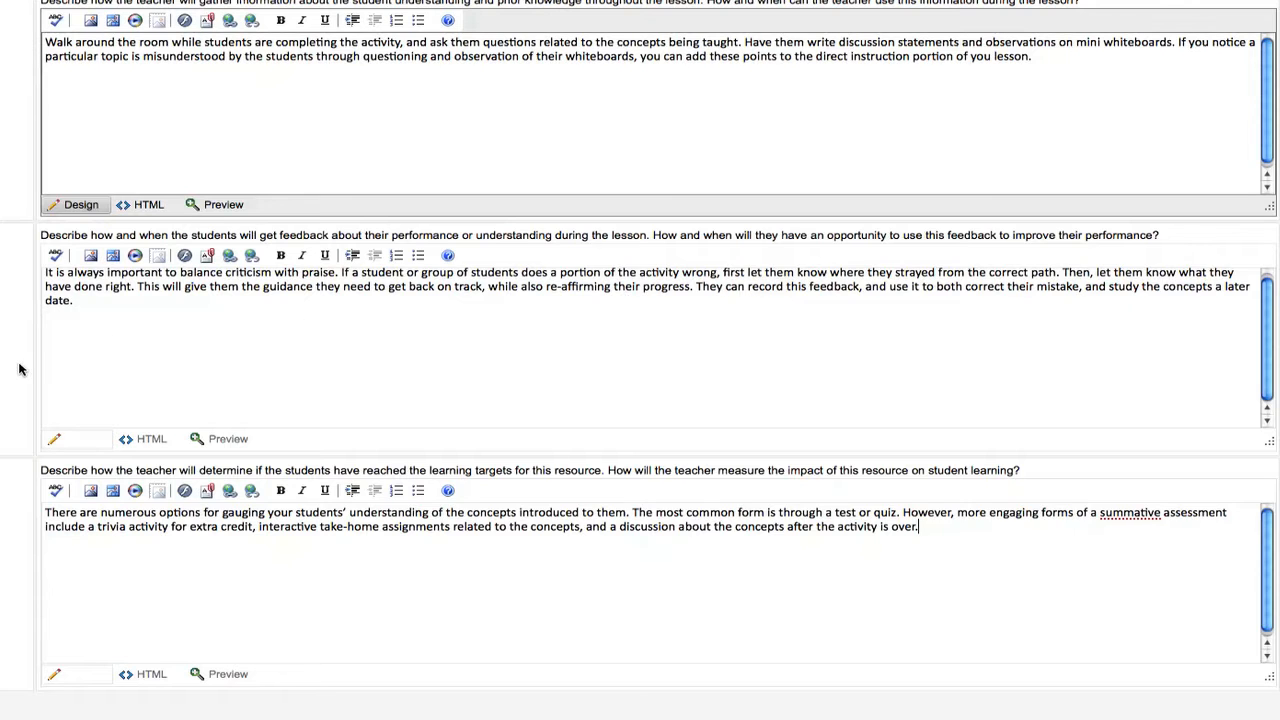
scroll("down", 3)
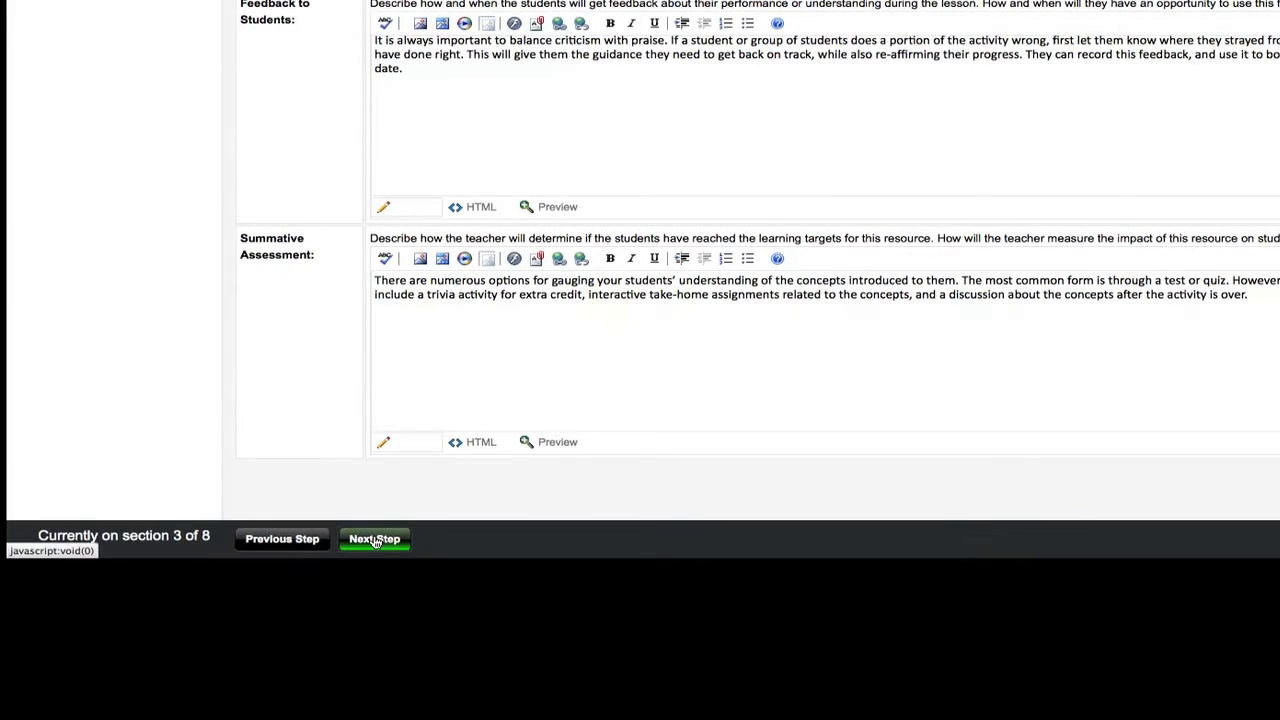
- Move to the next section and select the Learning Cycle (5E Model) lesson plan template
left_click(374, 540)
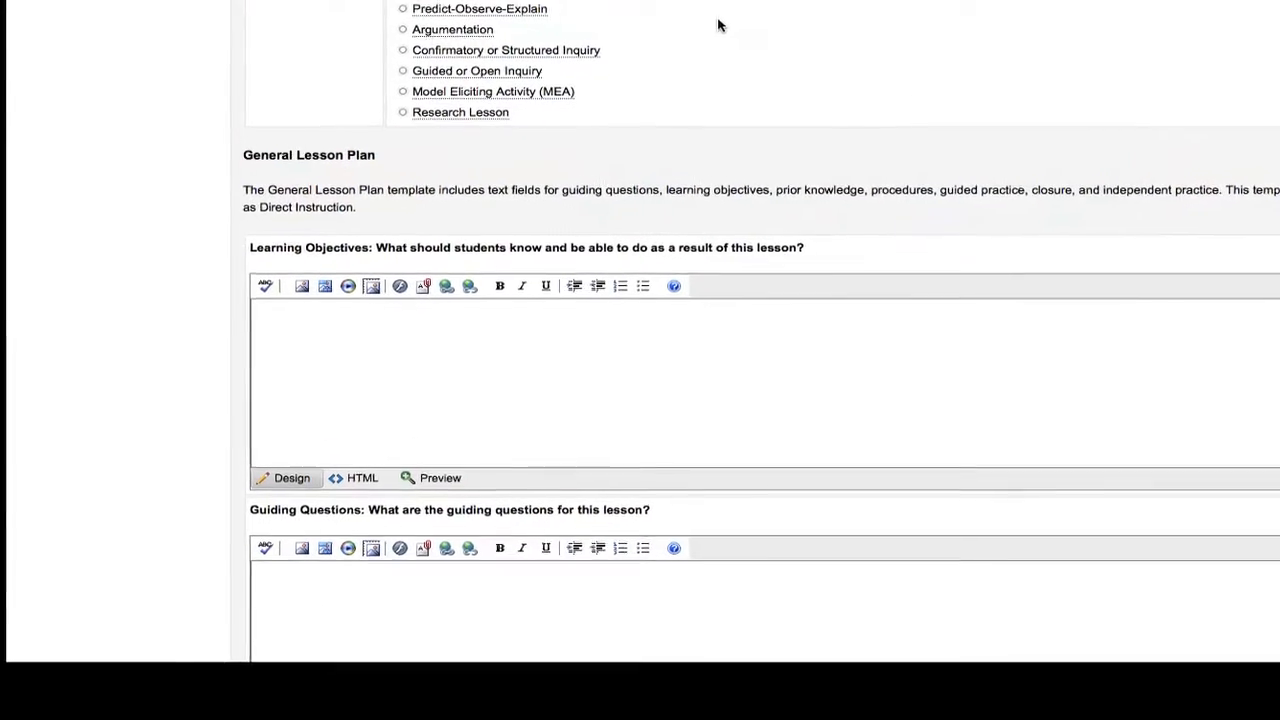
scroll("up", 3)
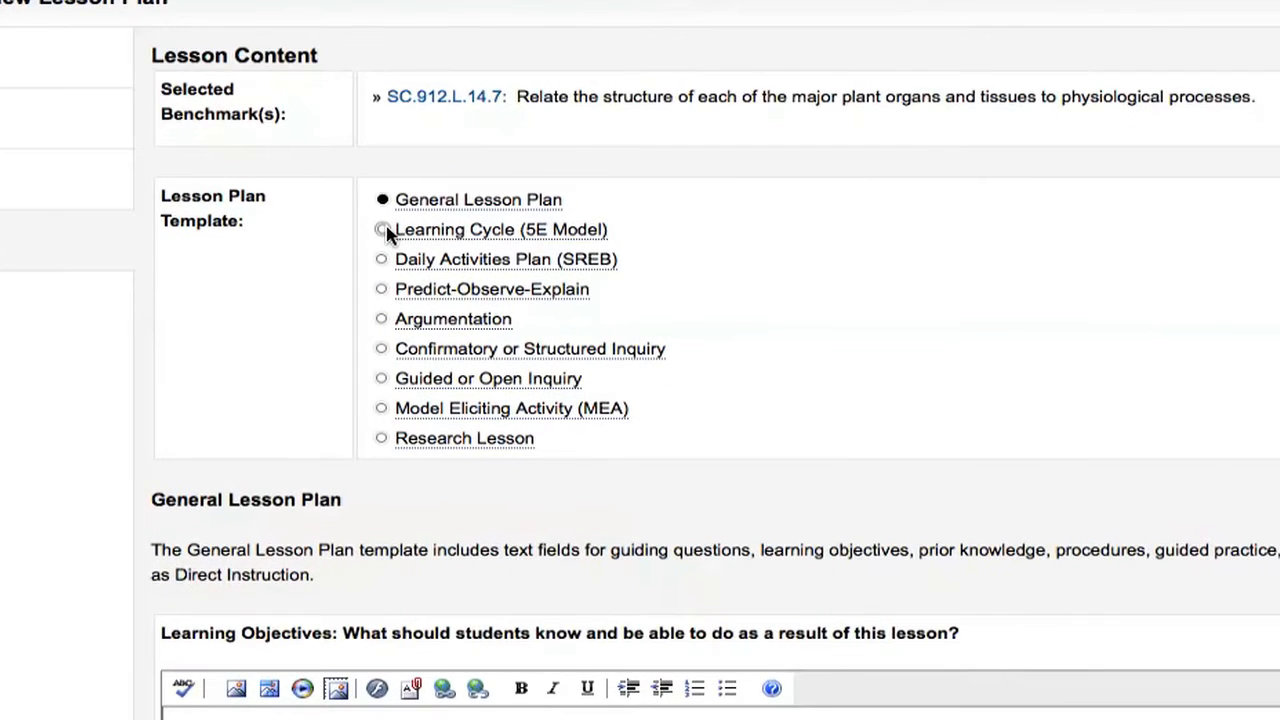
left_click(380, 228)
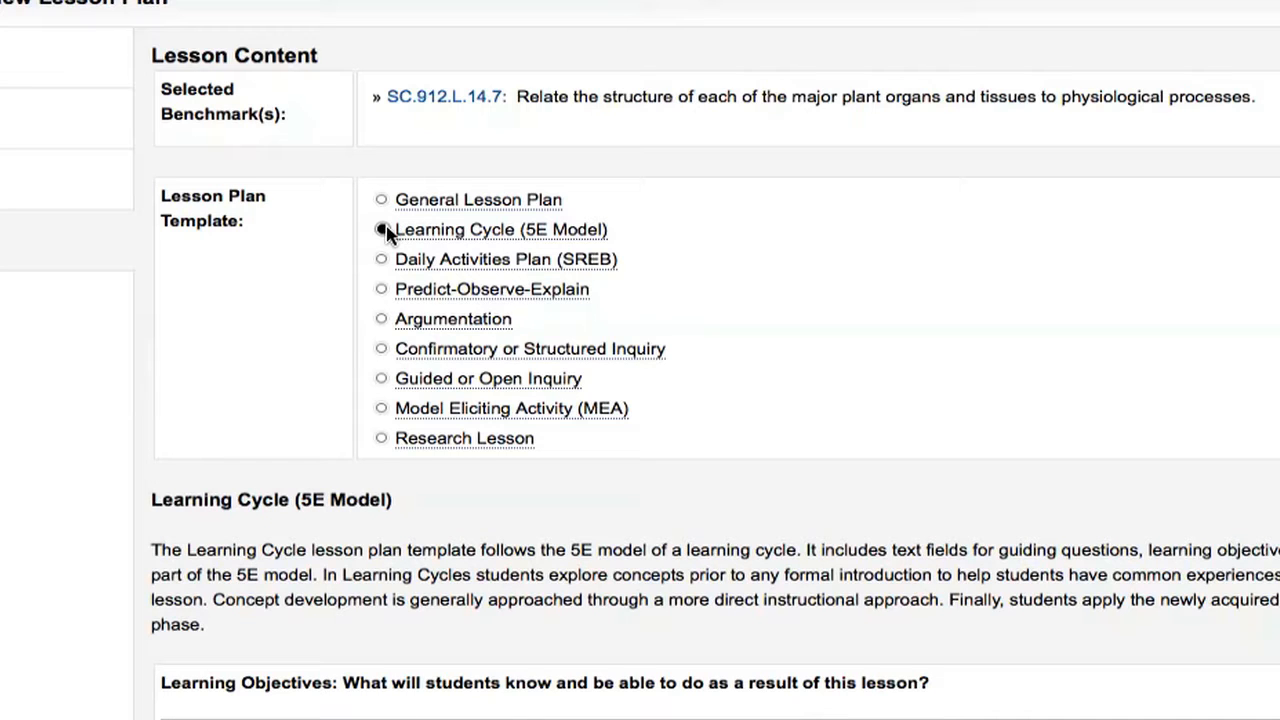
left_click(380, 228)
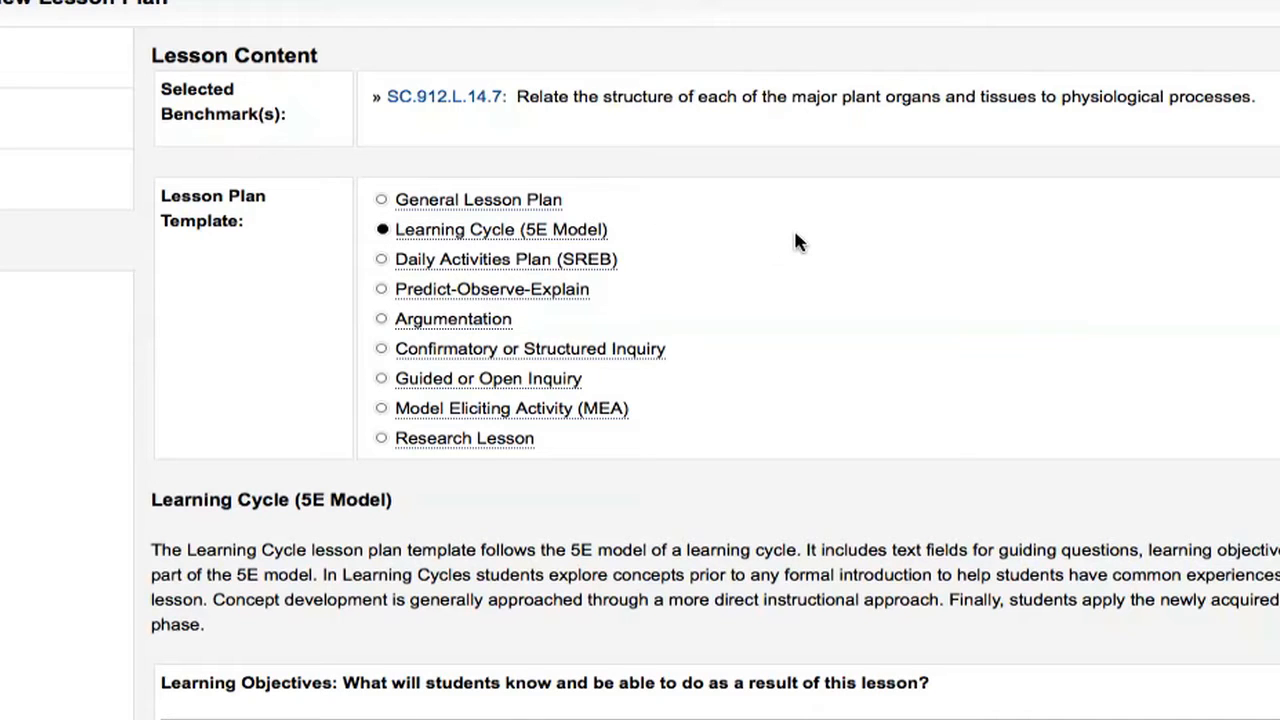
scroll("down", 3)
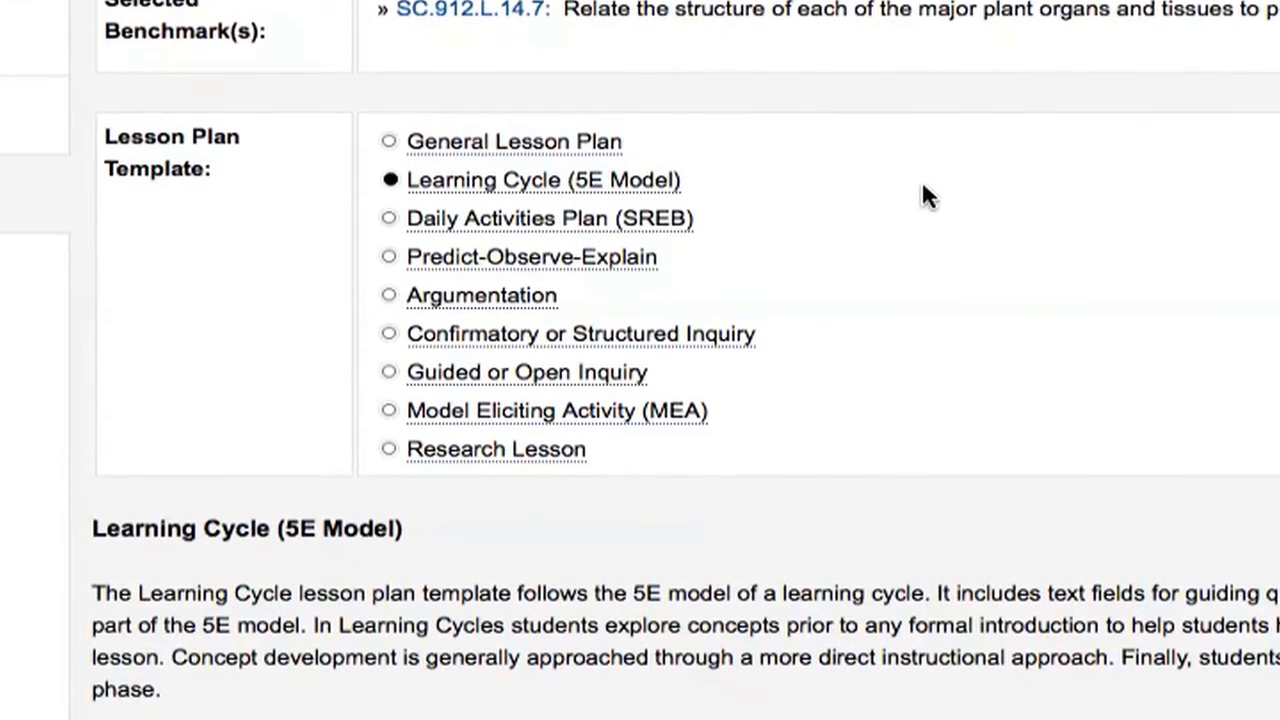
scroll("up", 3)
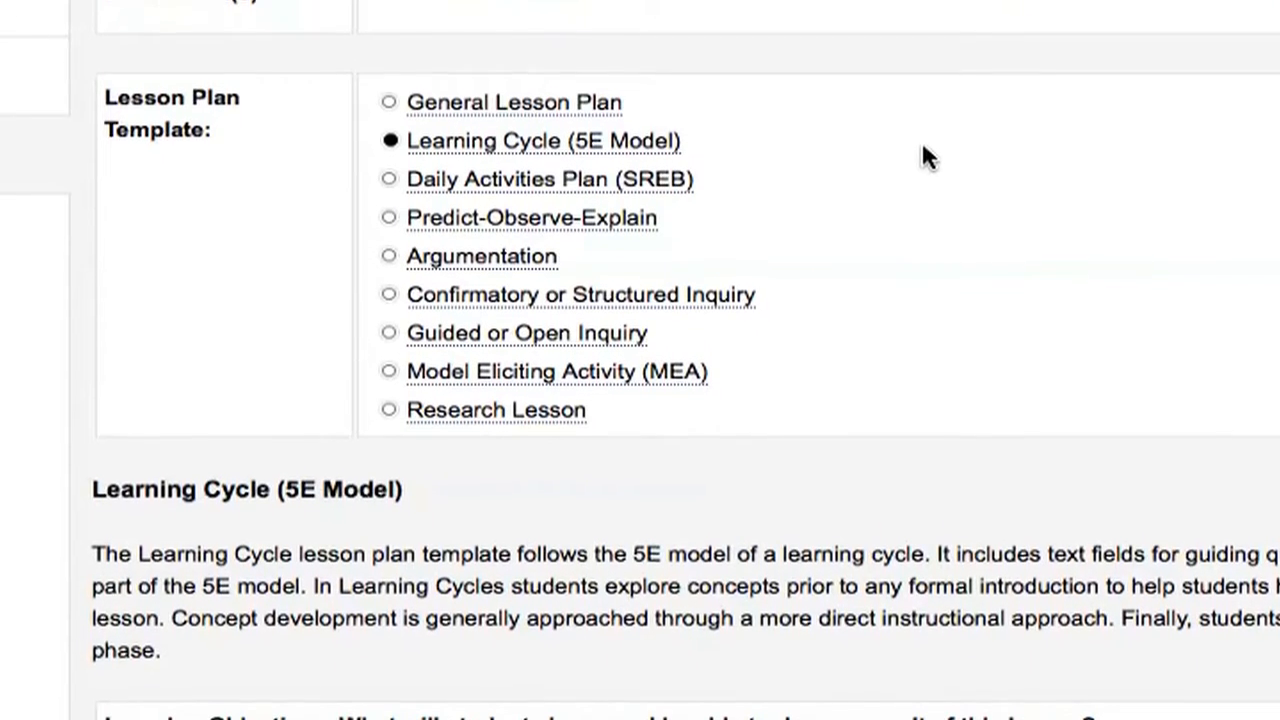
scroll("down", 3)
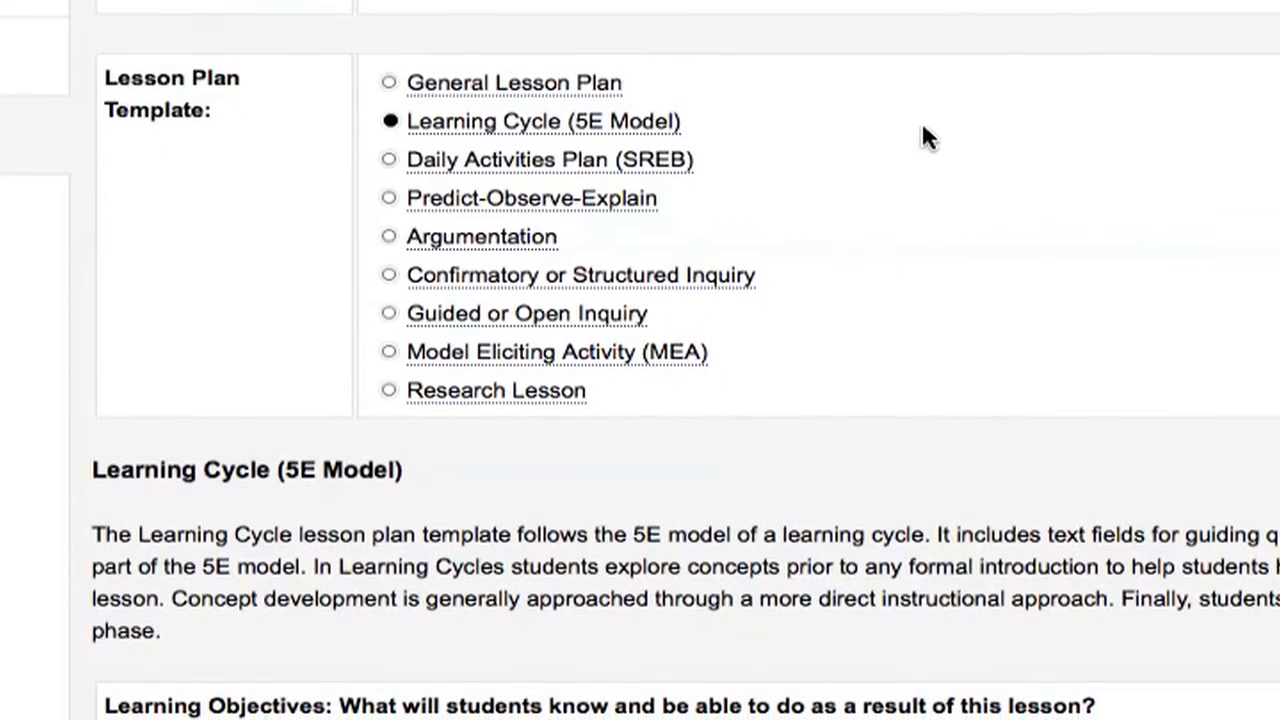
scroll("up", 3)
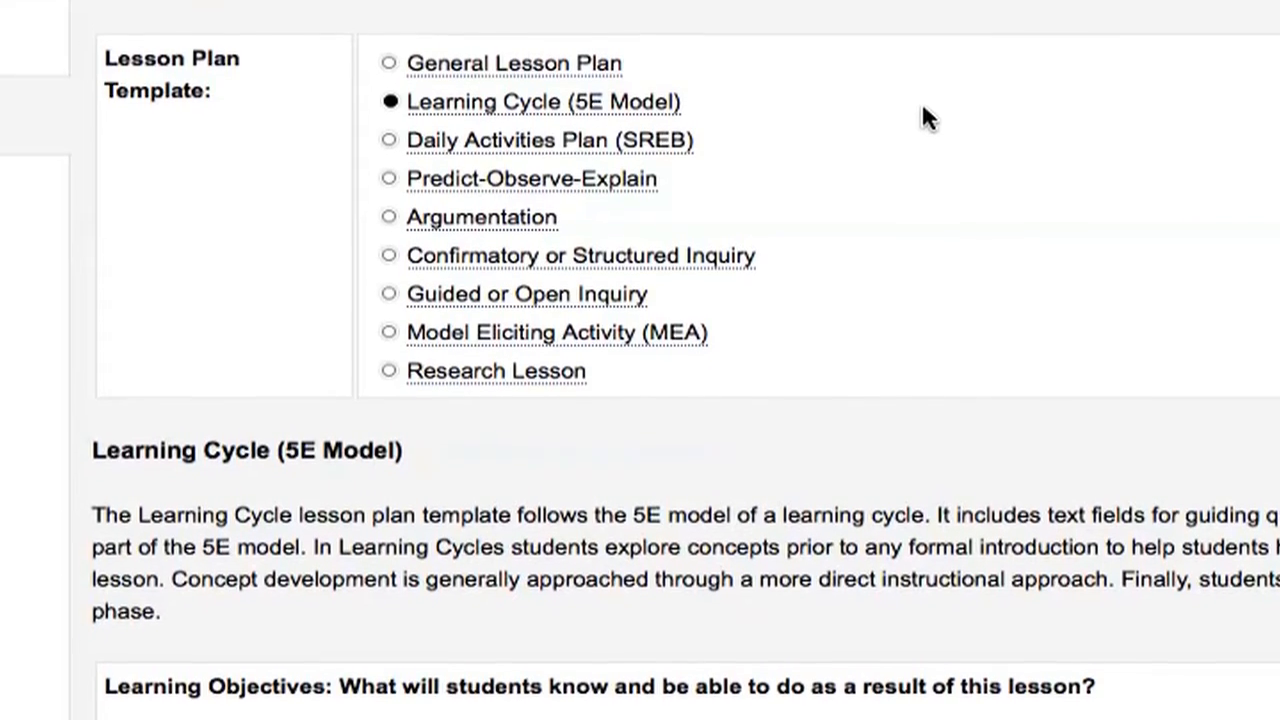
scroll("down", 3)
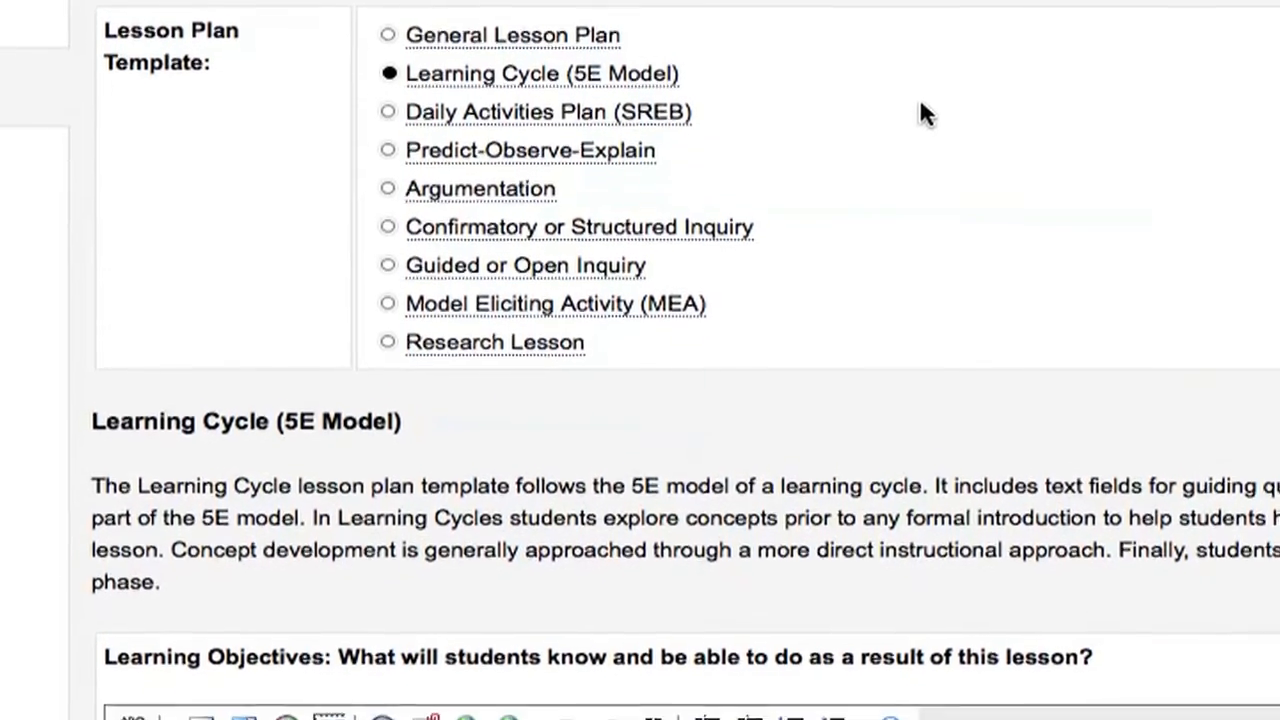
scroll("down", 3)
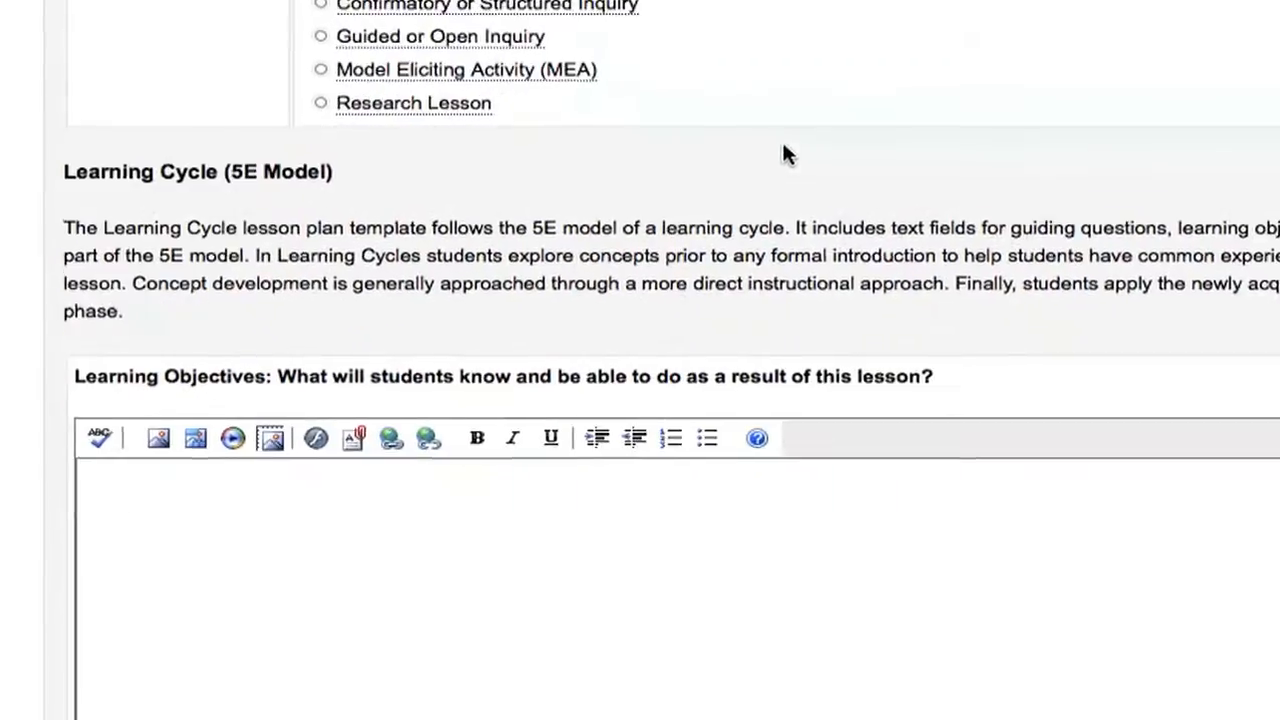
scroll("down", 3)
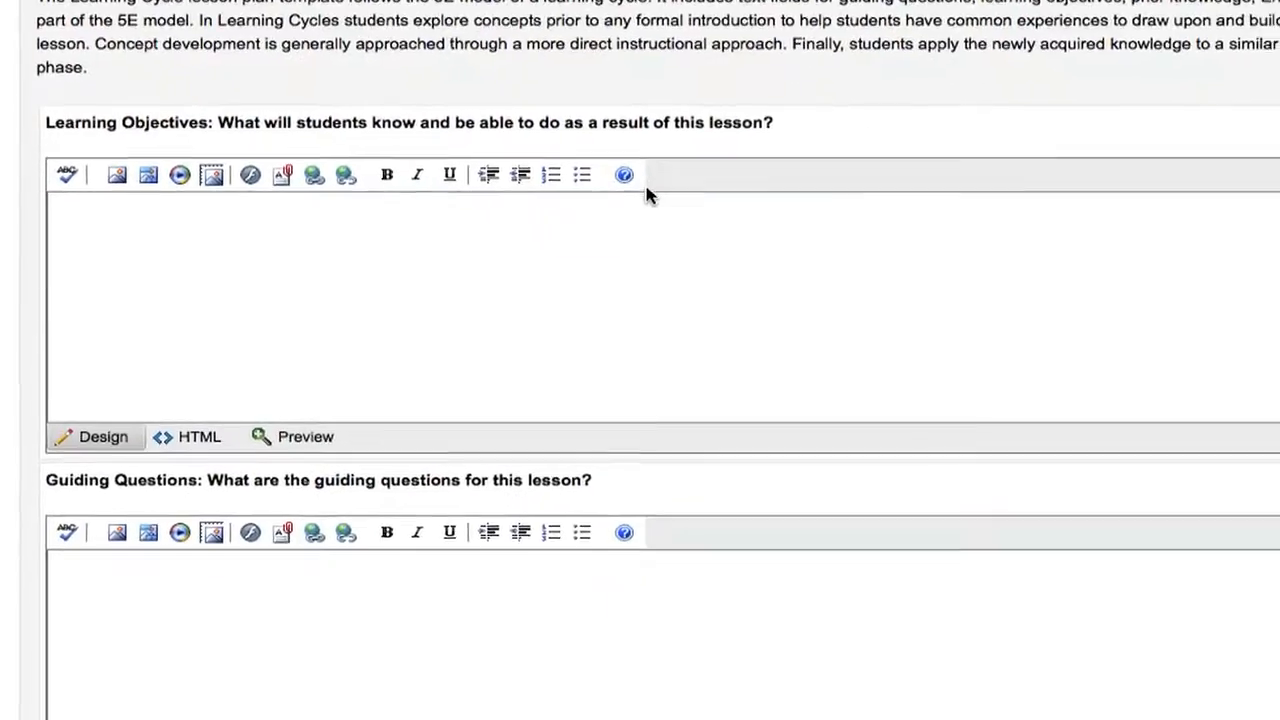
- Paste the 5E answers, including Explain and Elaborate, stripping MS Word formatting from each
key("ctrl+v")
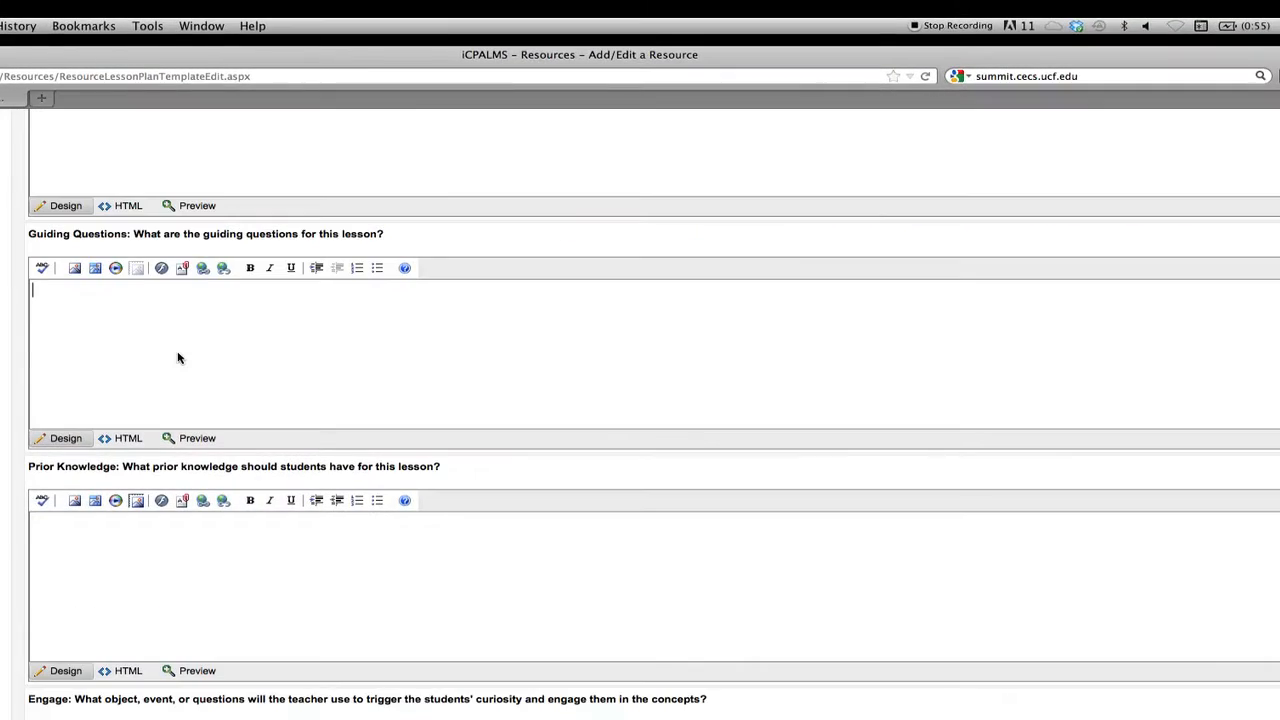
key("ctrl+v")
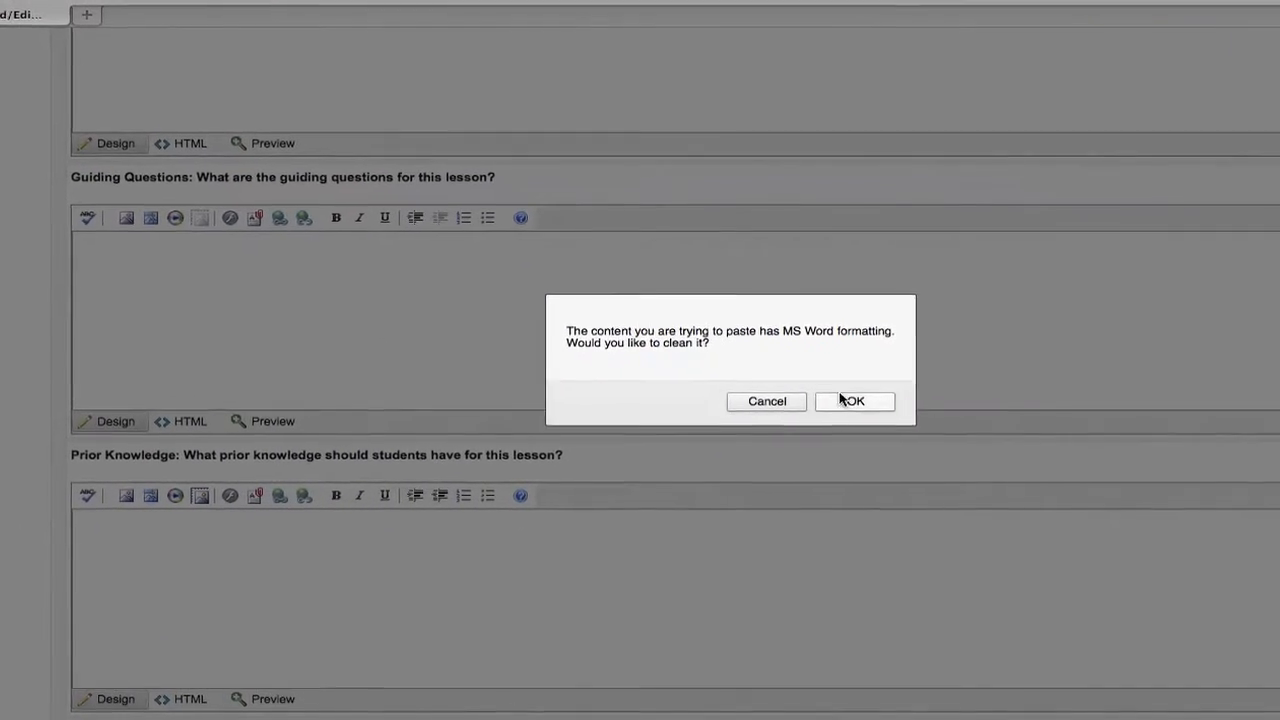
left_click(854, 400)
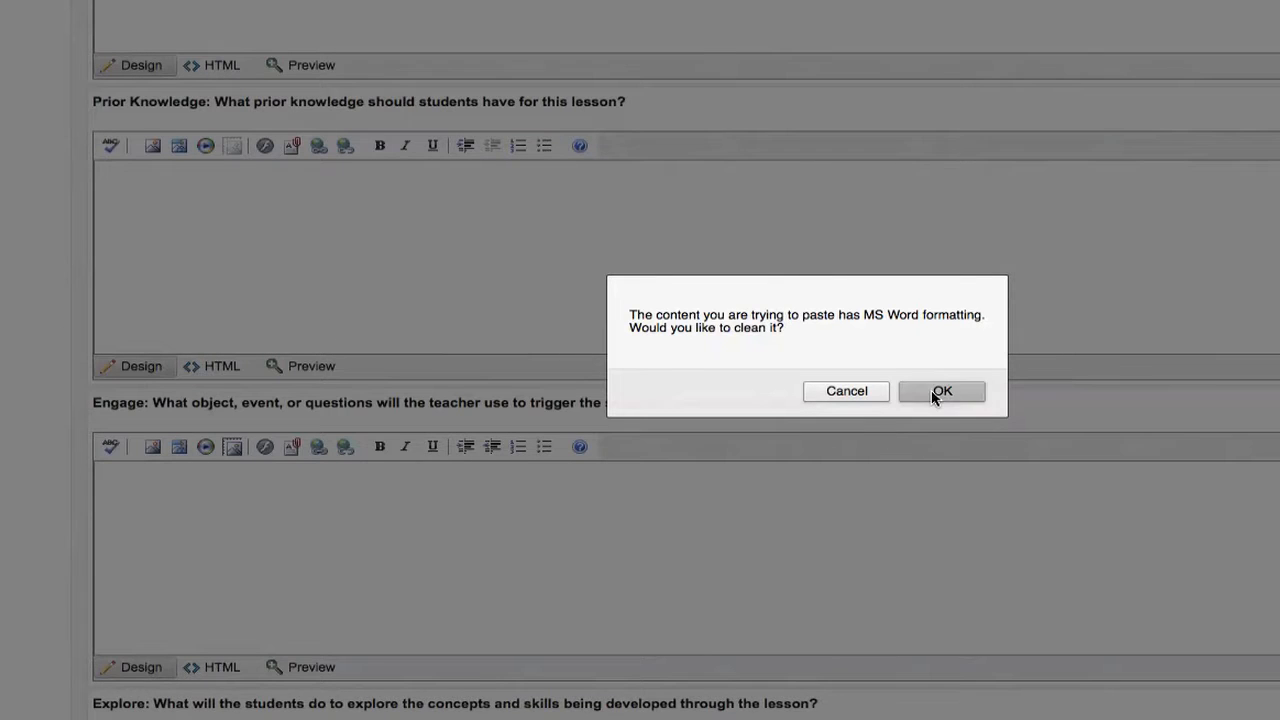
left_click(940, 390)
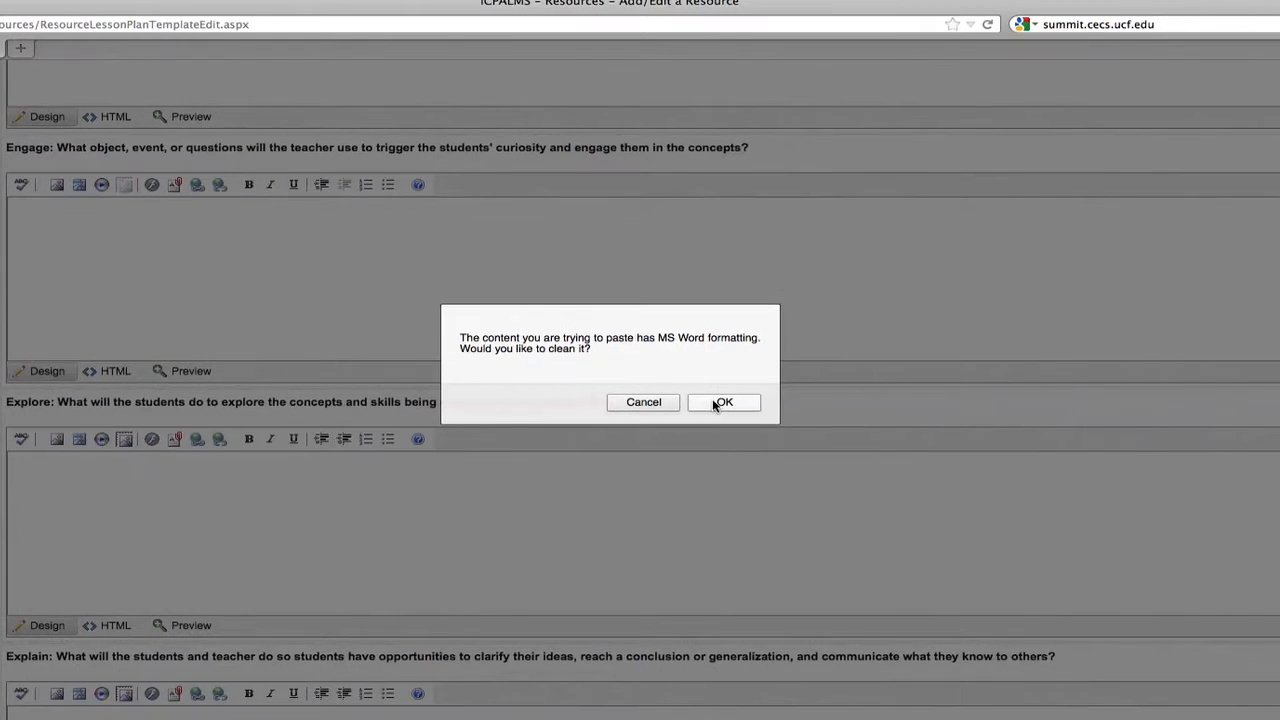
left_click(724, 402)
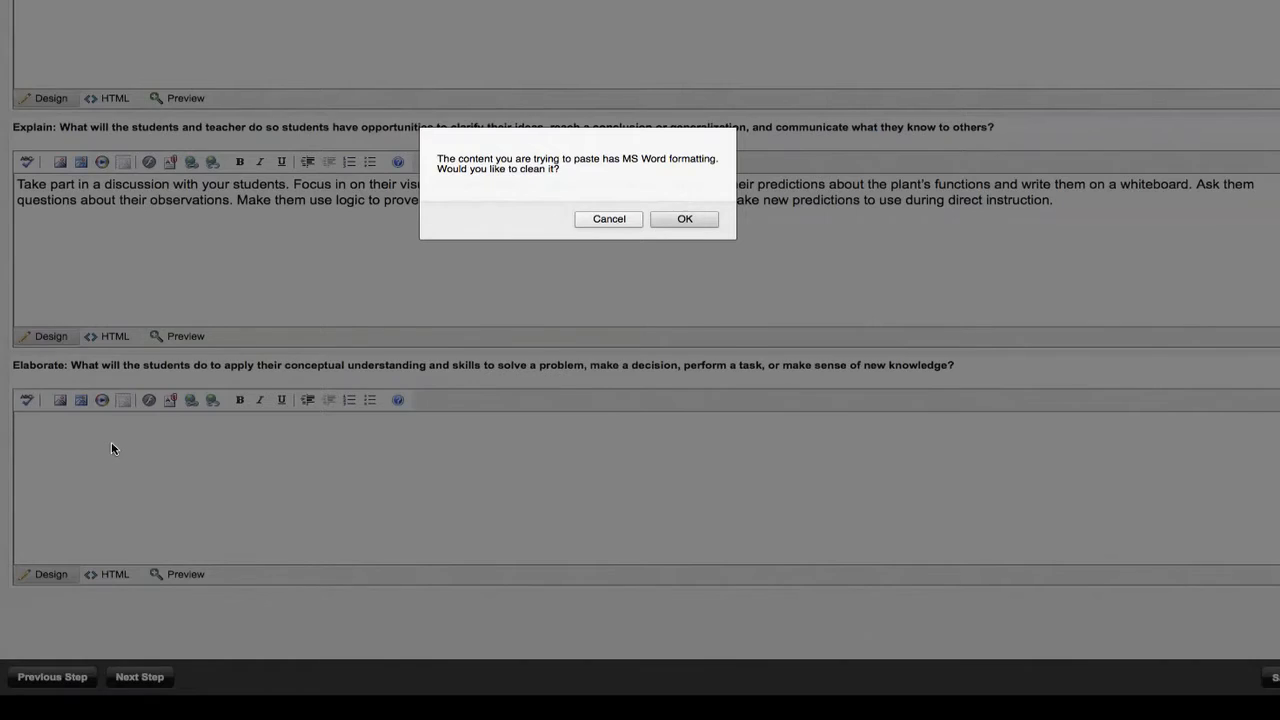
left_click(684, 218)
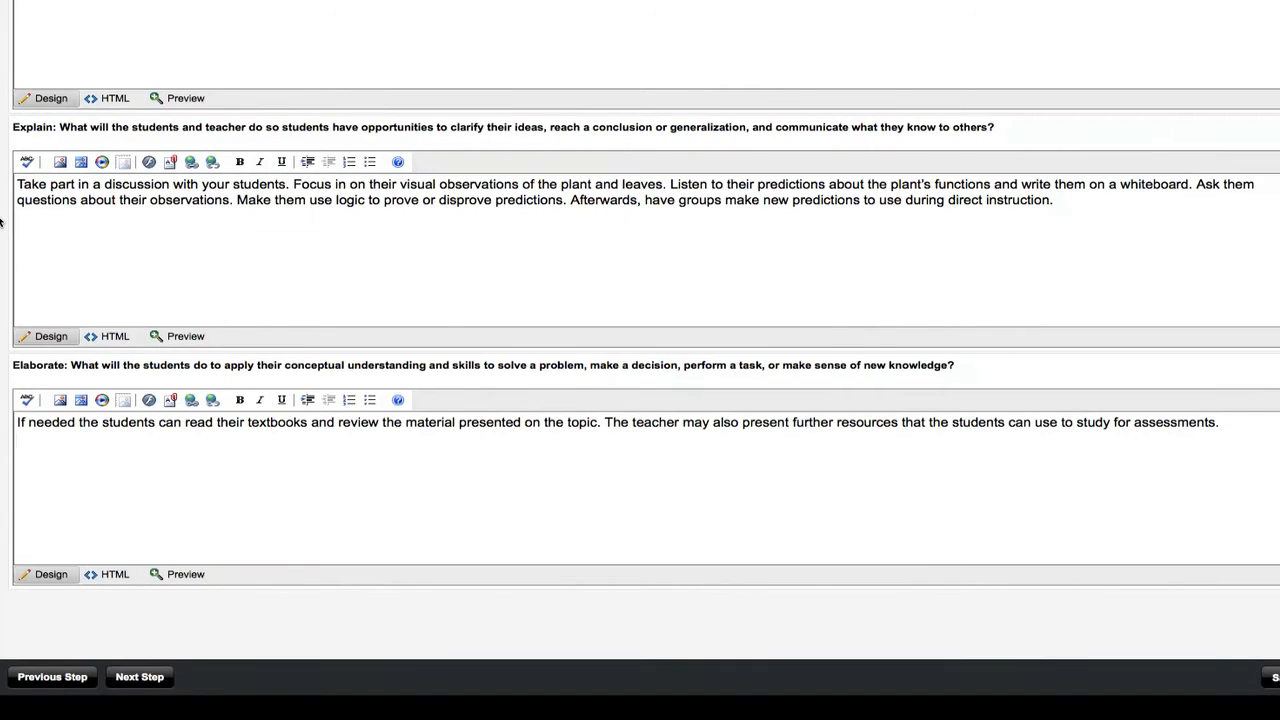
scroll("up", 3)
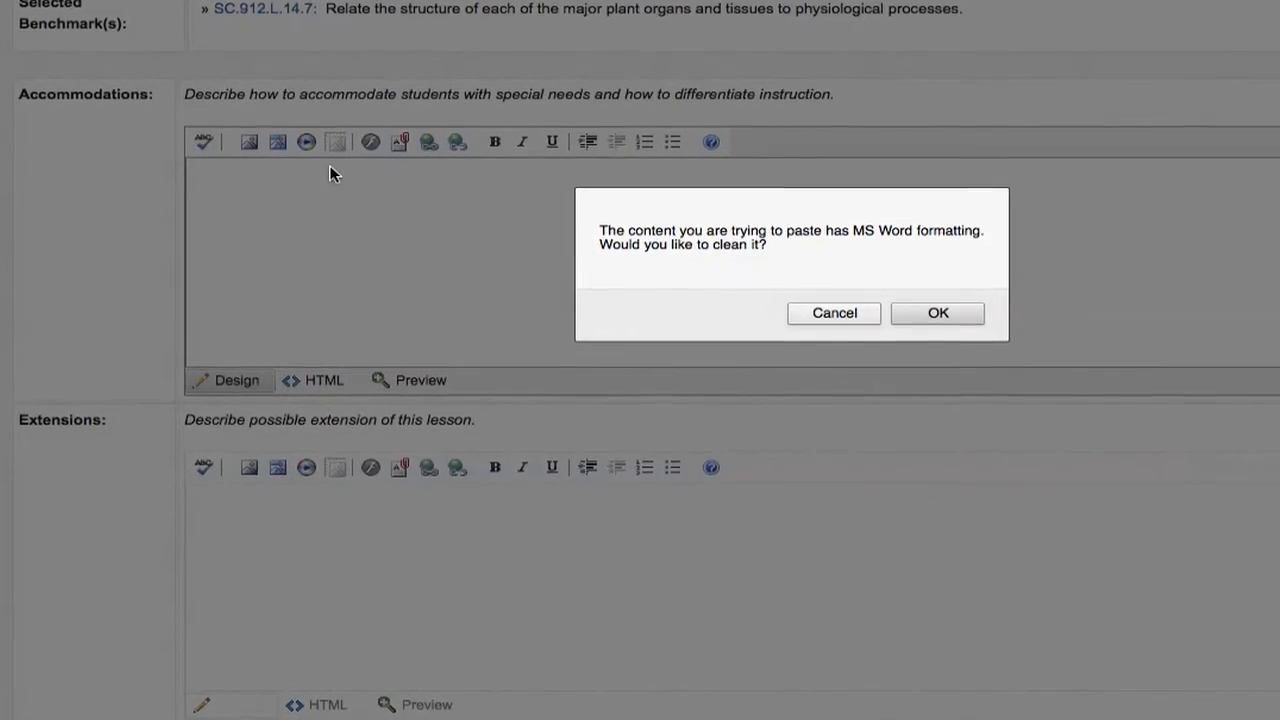
- Clean the pasted Accommodations answer about grouping students by needs and strengths
left_click(936, 312)
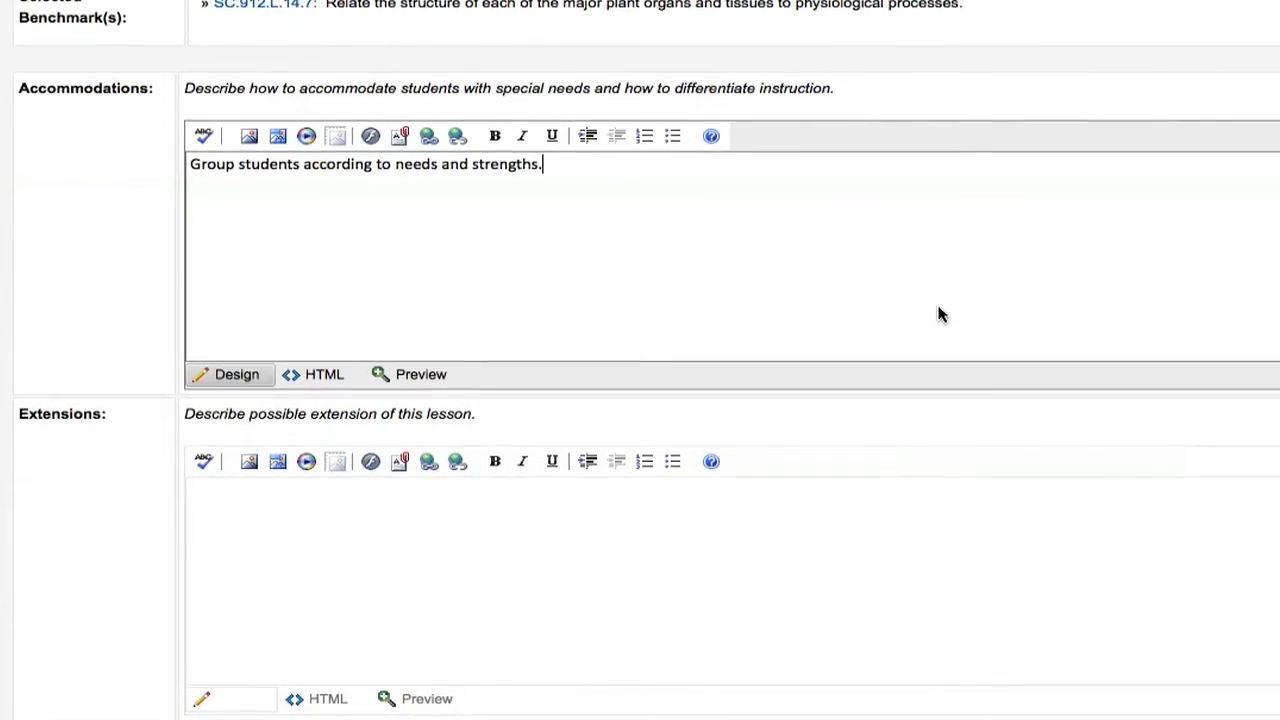
scroll("up", 3)
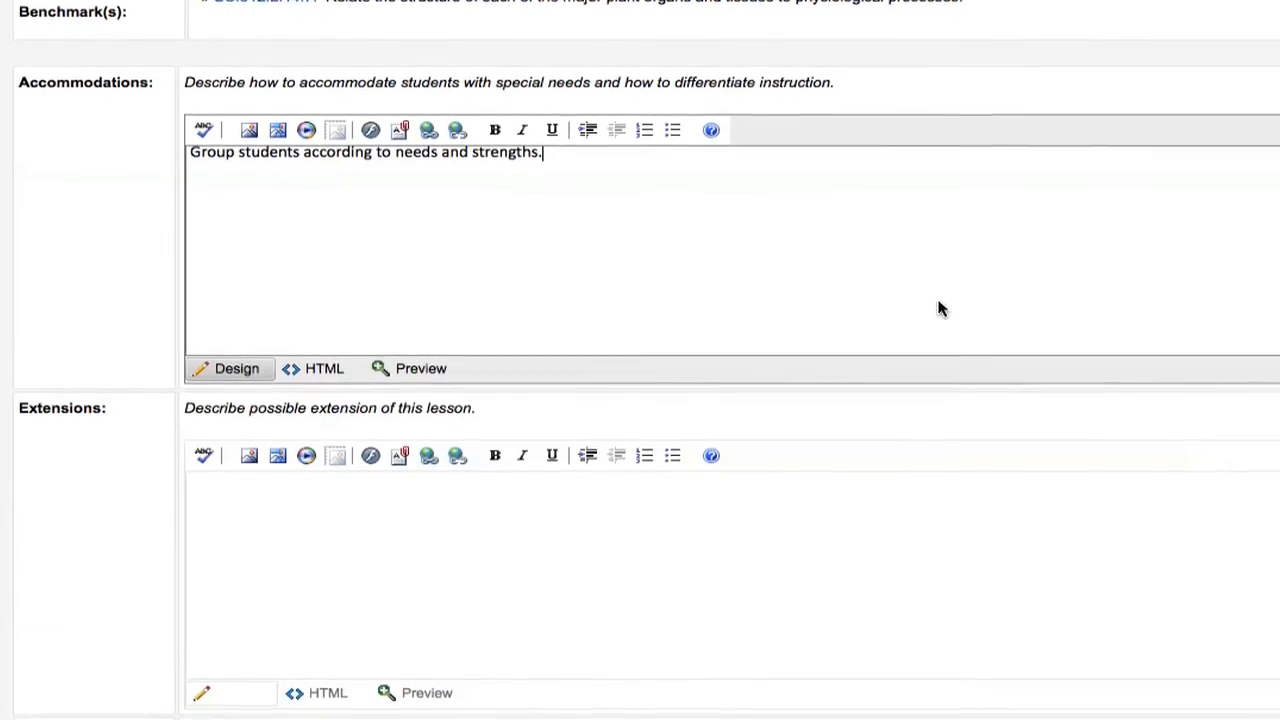
scroll("down", 3)
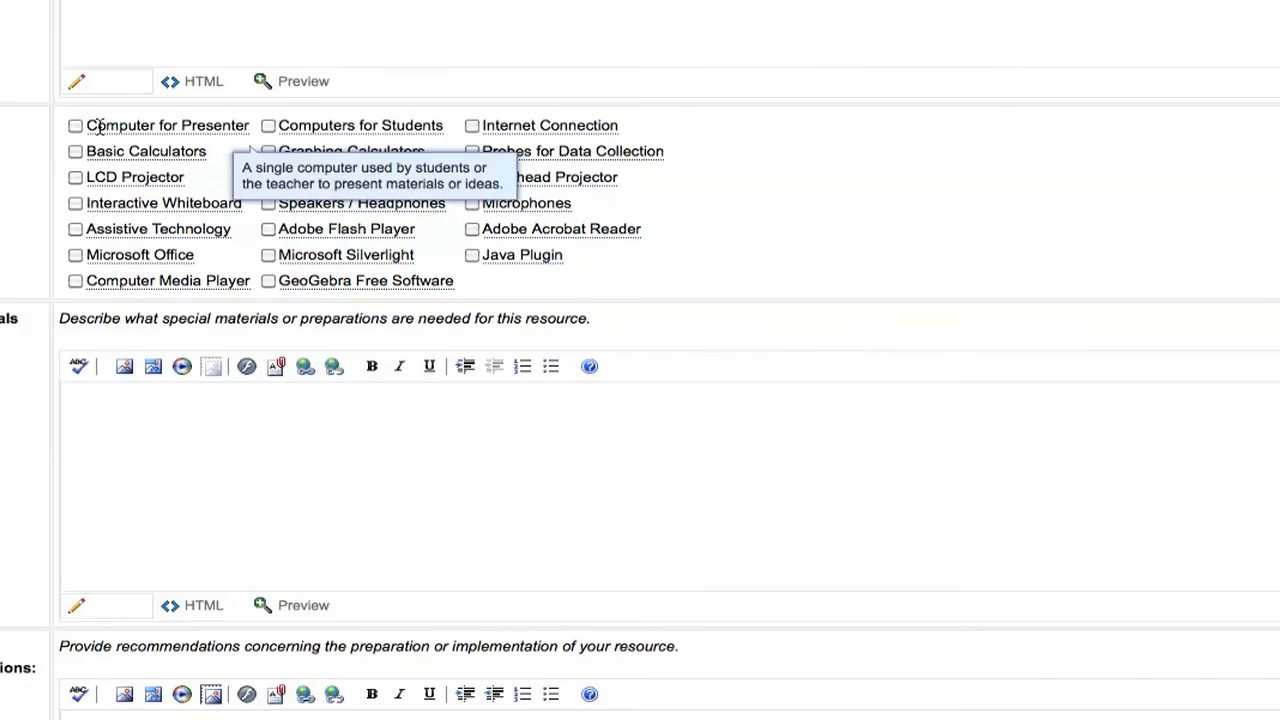
- Require presenter computer, LCD projector and internet, fill special materials and no further recommendations, then advance
left_click(76, 124)
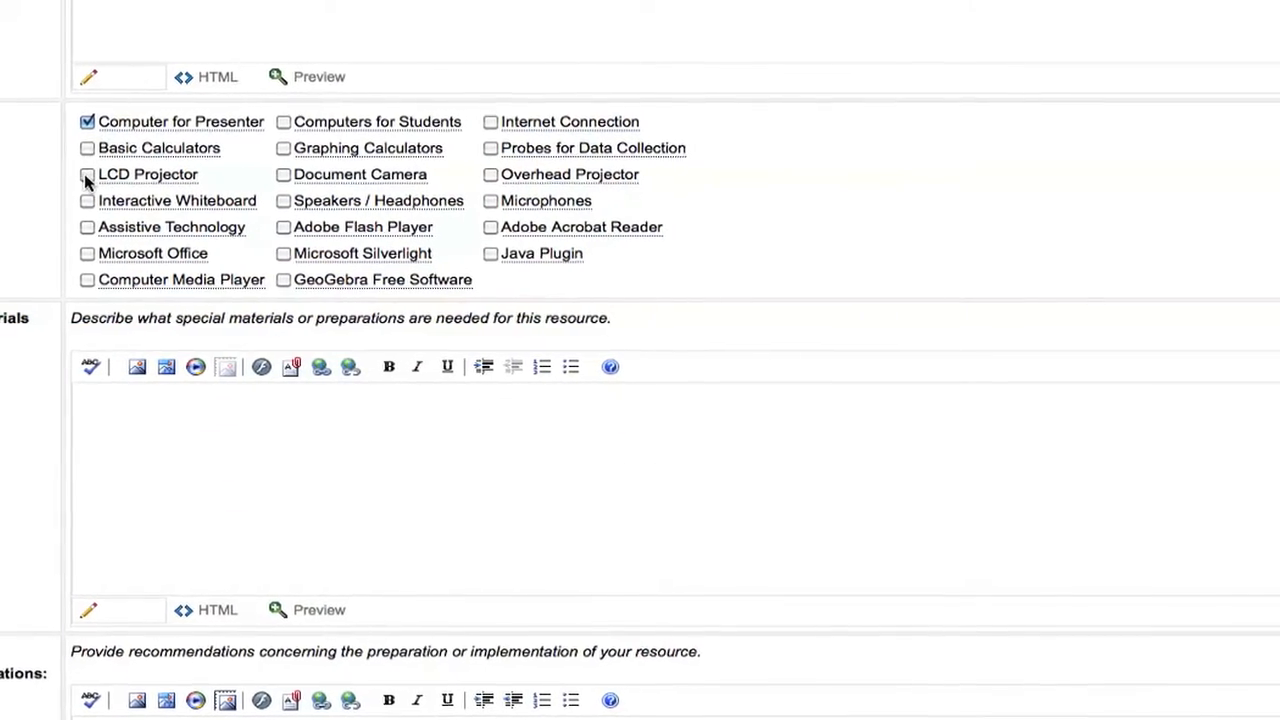
left_click(88, 172)
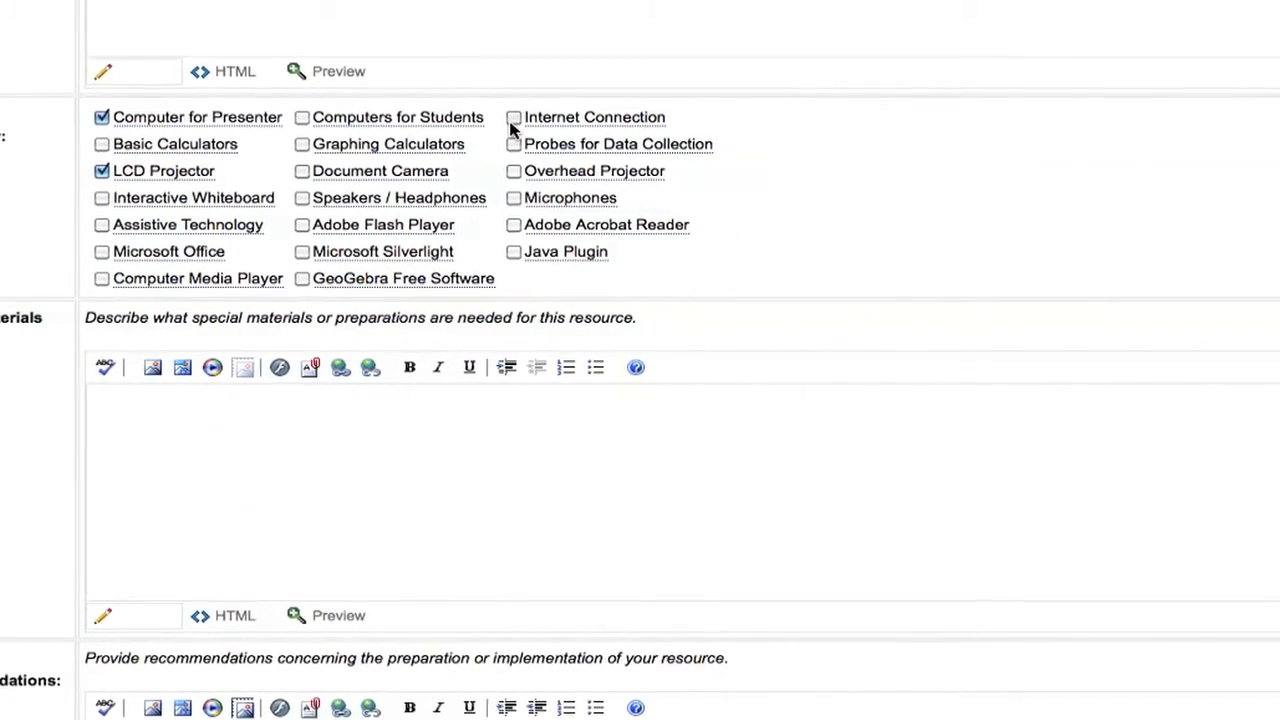
left_click(514, 116)
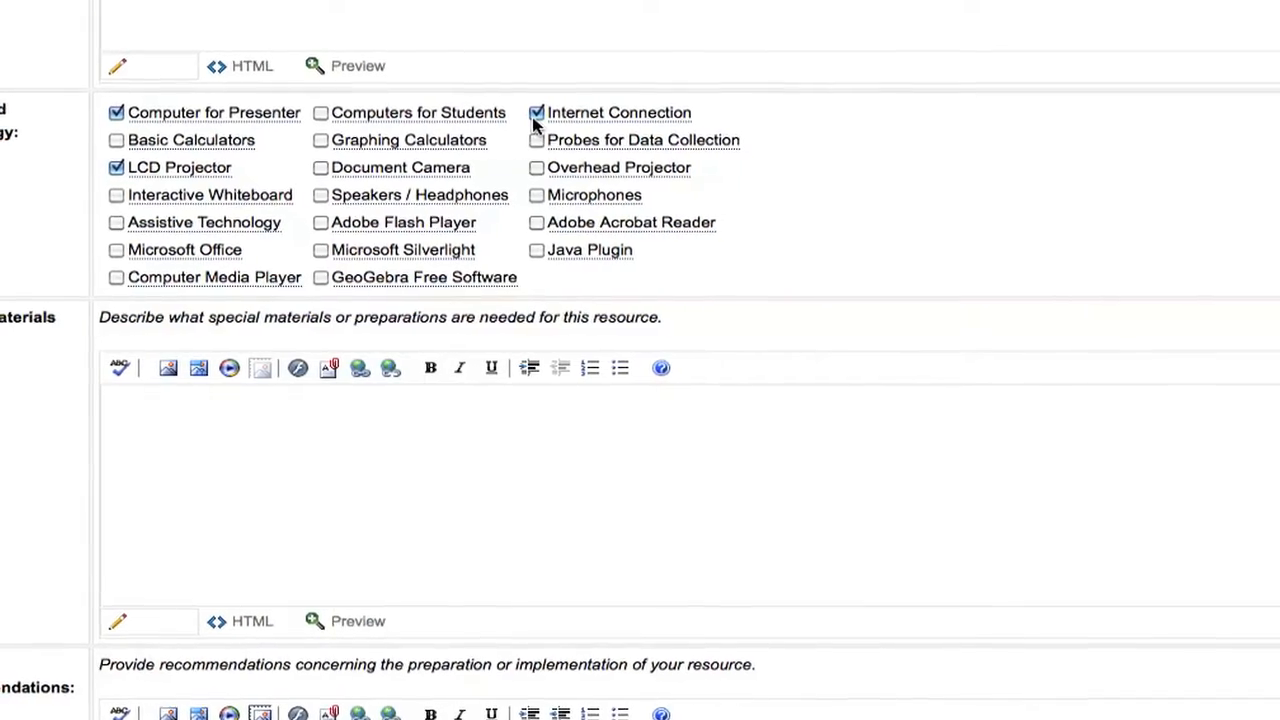
key("ctrl+v")
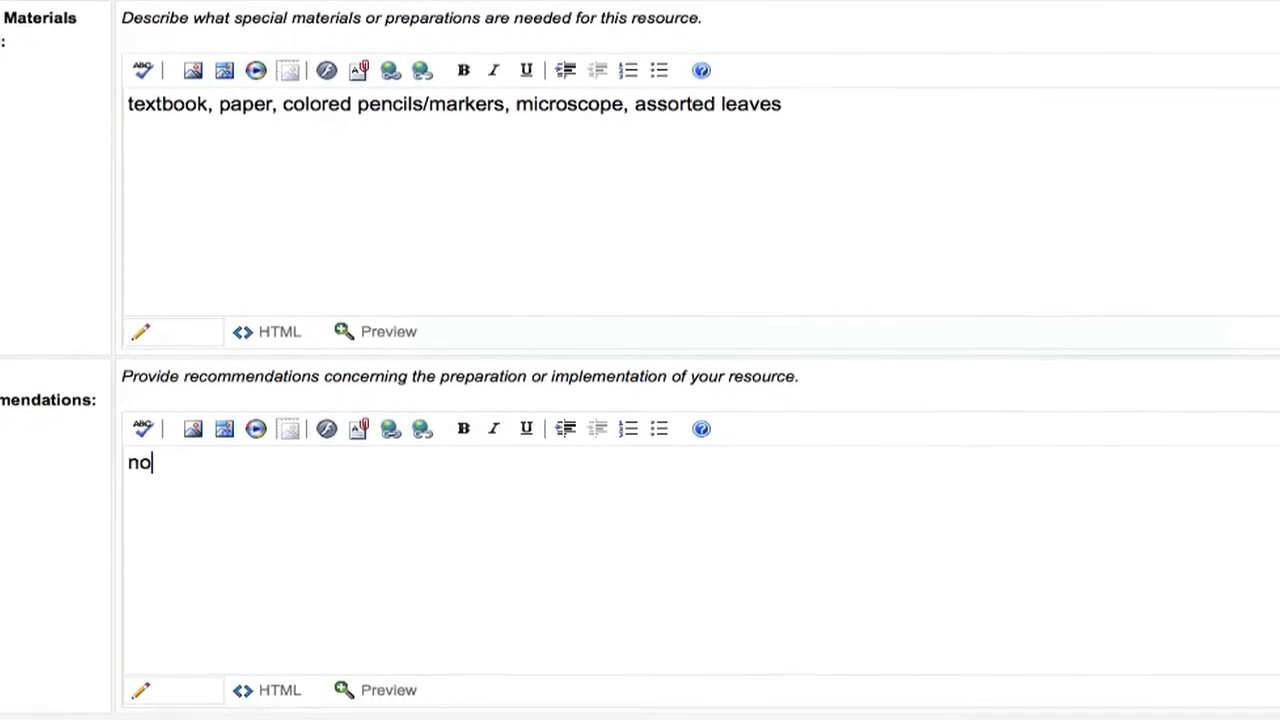
type("ne")
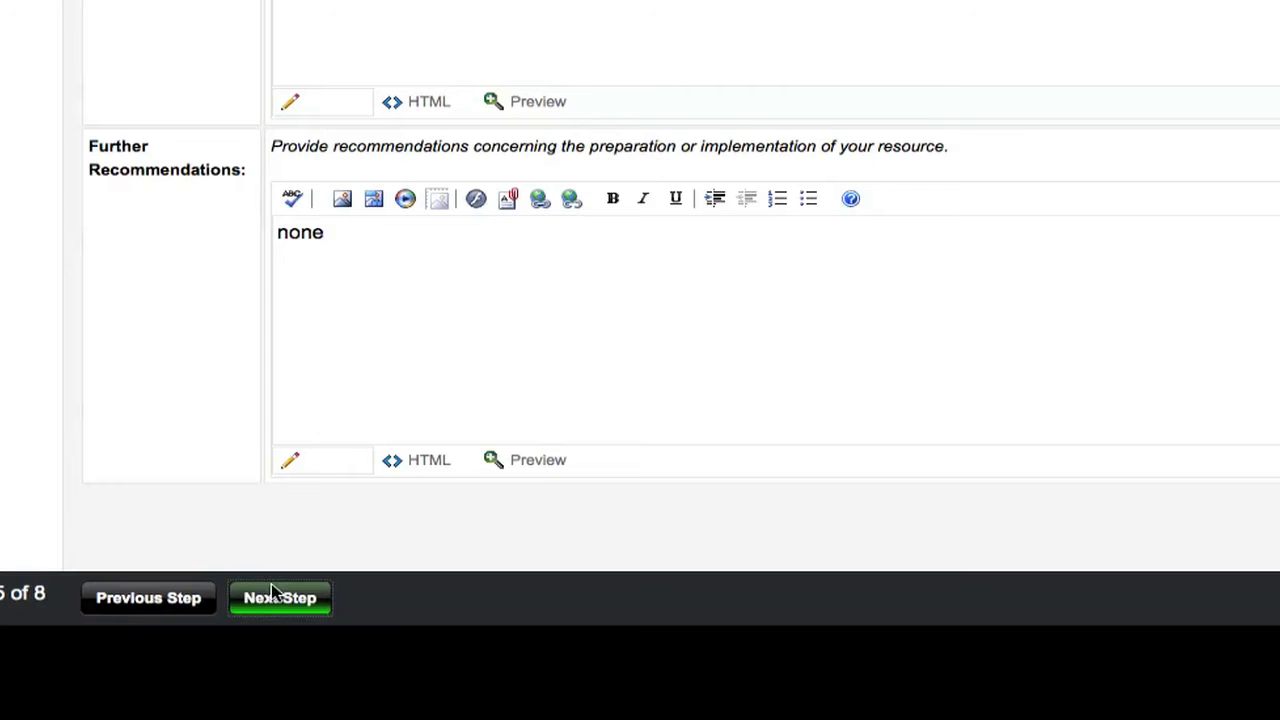
left_click(280, 596)
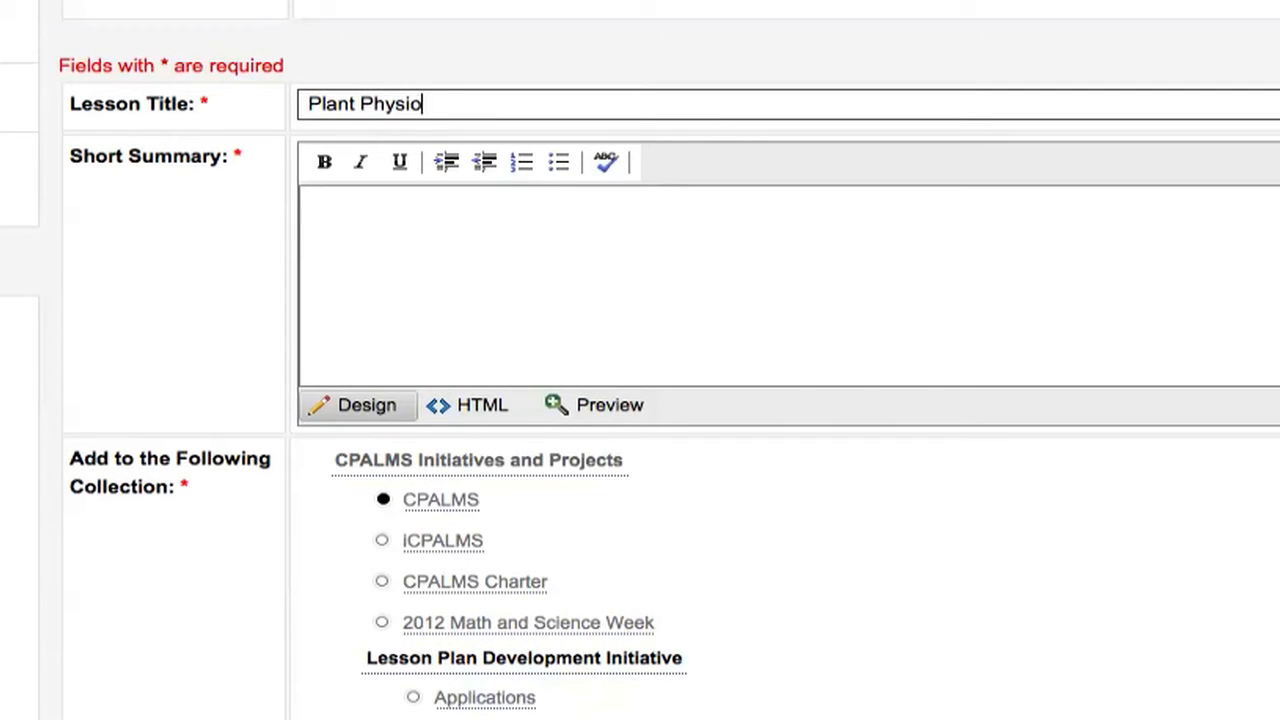
- Finish the title 'Plant Physiology: How Does it Work?' and paste the short summary, clearing Word formatting
type("logy: How")
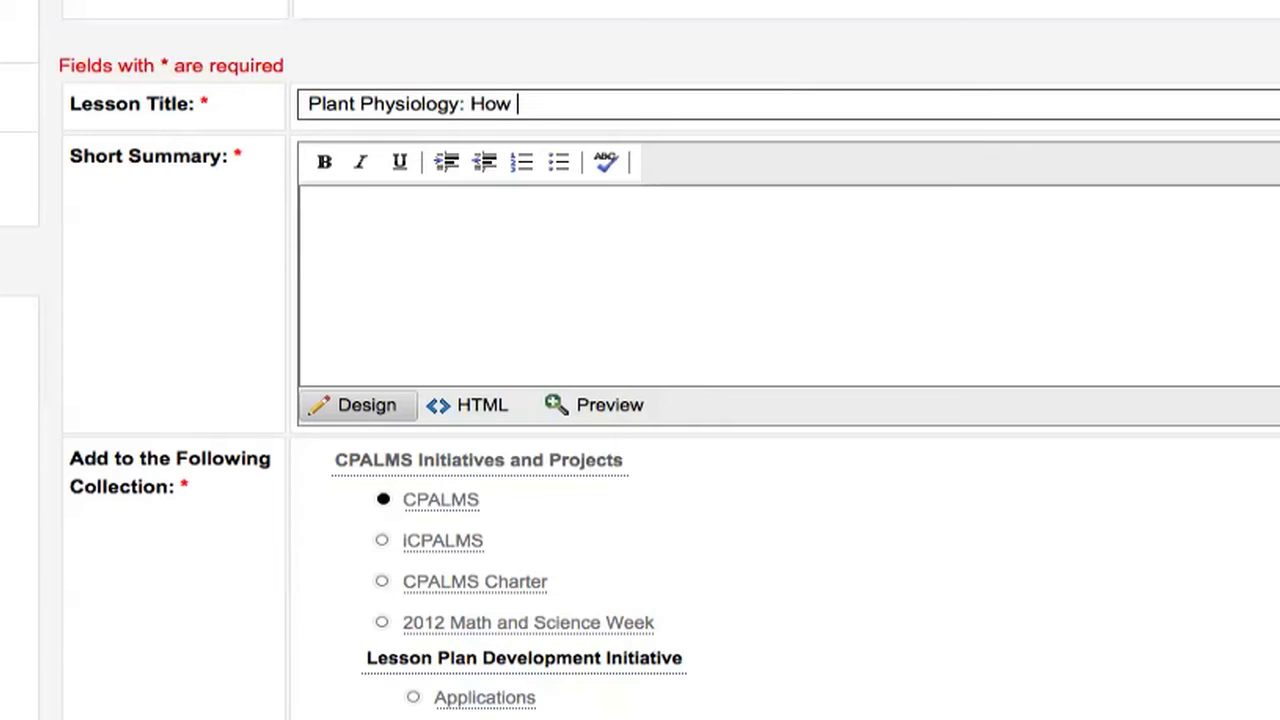
type("Does it Work")
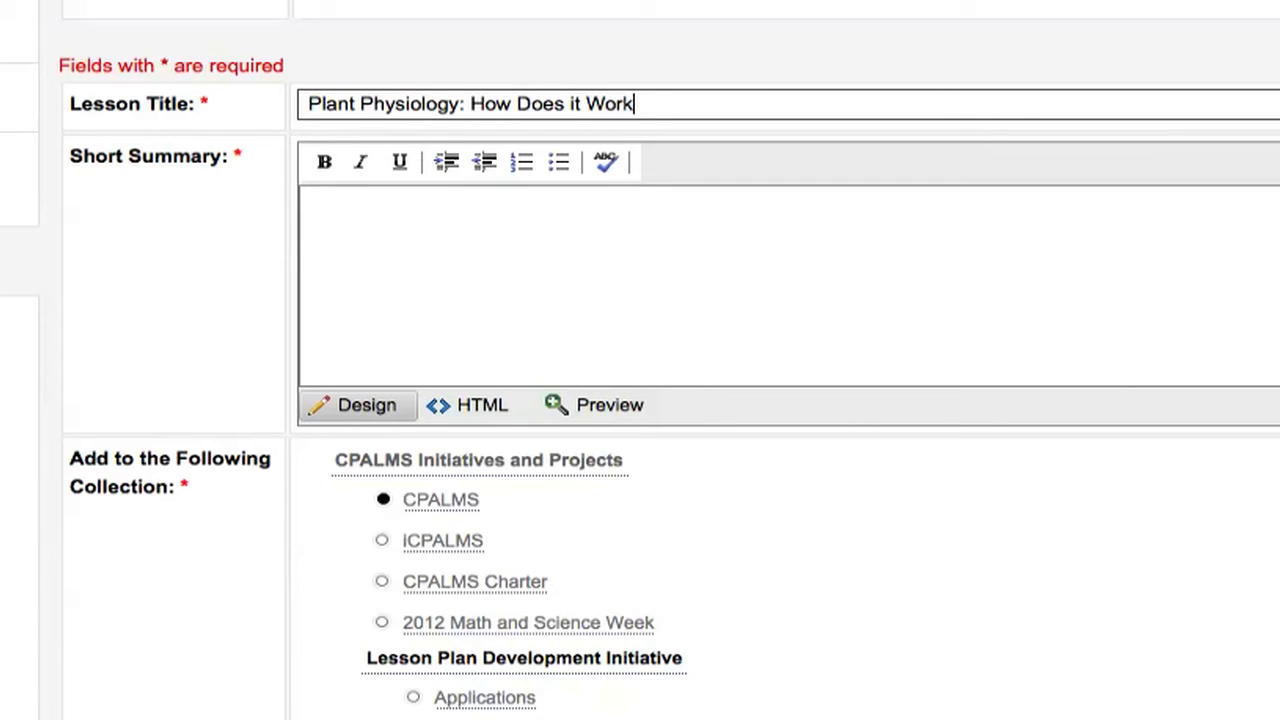
key("ctrl+v")
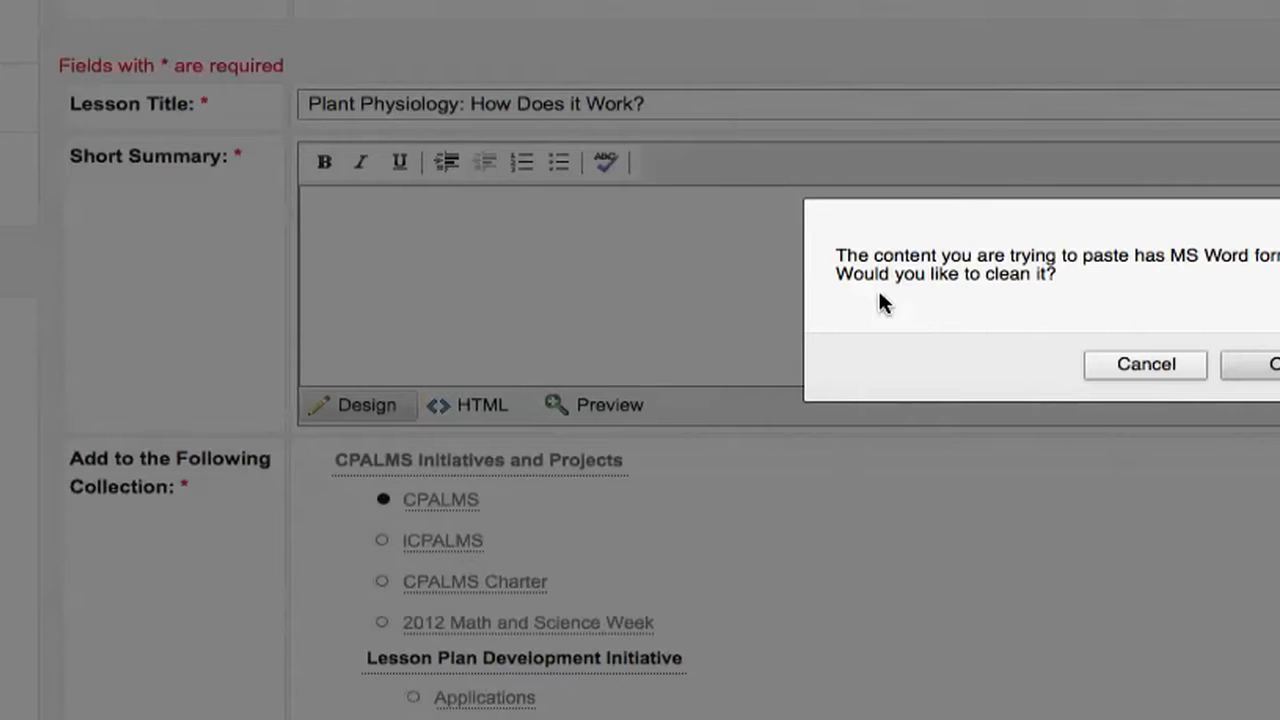
left_click(1272, 364)
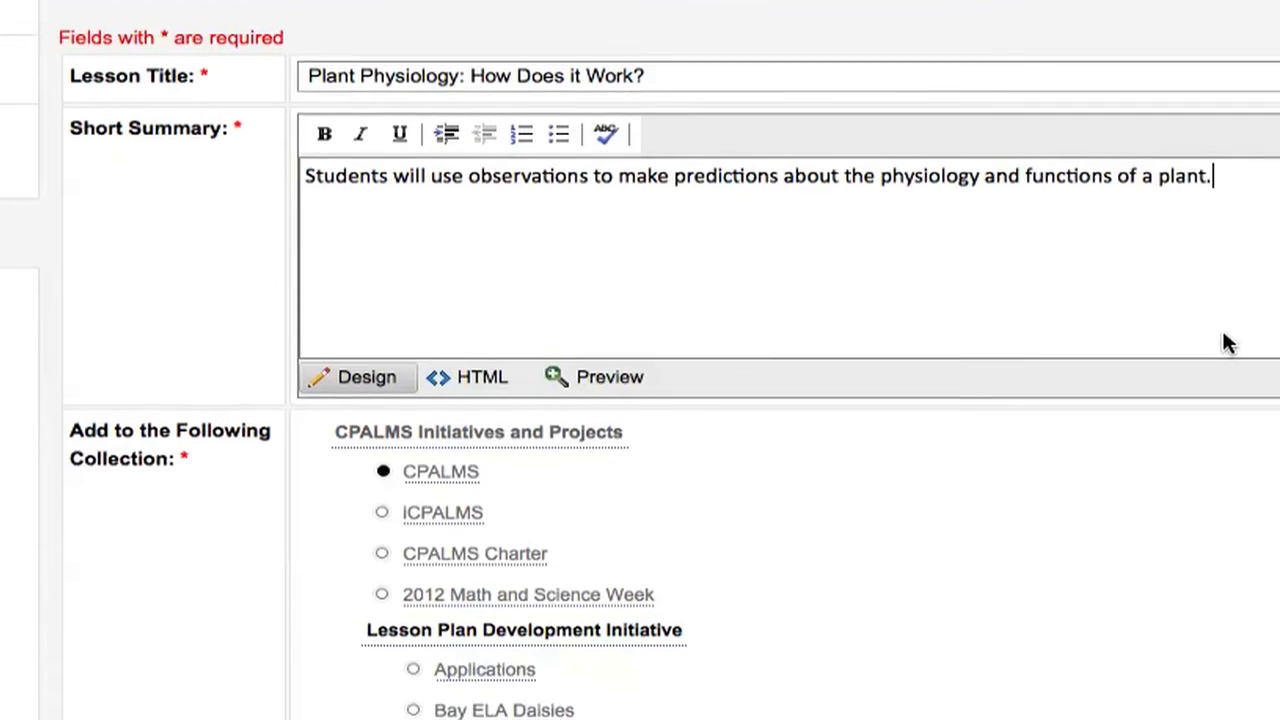
scroll("down", 3)
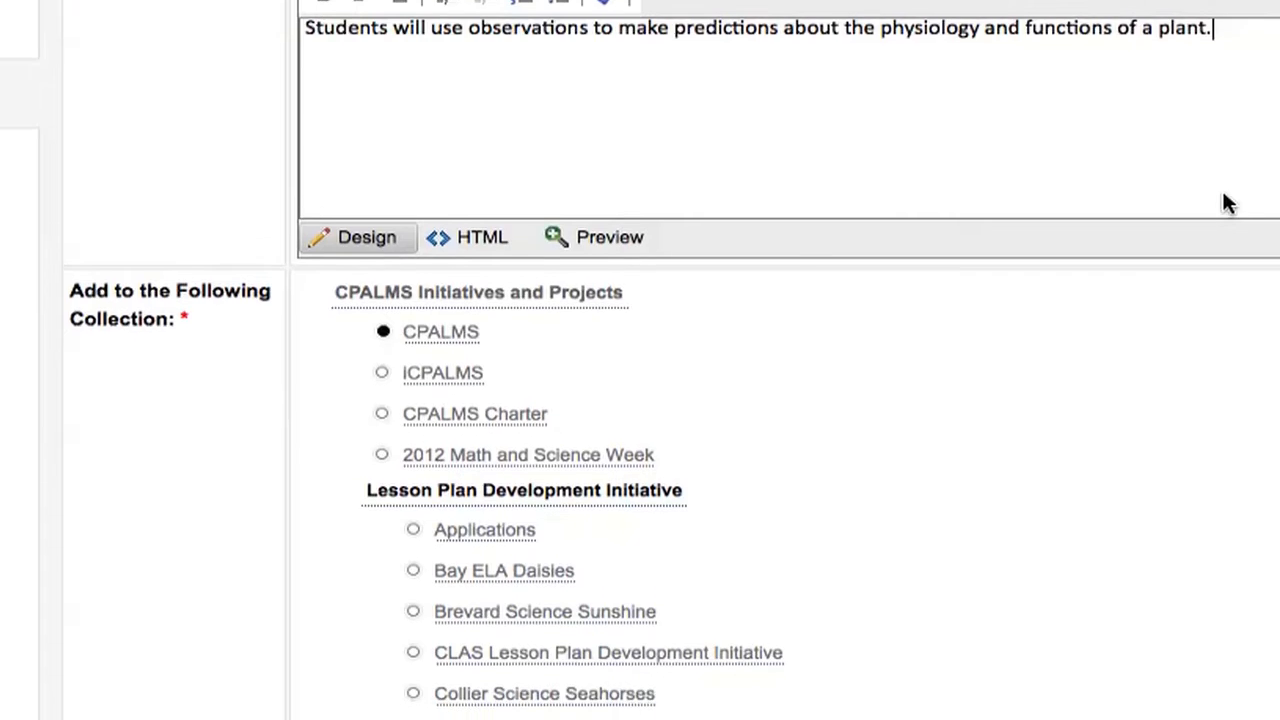
- Choose iCPALMS as the collection the lesson is added to
scroll("down", 3)
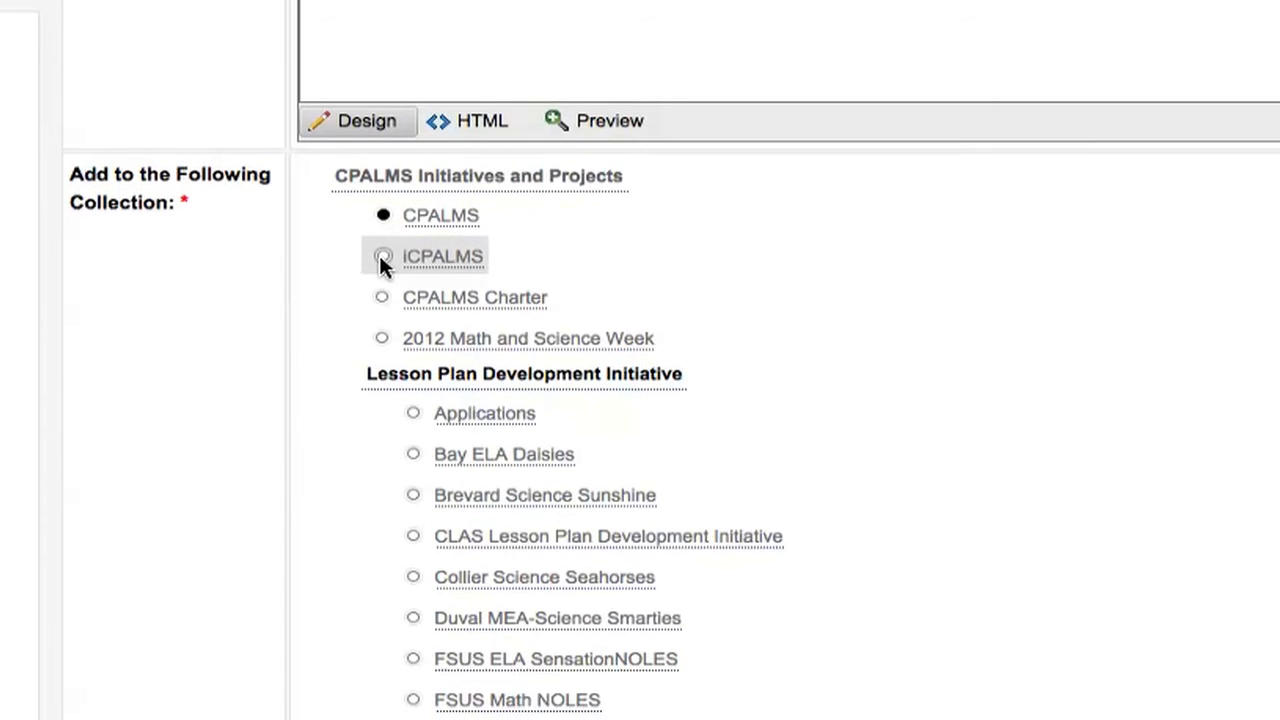
left_click(382, 256)
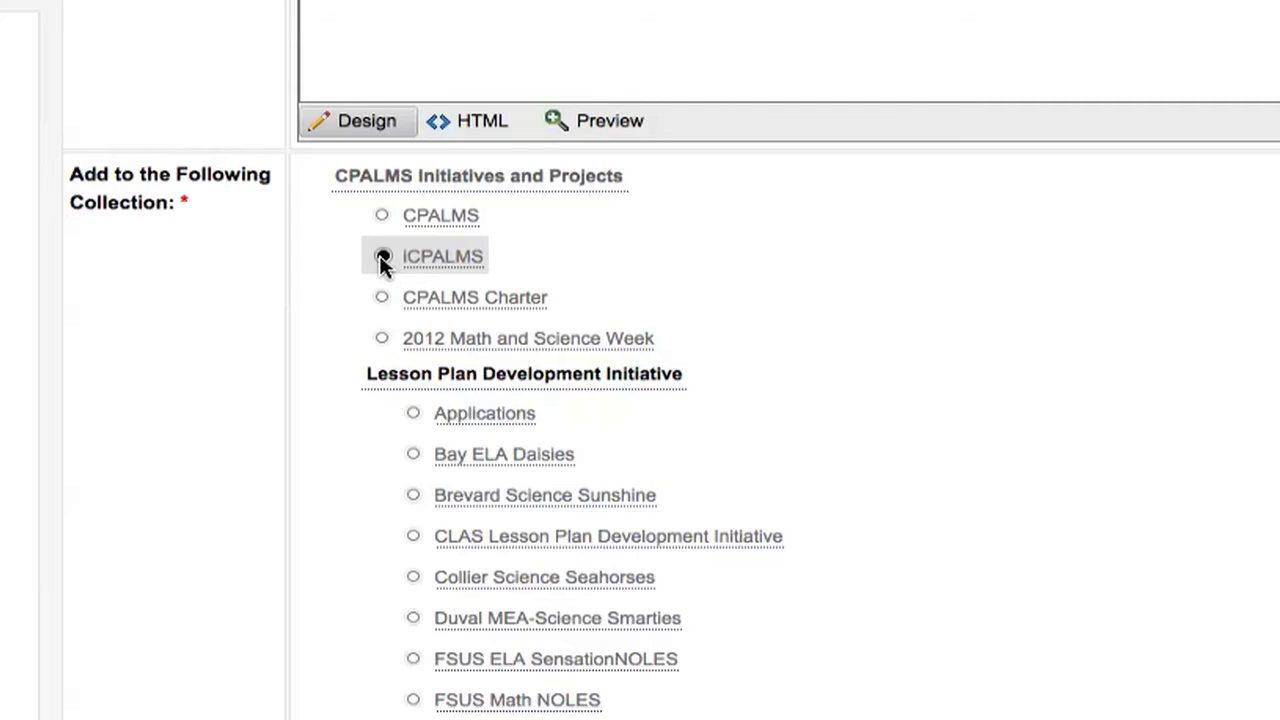
left_click(382, 256)
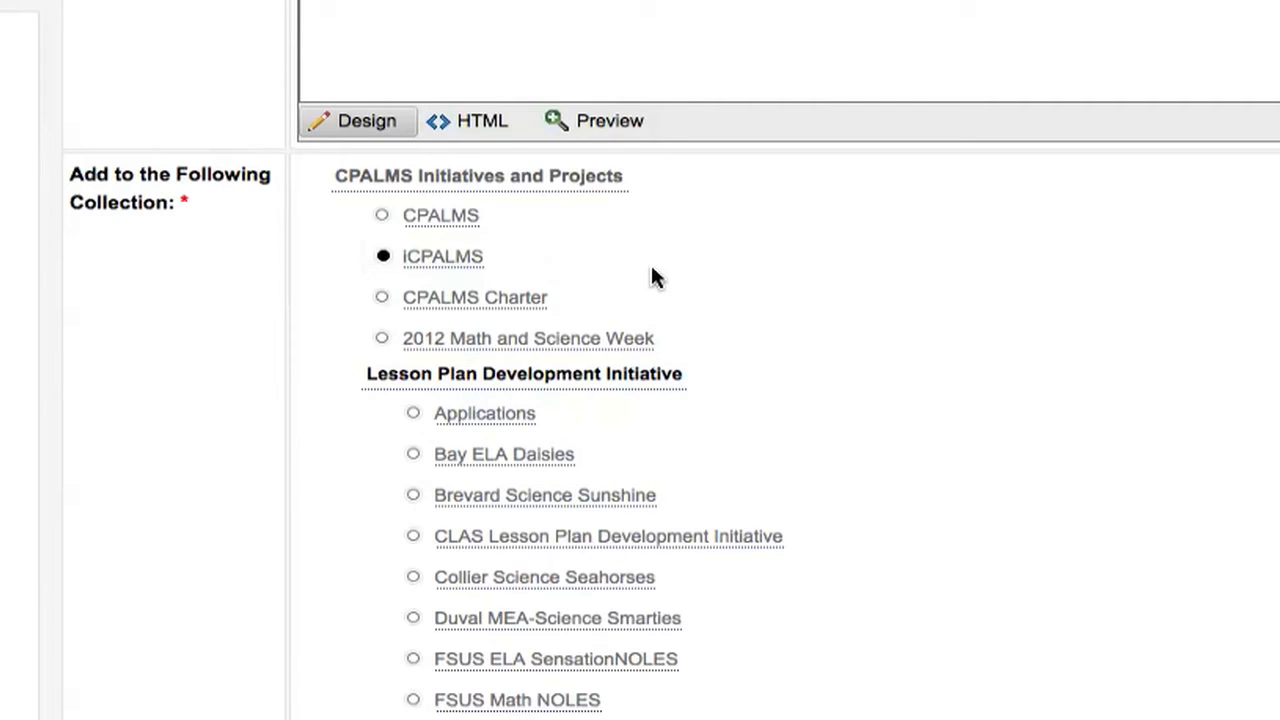
mouse_move(936, 332)
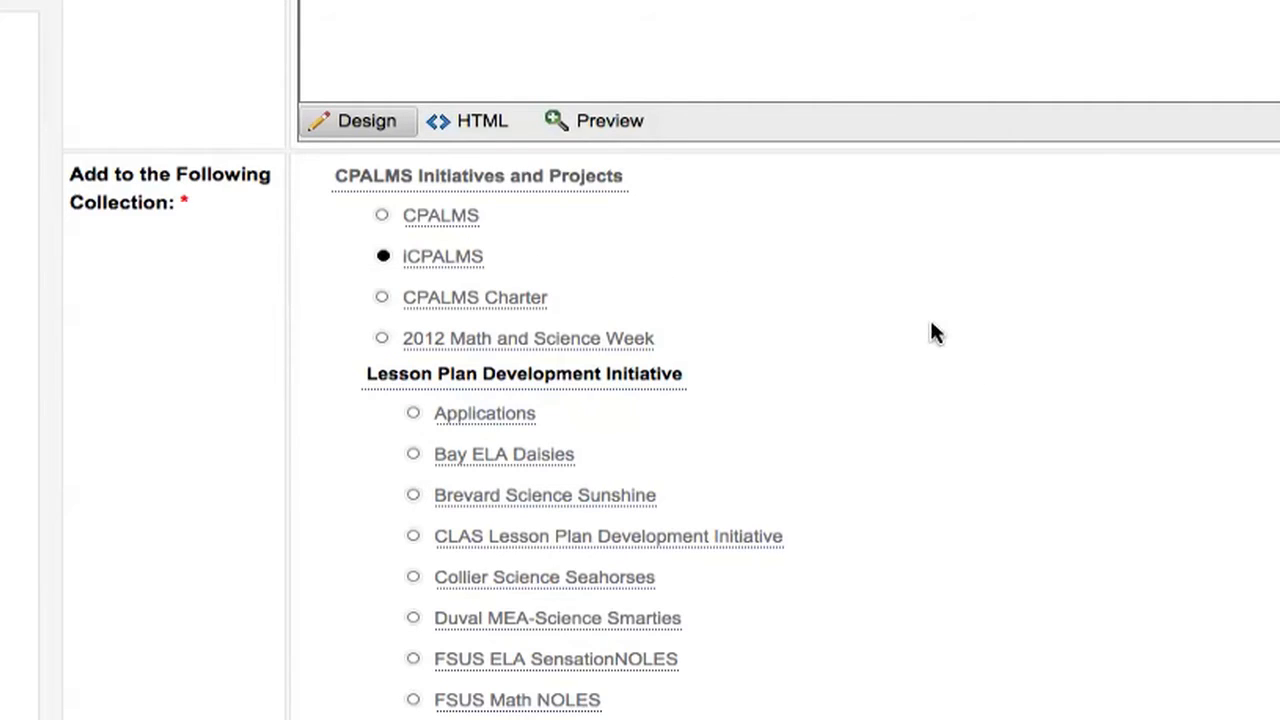
- Scroll through the resource details down to subject, grade level and audience
scroll("down", 3)
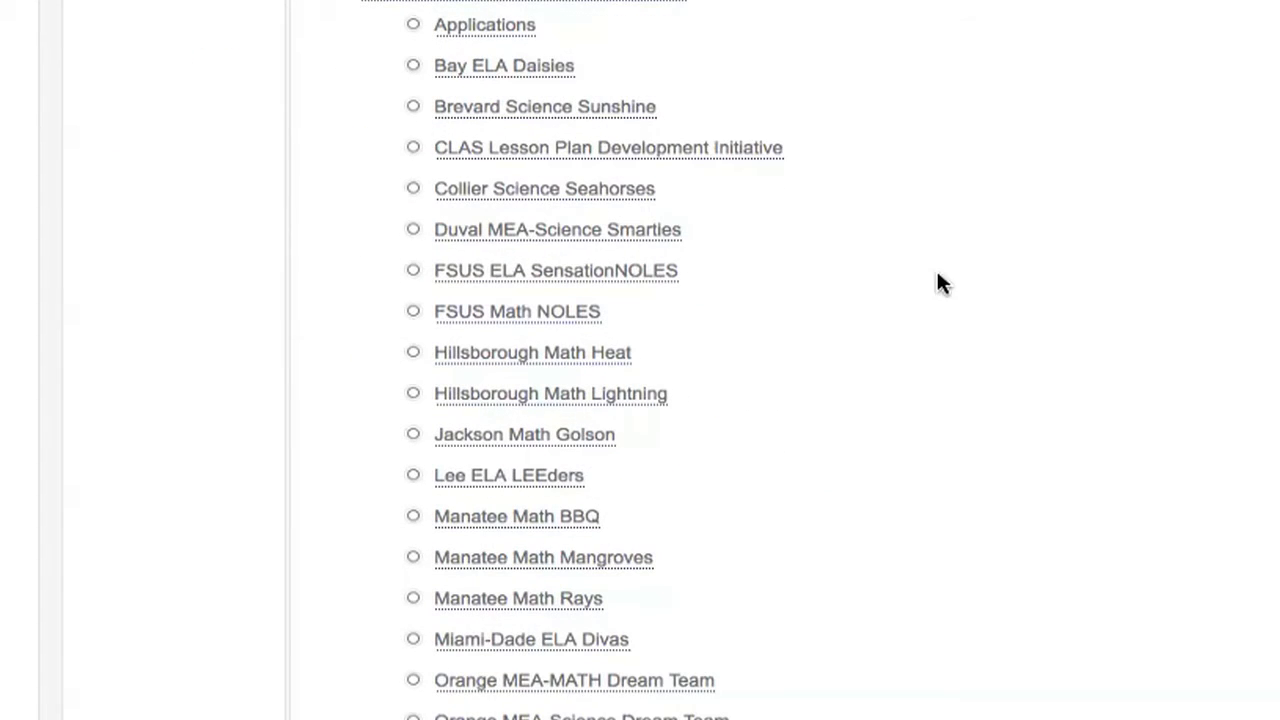
scroll("down", 3)
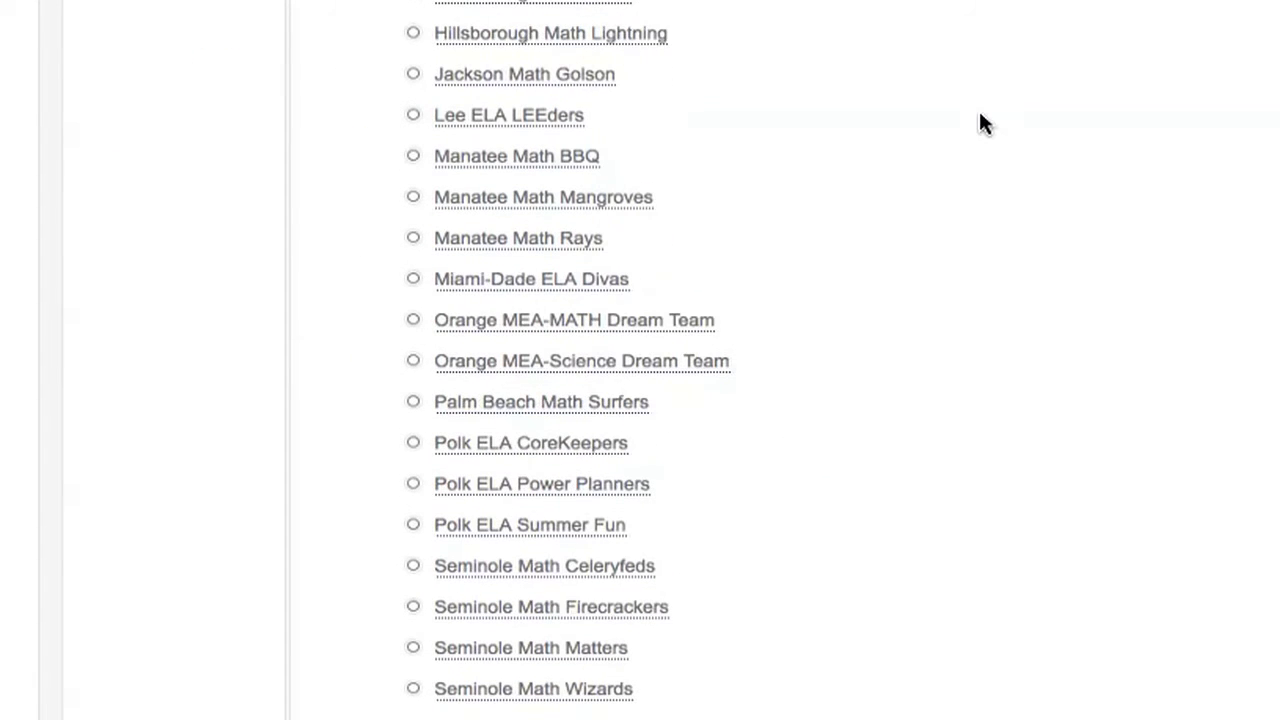
mouse_move(918, 20)
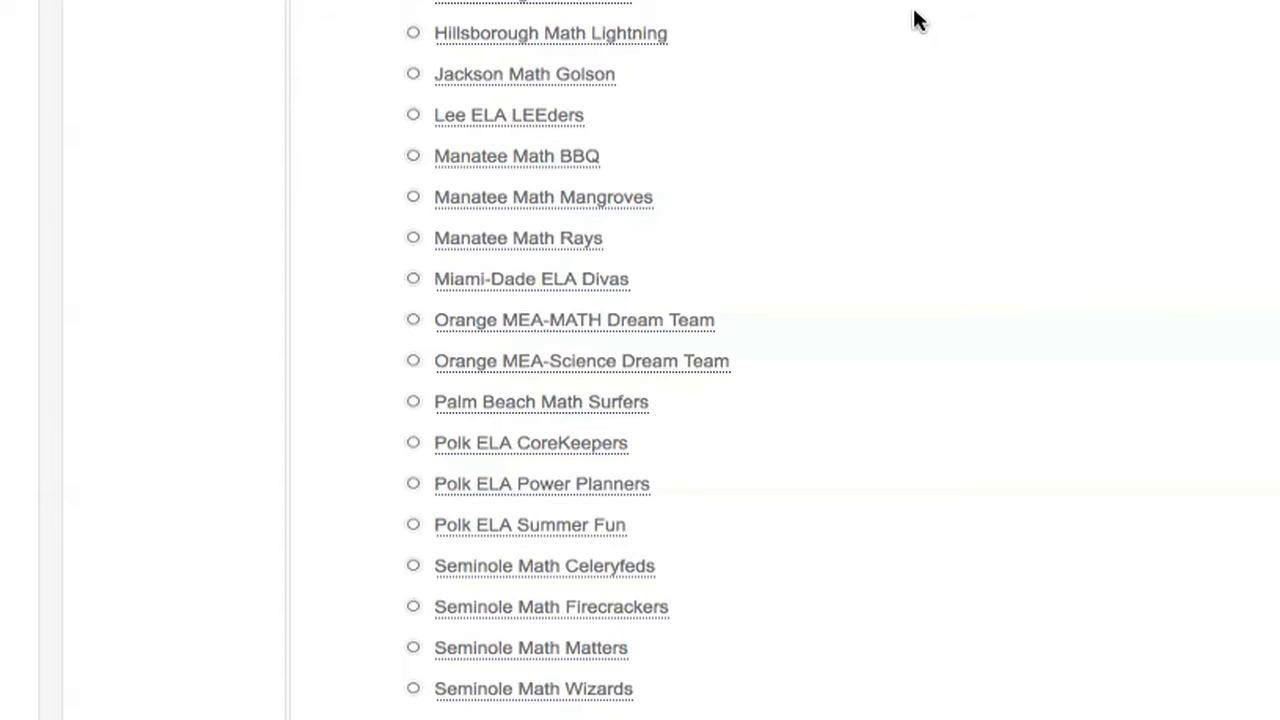
scroll("down", 3)
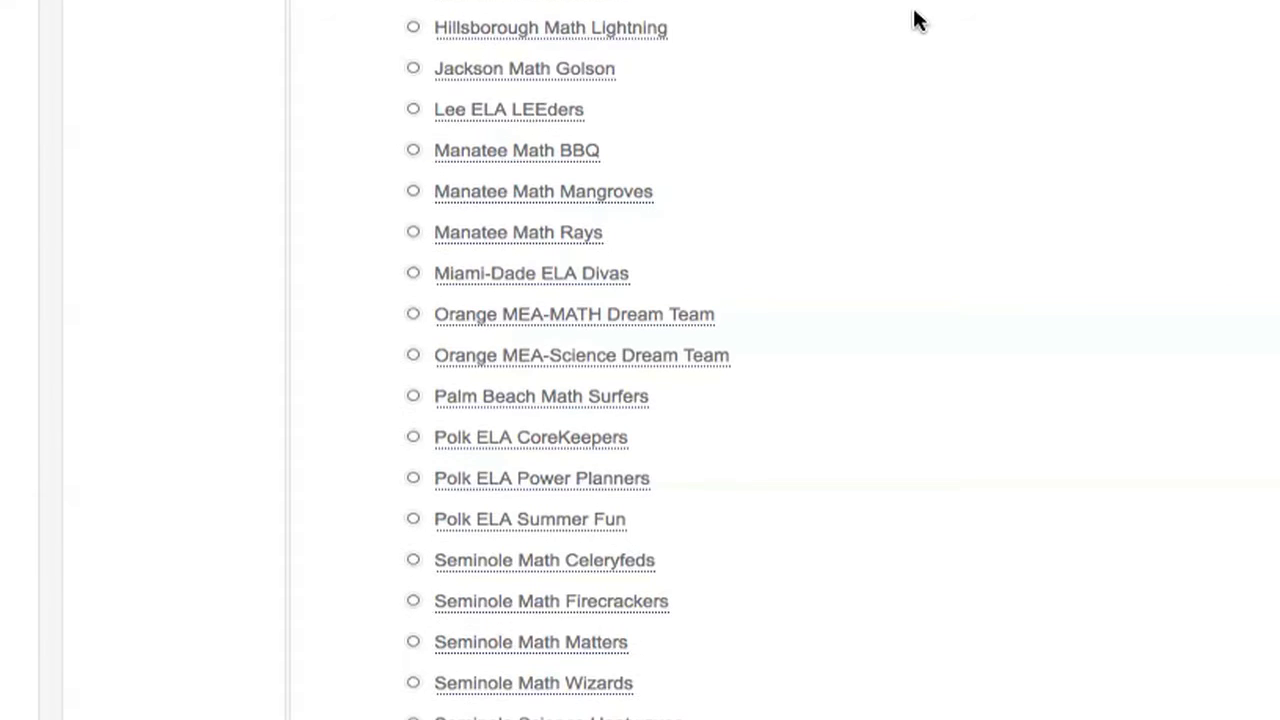
scroll("down", 3)
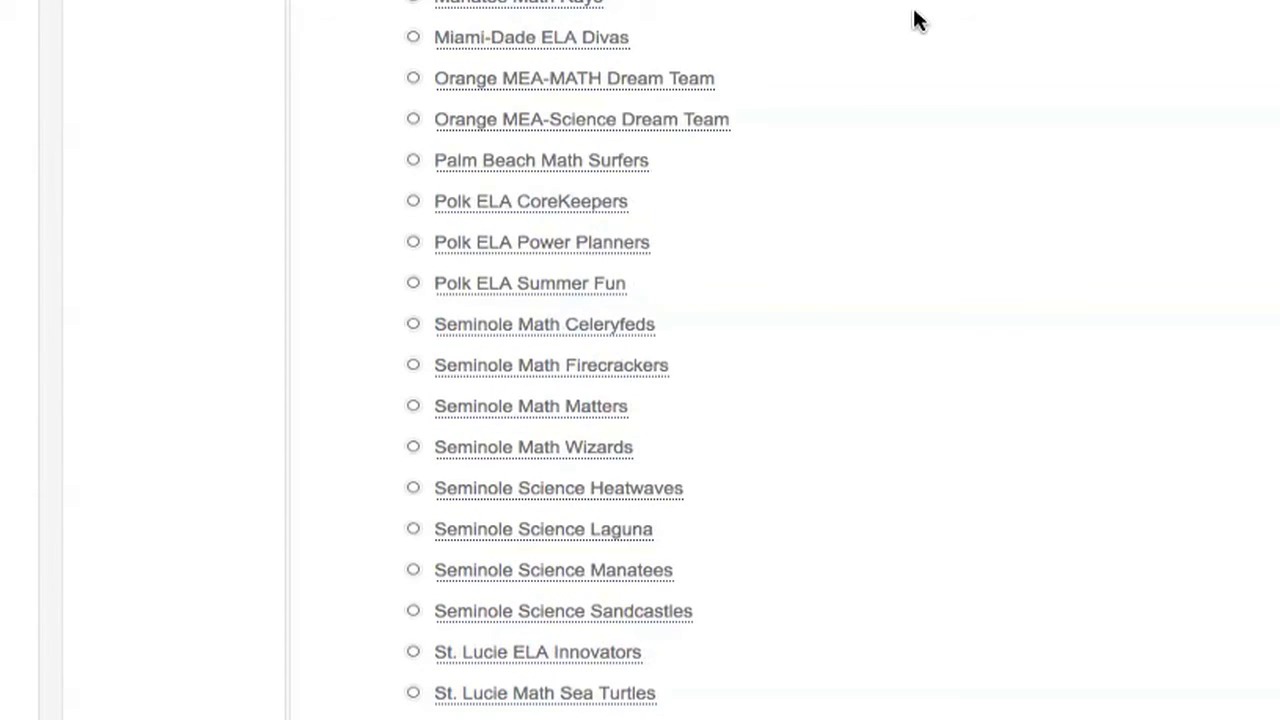
scroll("down", 3)
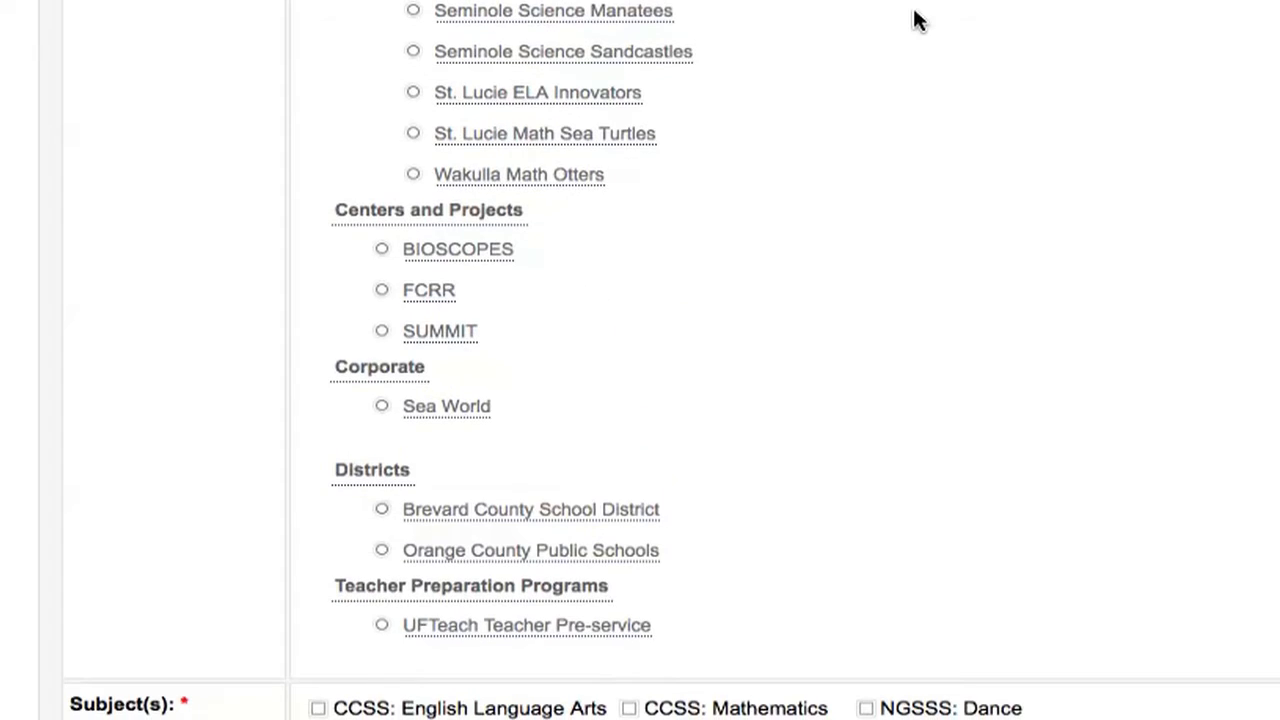
scroll("down", 3)
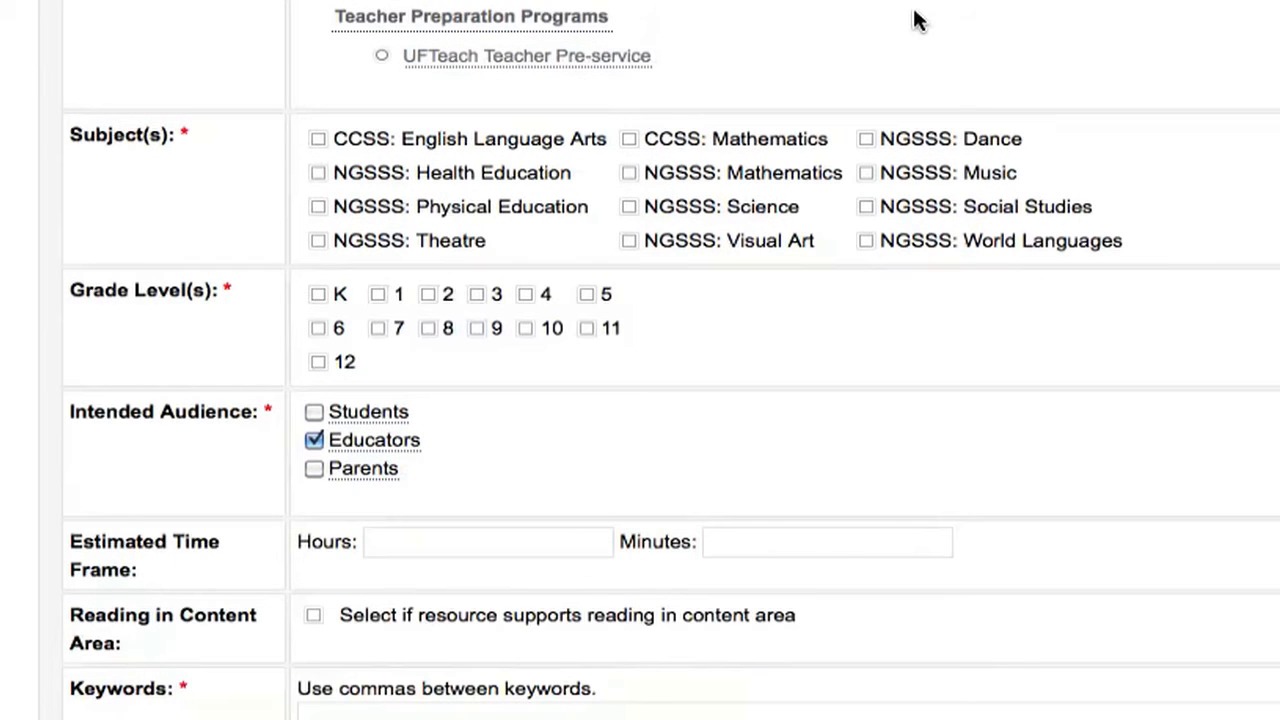
scroll("down", 3)
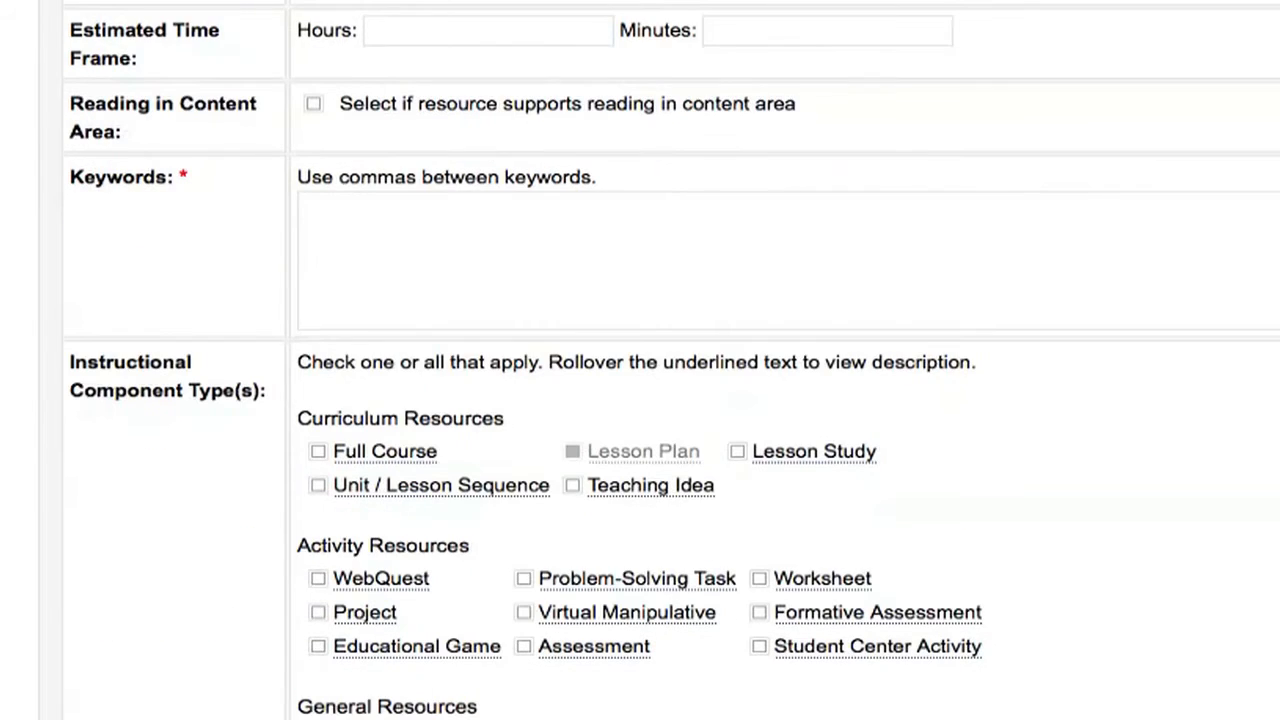
scroll("up", 3)
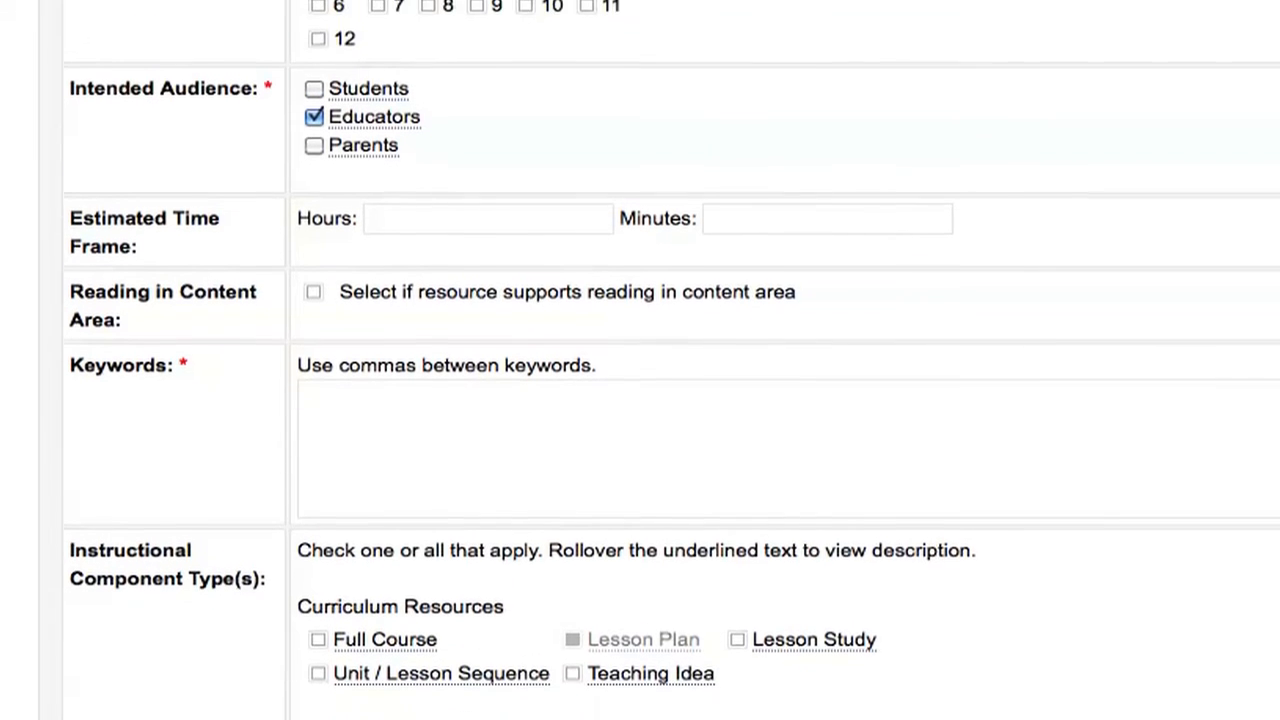
scroll("up", 3)
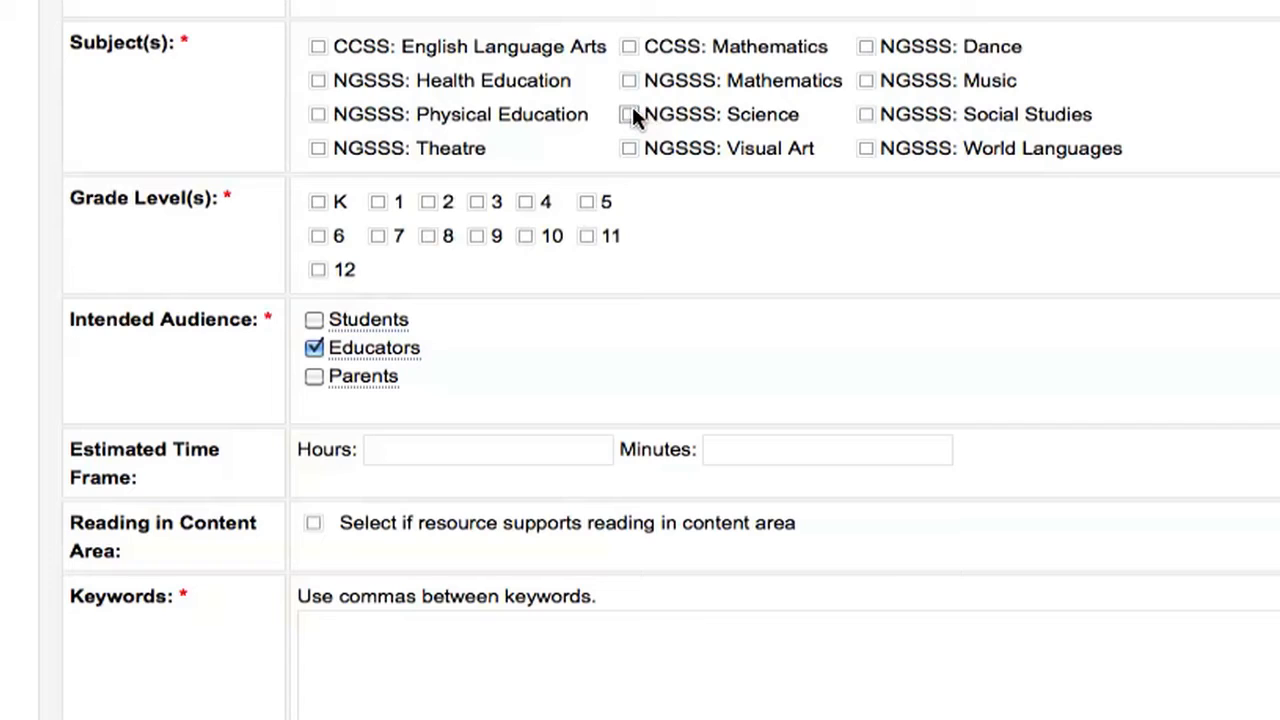
- Mark NGSSS: Science as the subject and add grade 12 to grades 9-11
left_click(628, 114)
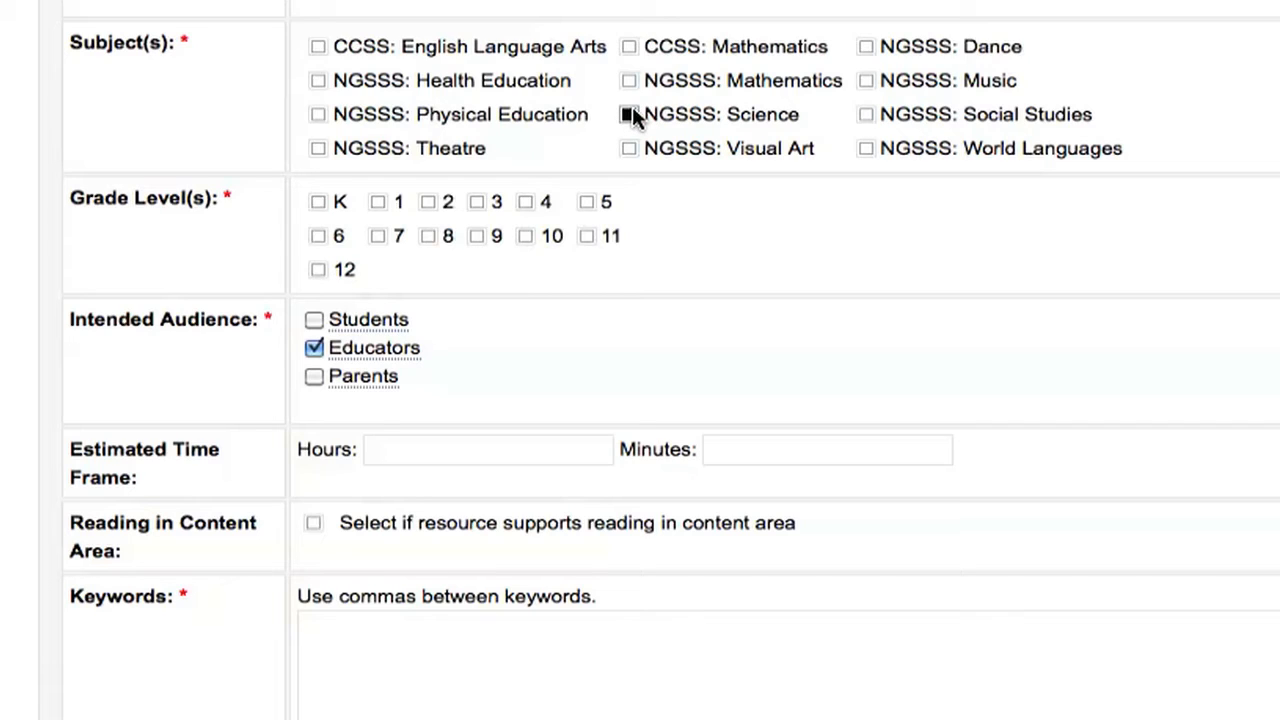
left_click(628, 114)
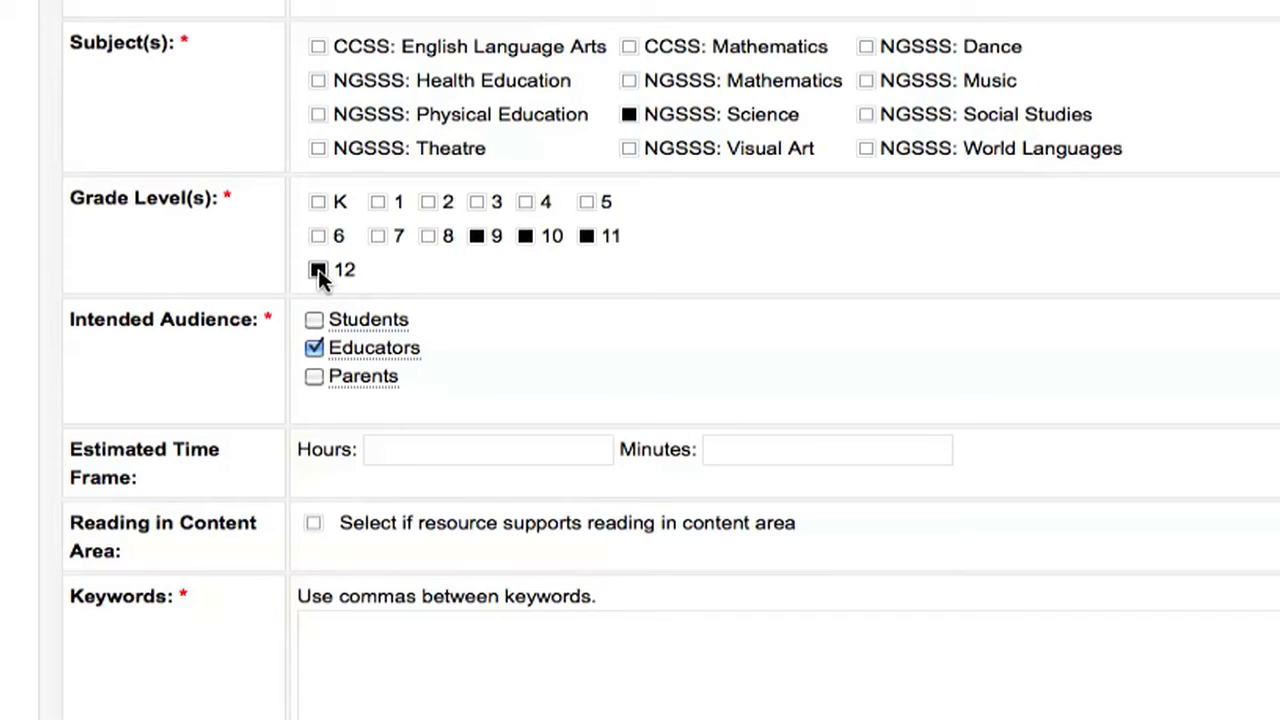
left_click(318, 268)
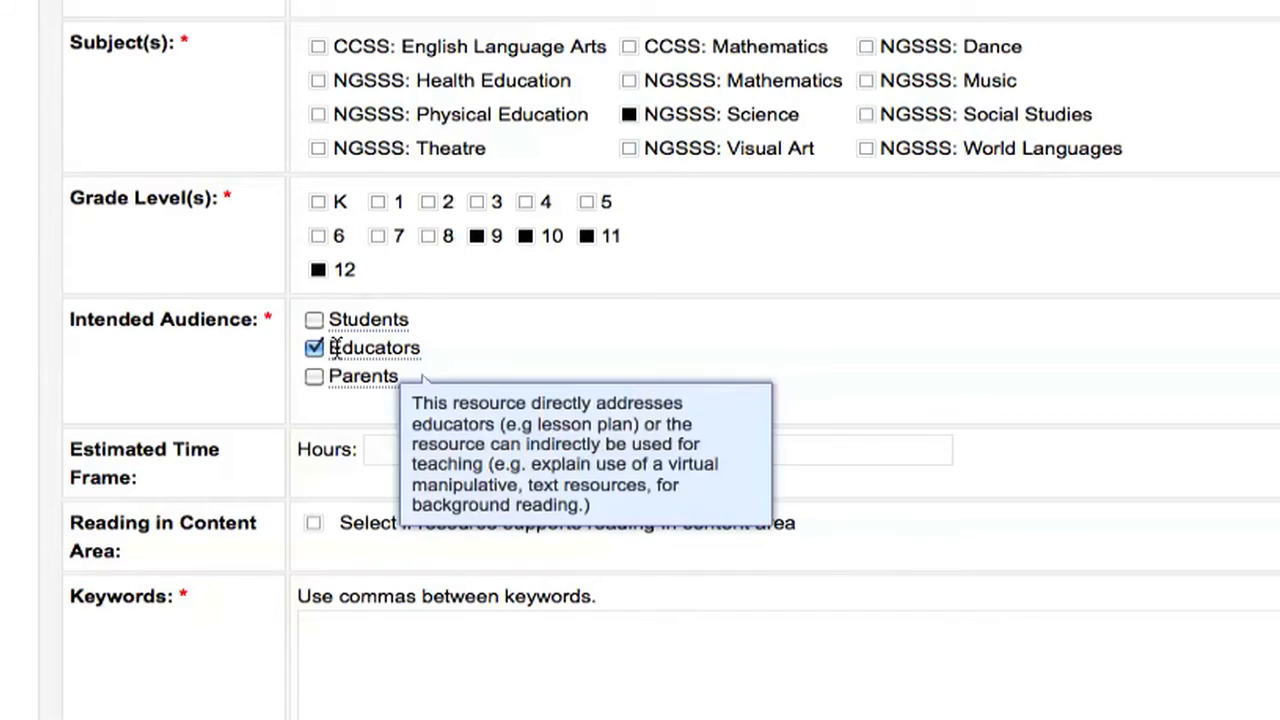
mouse_move(430, 362)
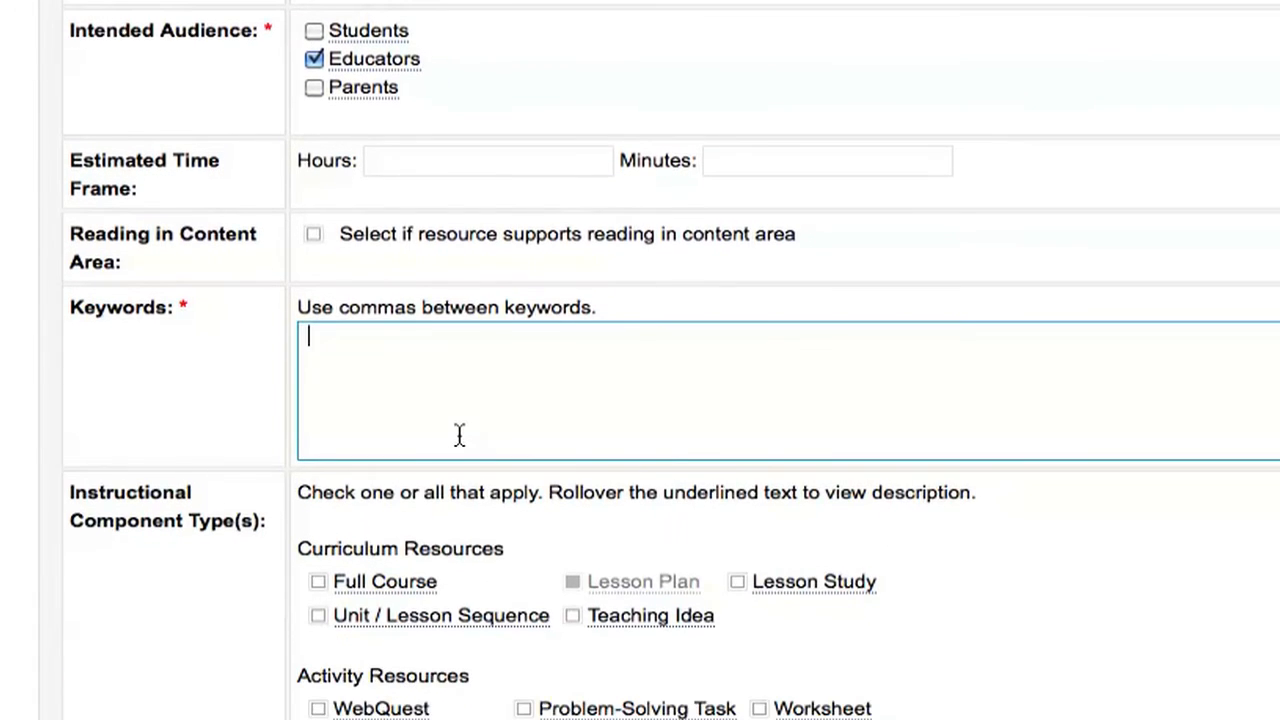
- Enter the keywords Cell, Eukaryote, Prokaryote, organ, tissue, reproduction
type("Cell, Eukaryote, Prokaryote, organ, tissue, reproduction")
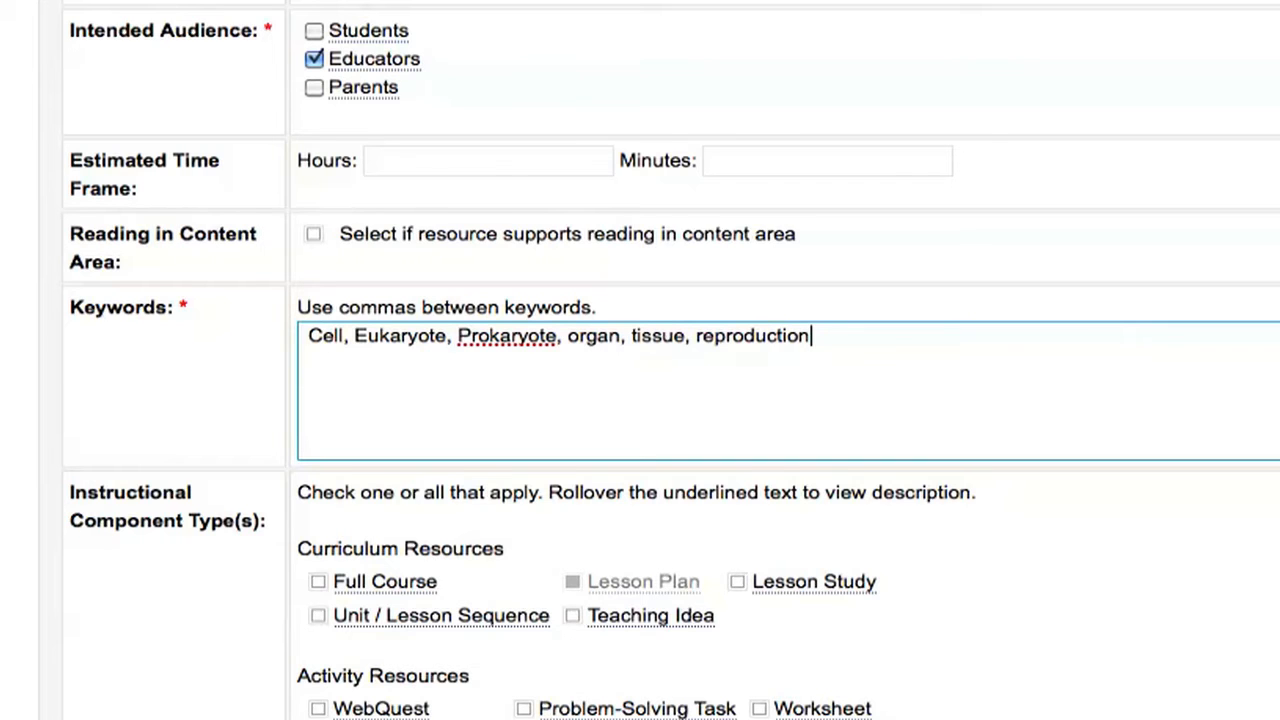
scroll("down", 3)
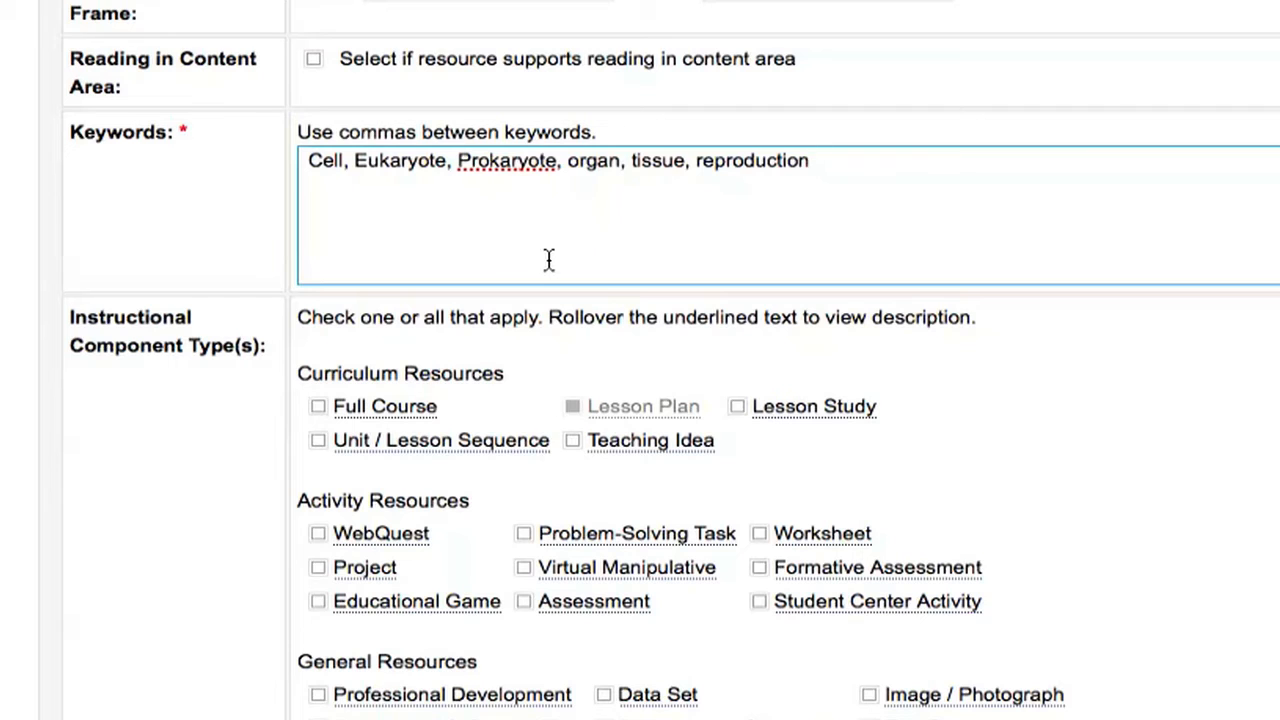
scroll("down", 3)
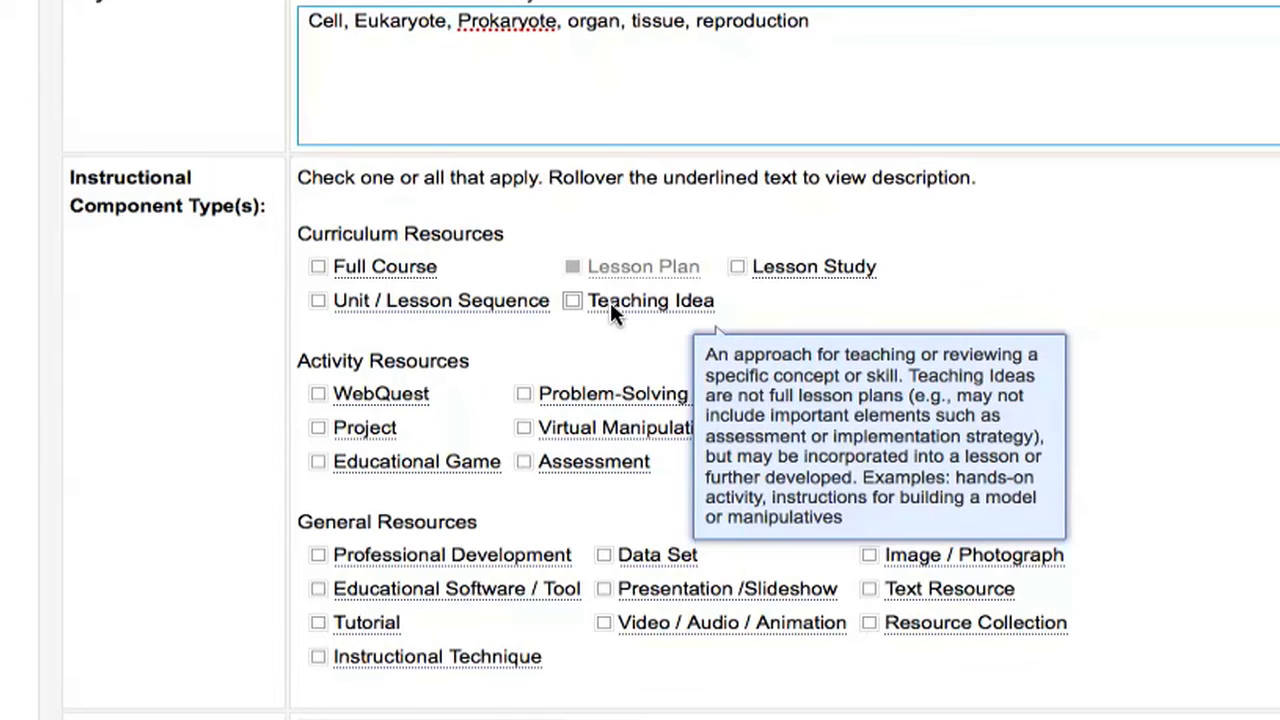
scroll("down", 3)
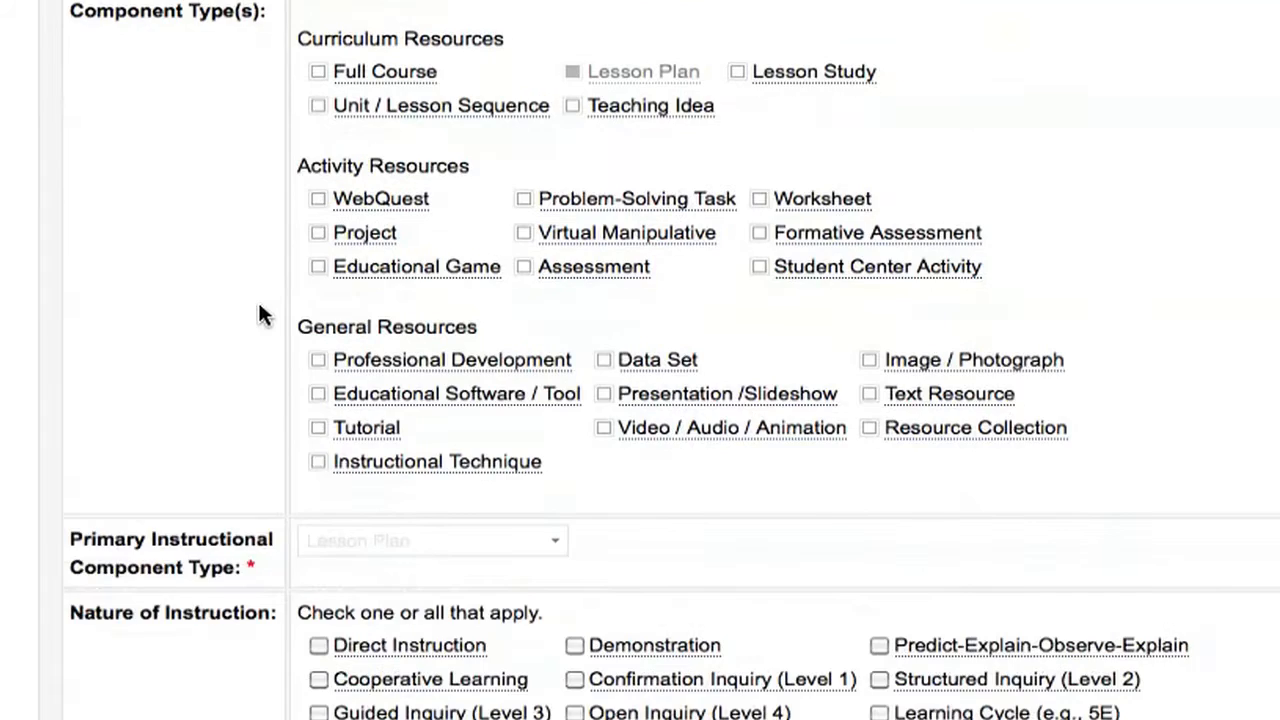
scroll("down", 3)
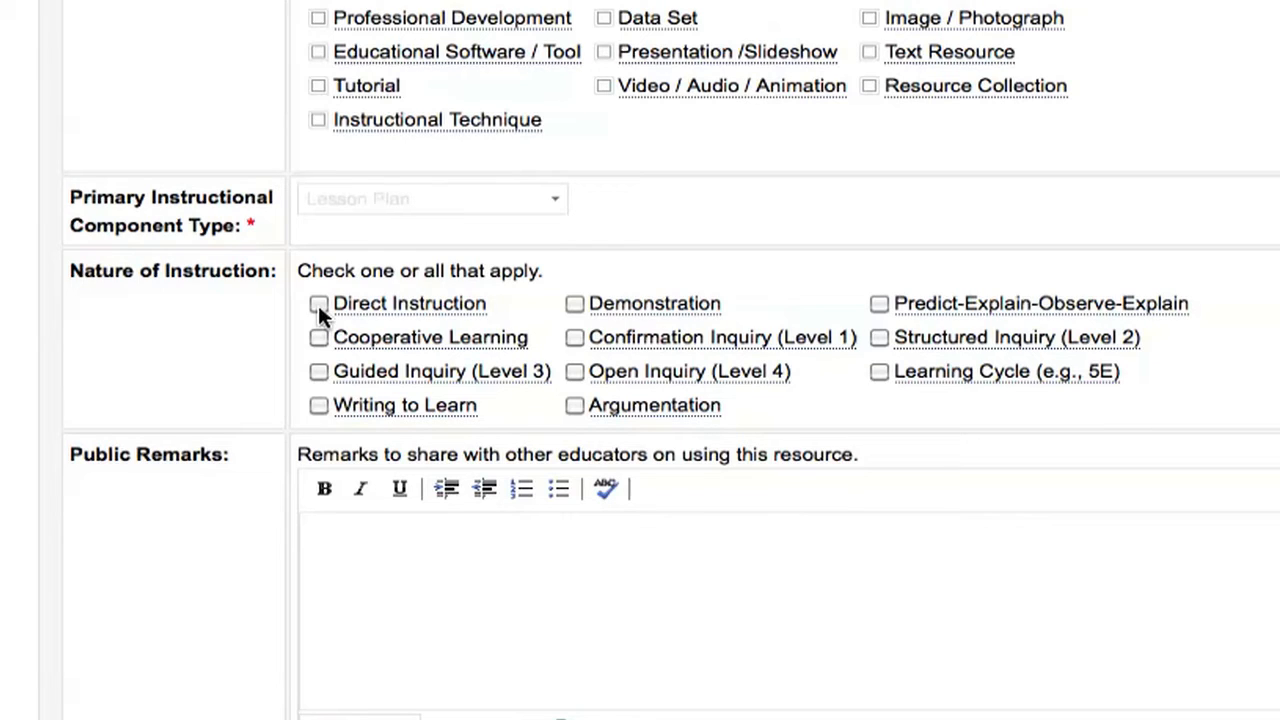
- Mark Direct Instruction, set Public Remarks to 'none' and continue to the attachments section
left_click(318, 304)
type("n")
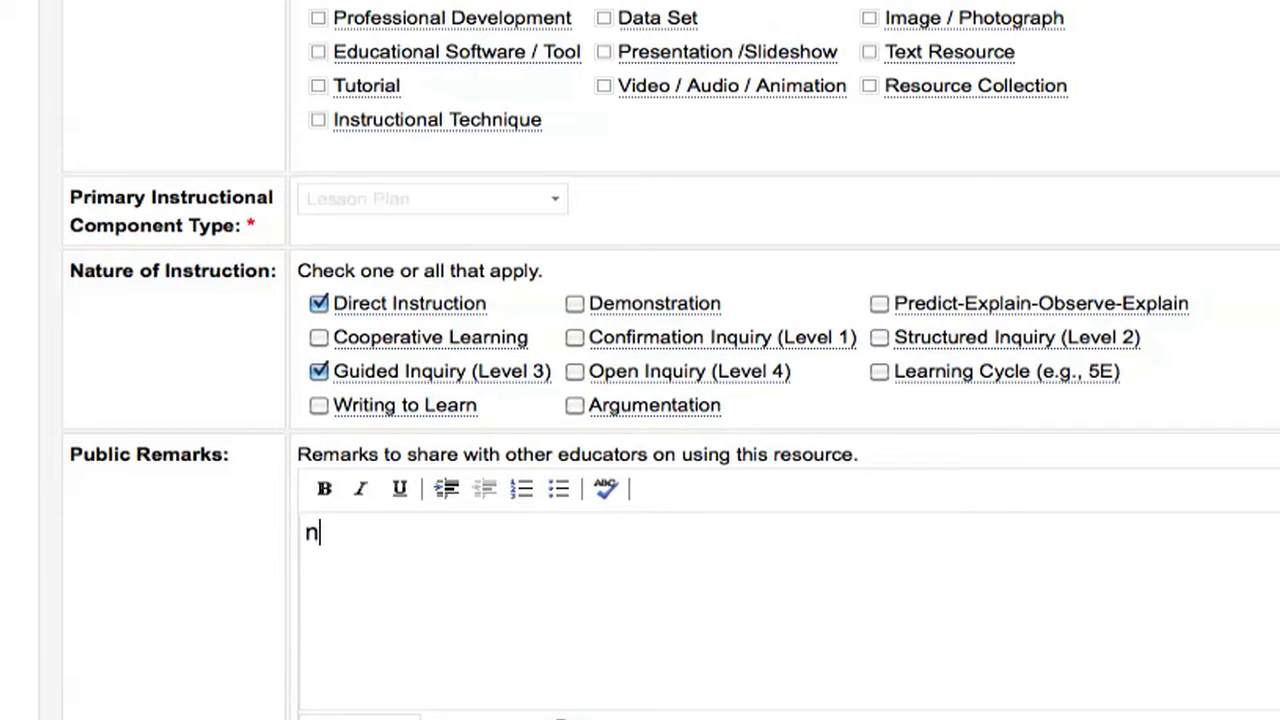
type("one")
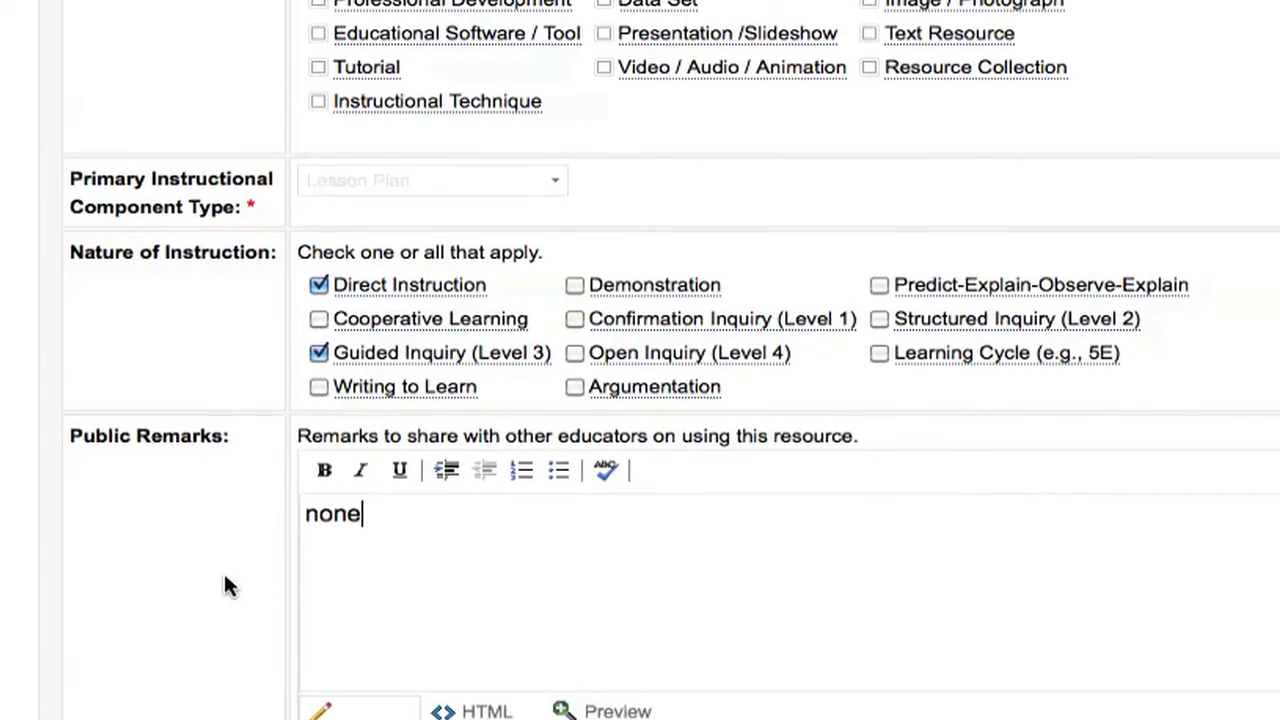
scroll("down", 3)
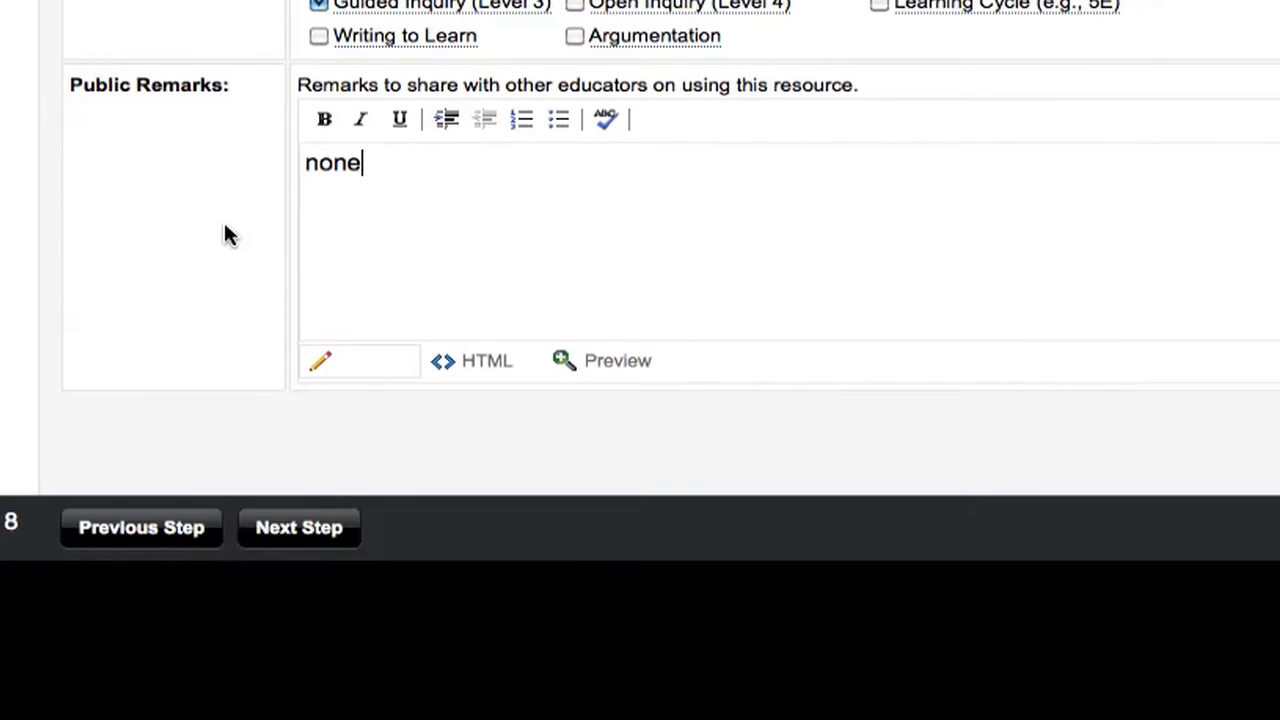
left_click(298, 528)
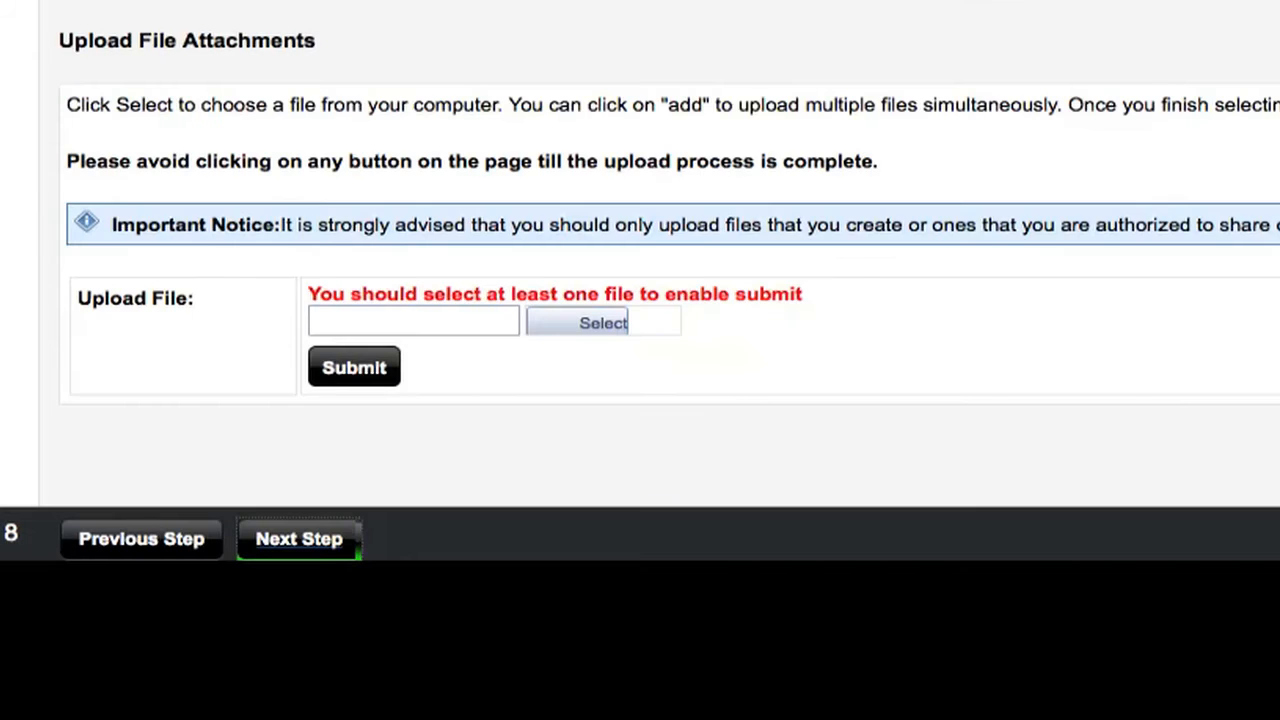
- Look over the Attachments section without uploading any file
scroll("up", 3)
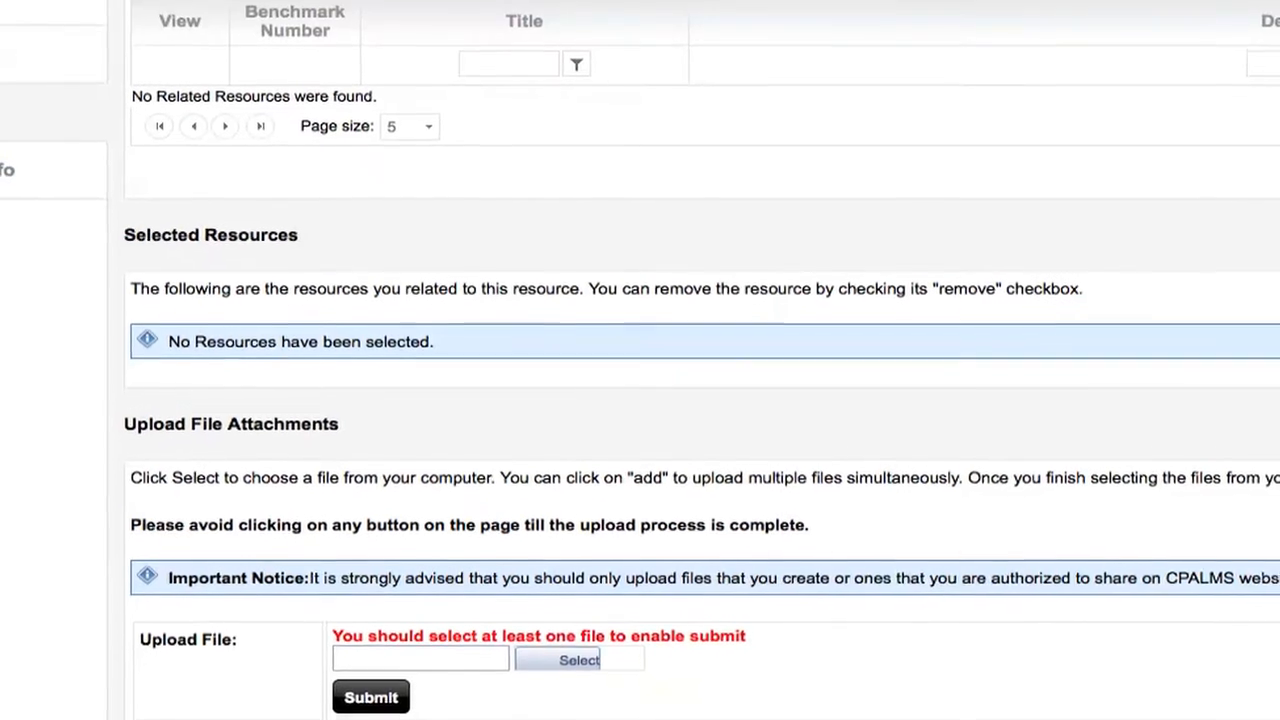
scroll("up", 3)
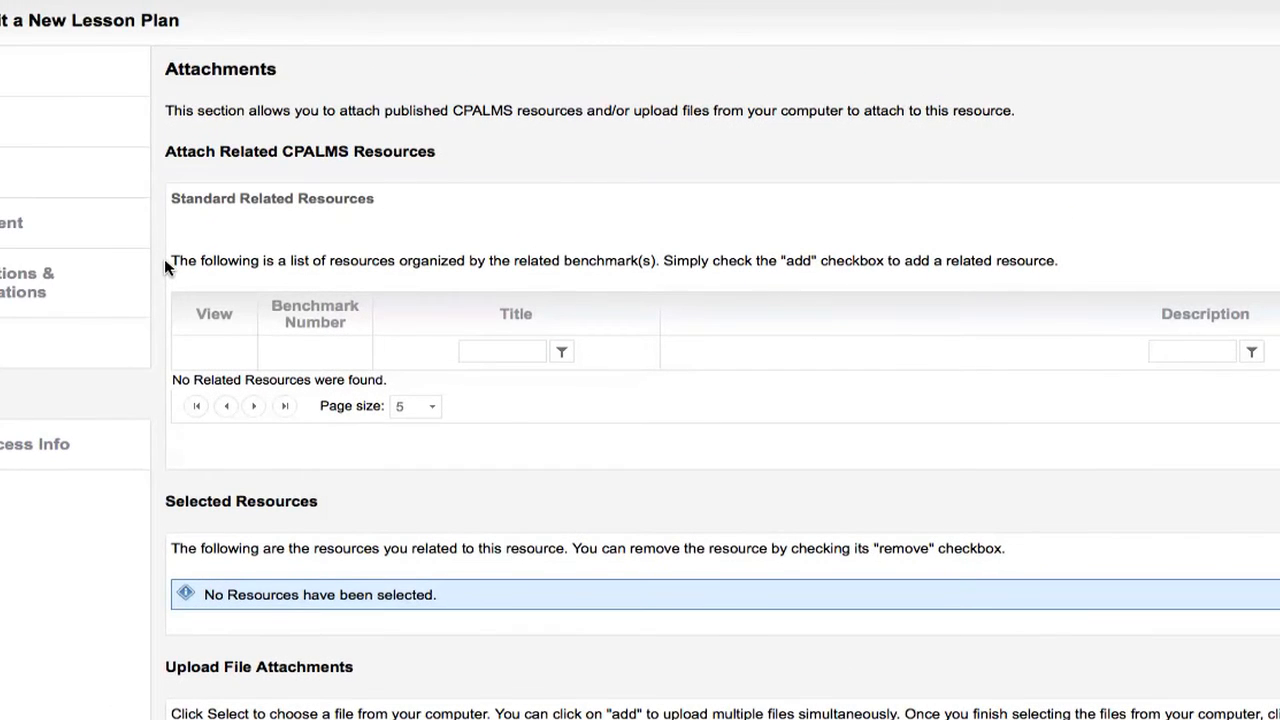
mouse_move(152, 504)
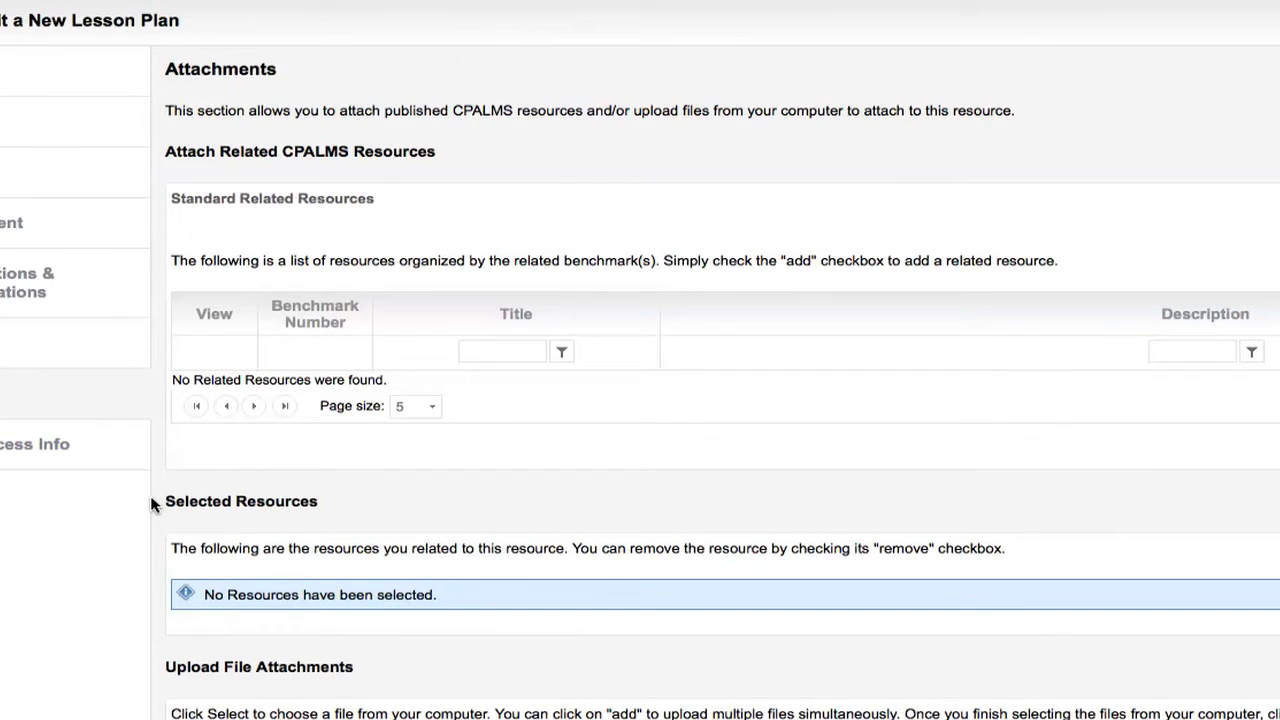
mouse_move(156, 528)
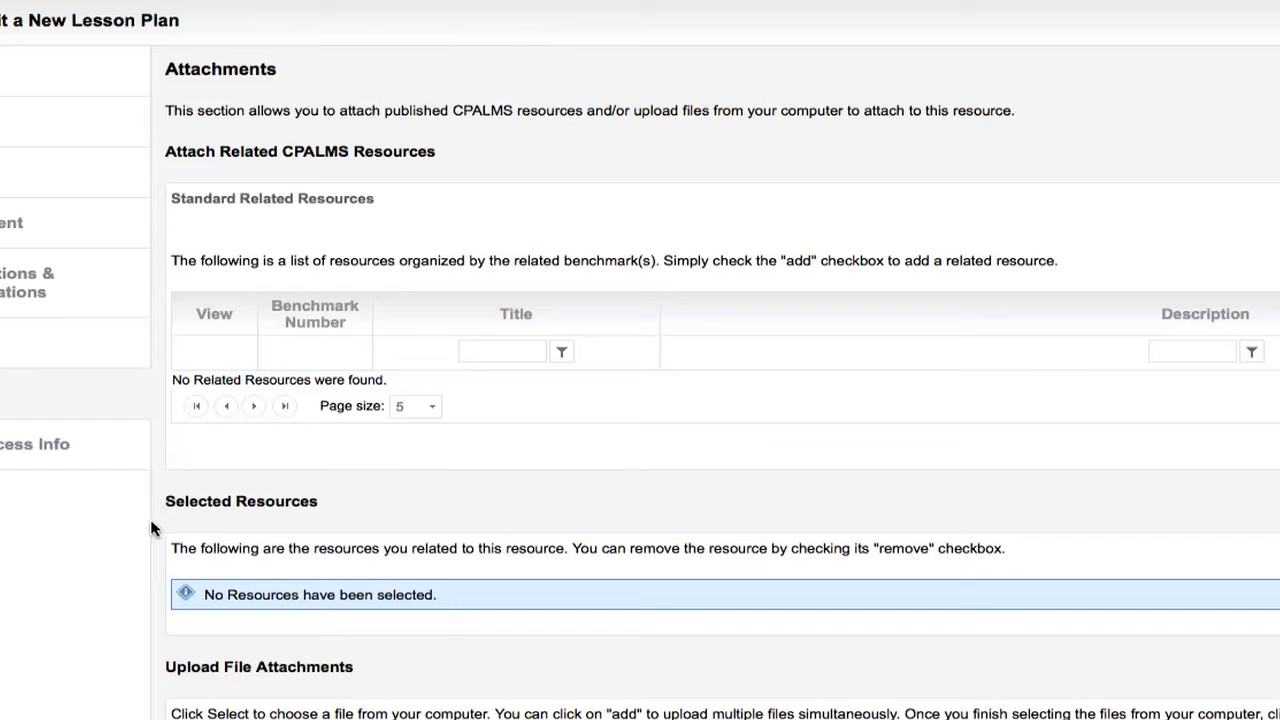
scroll("down", 3)
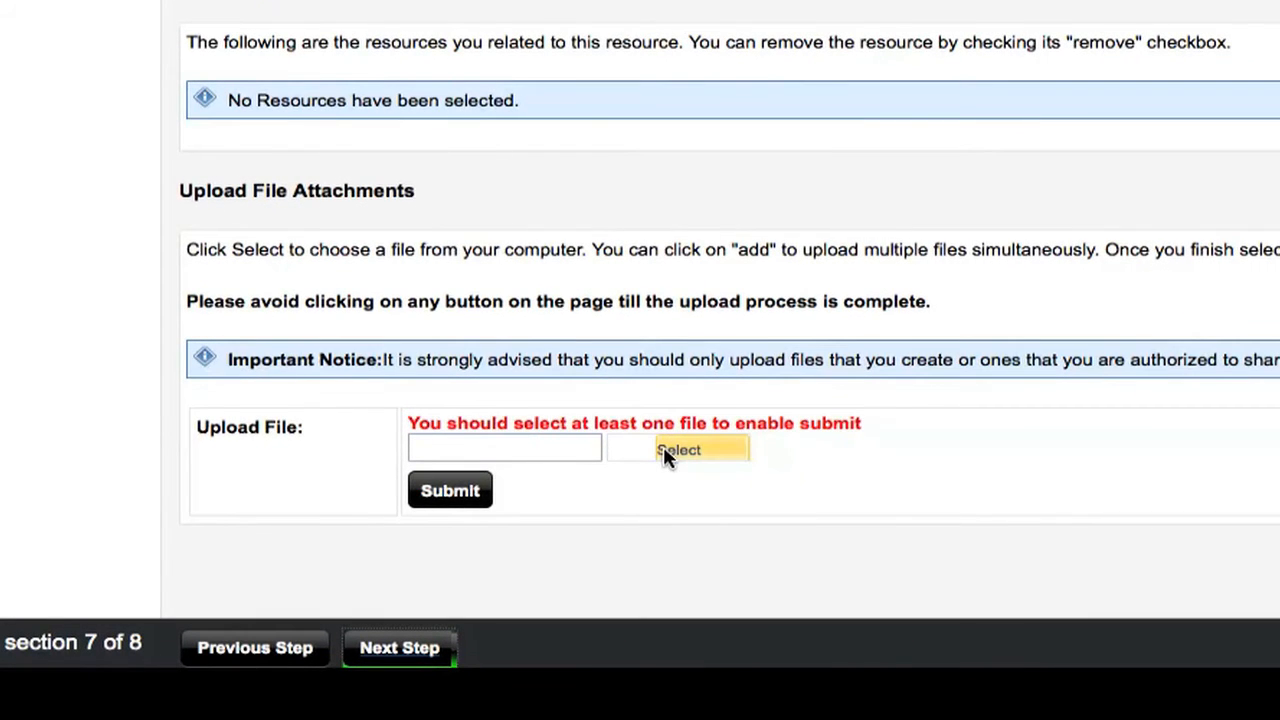
mouse_move(632, 476)
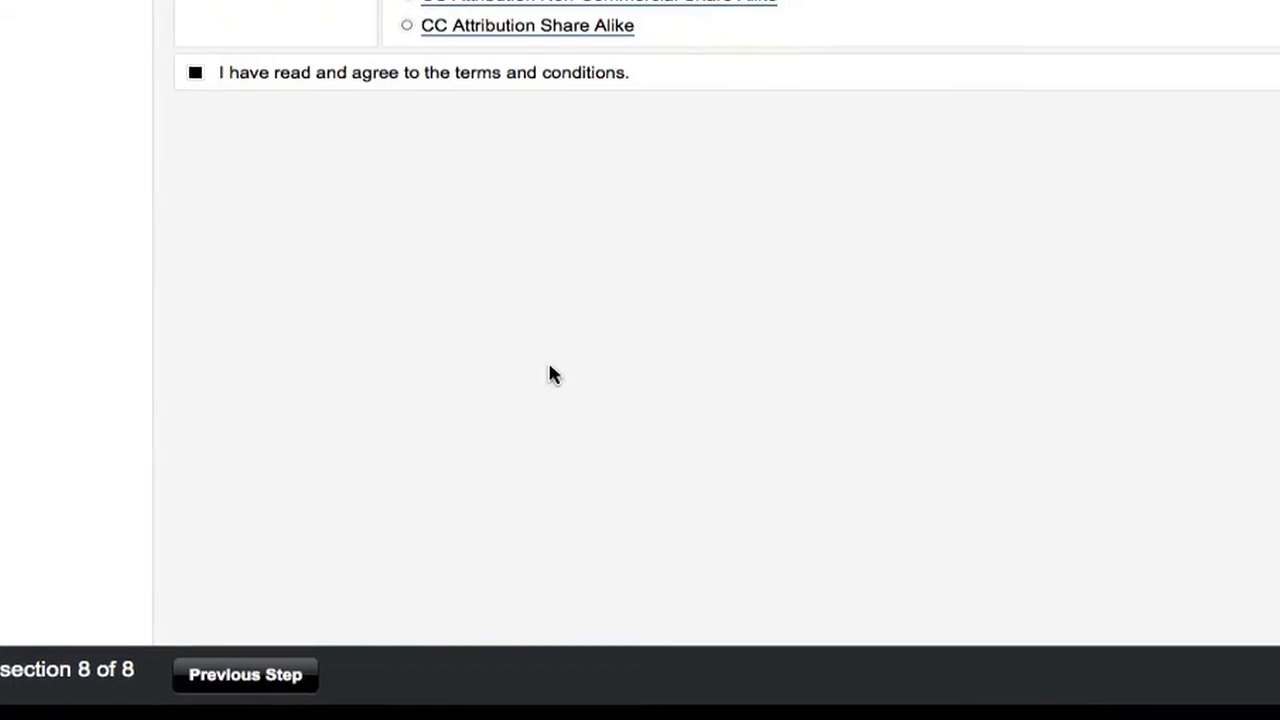
scroll("up", 3)
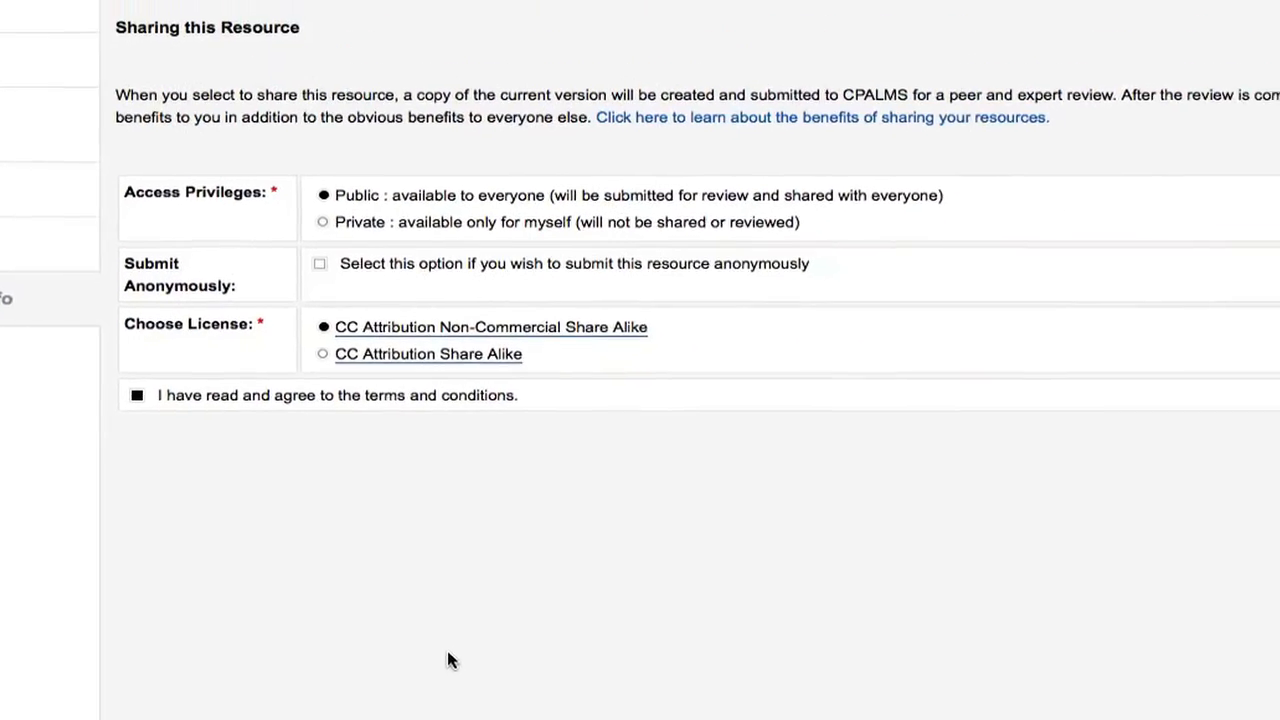
scroll("up", 3)
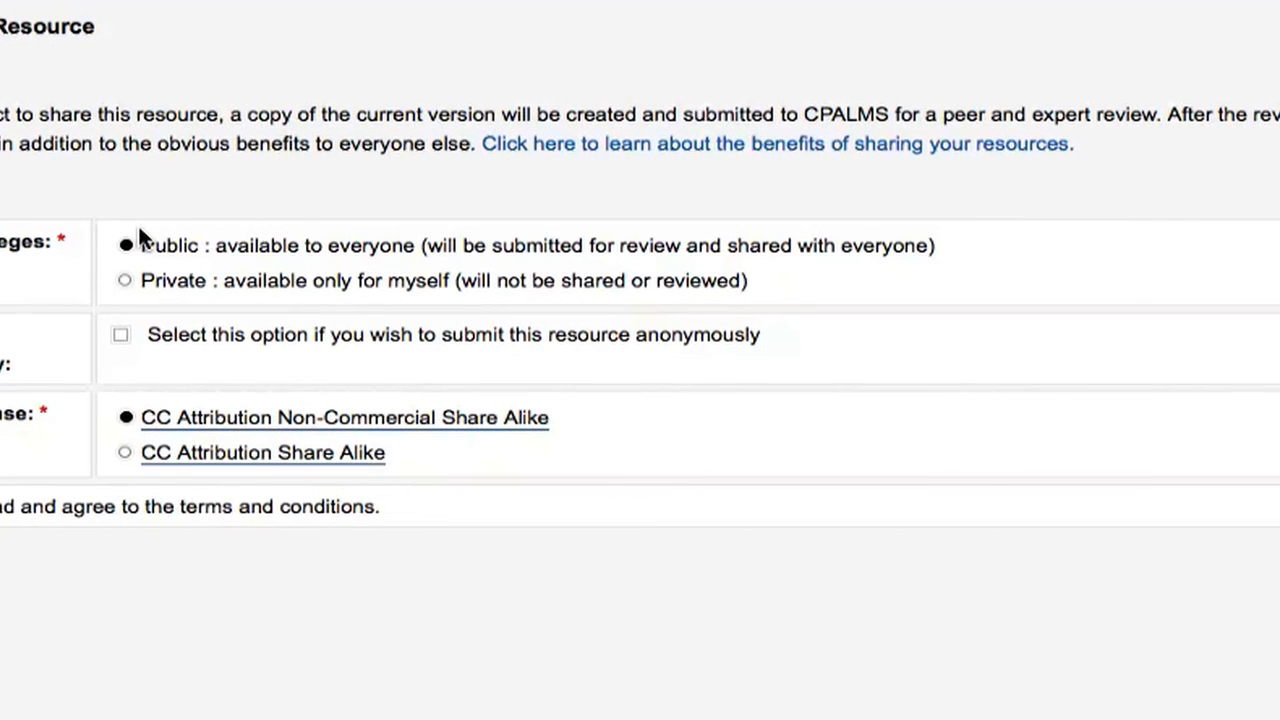
mouse_move(666, 160)
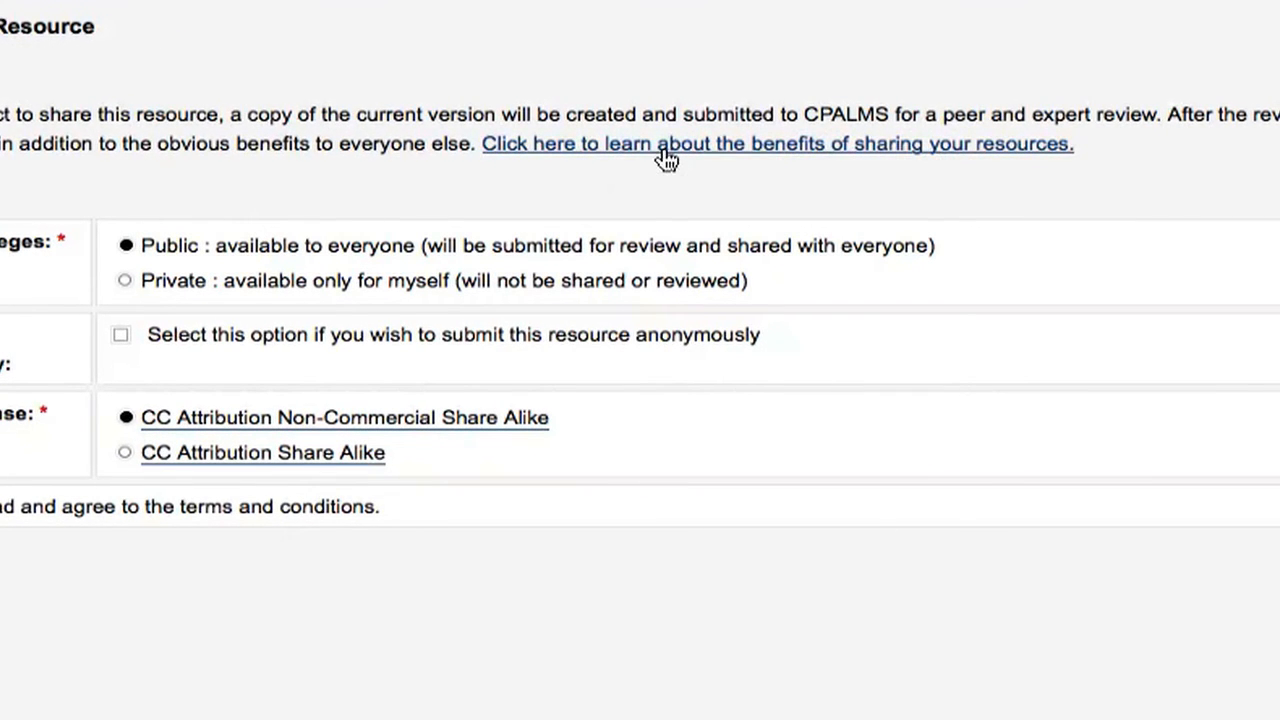
mouse_move(644, 156)
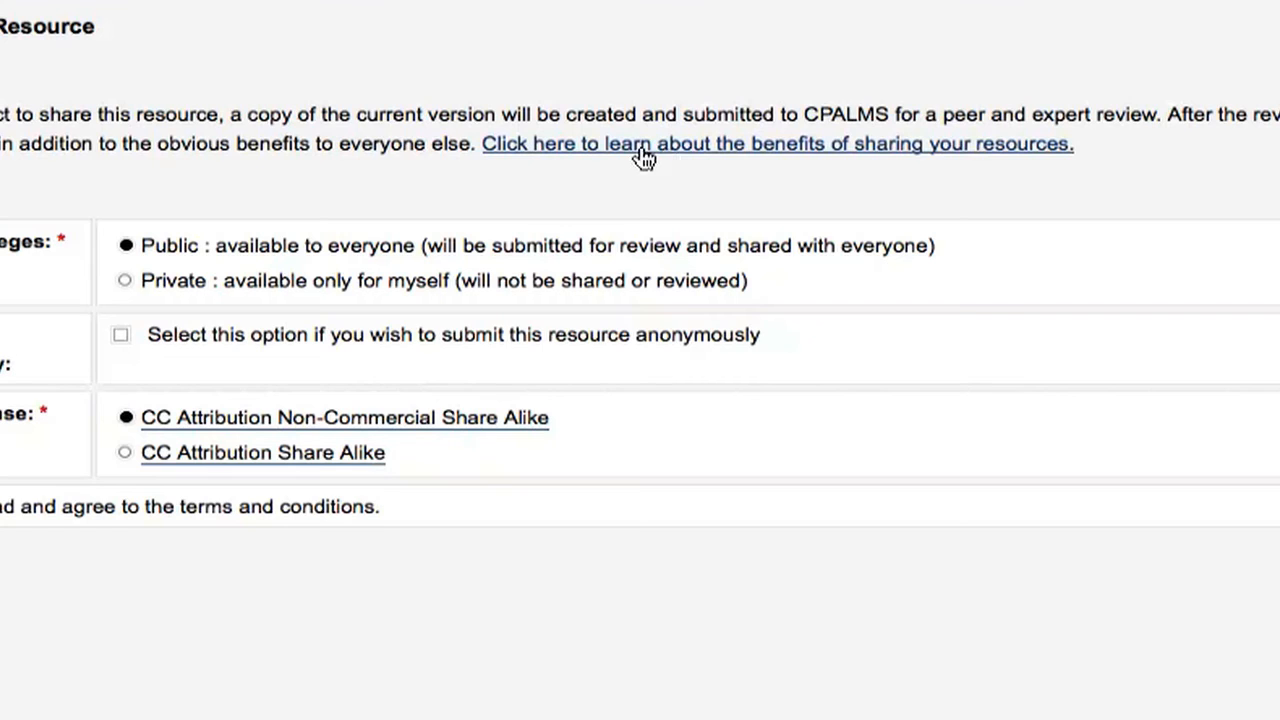
scroll("up", 3)
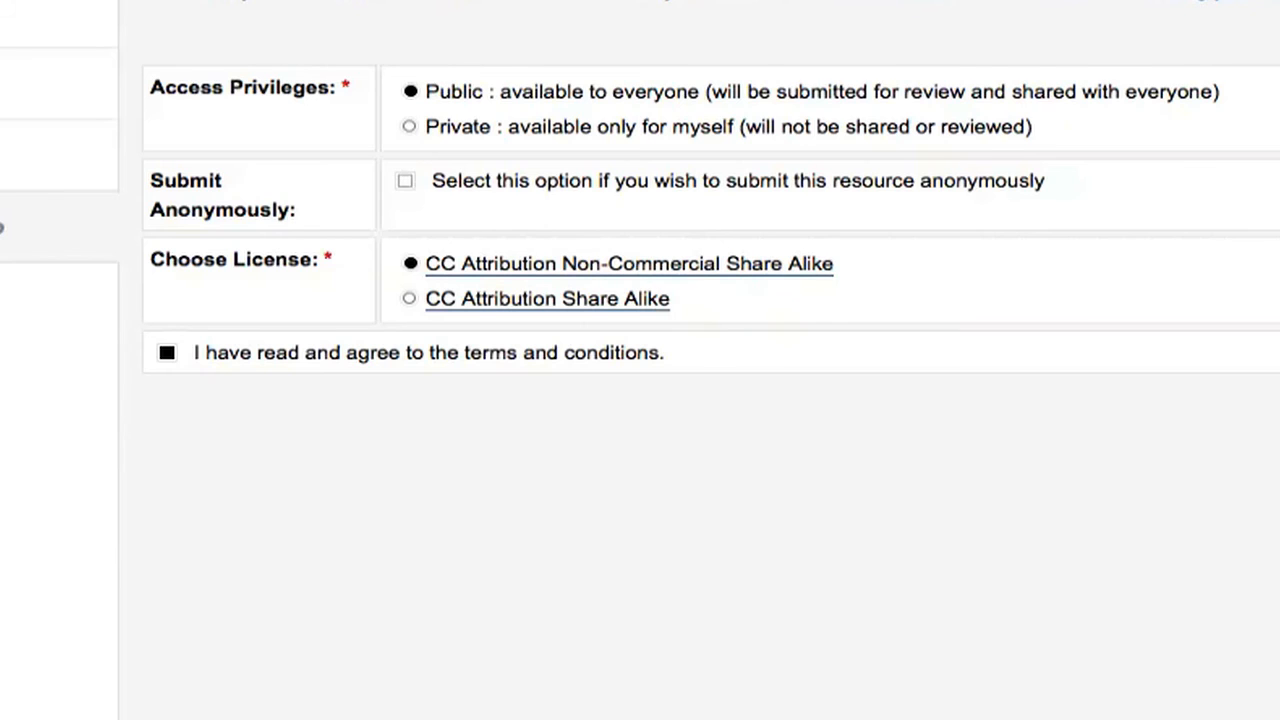
scroll("up", 3)
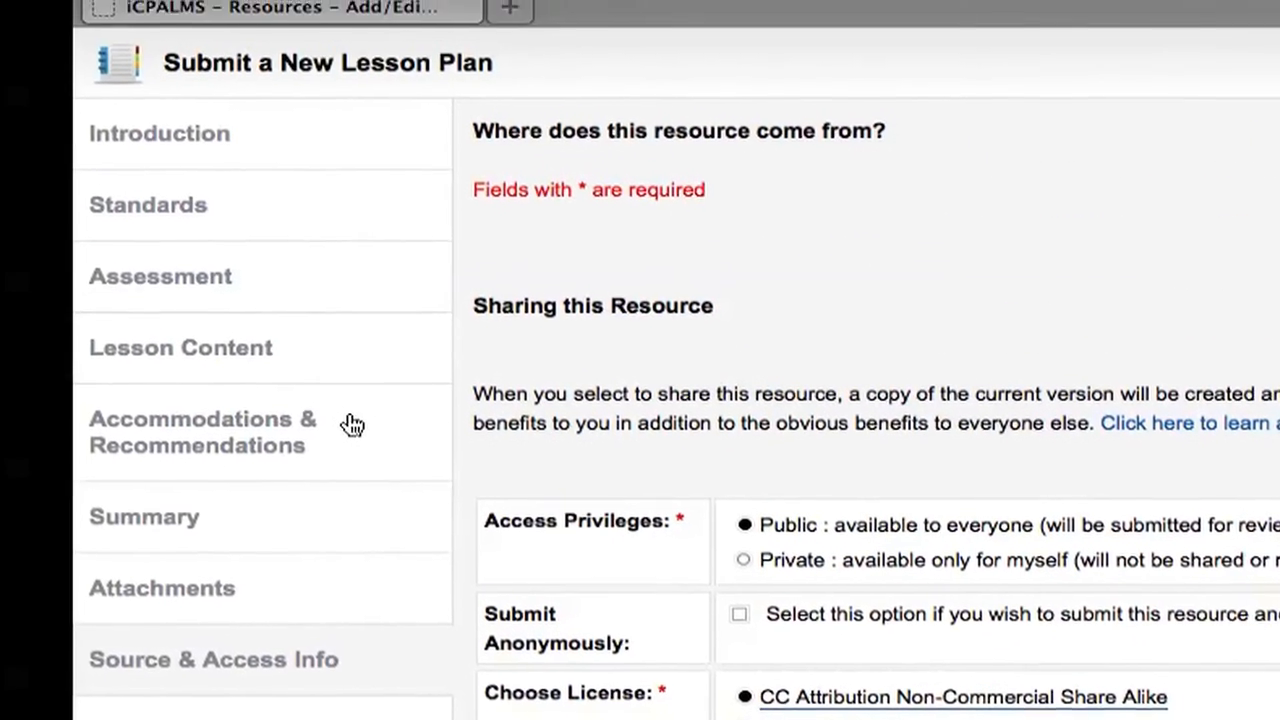
scroll("down", 3)
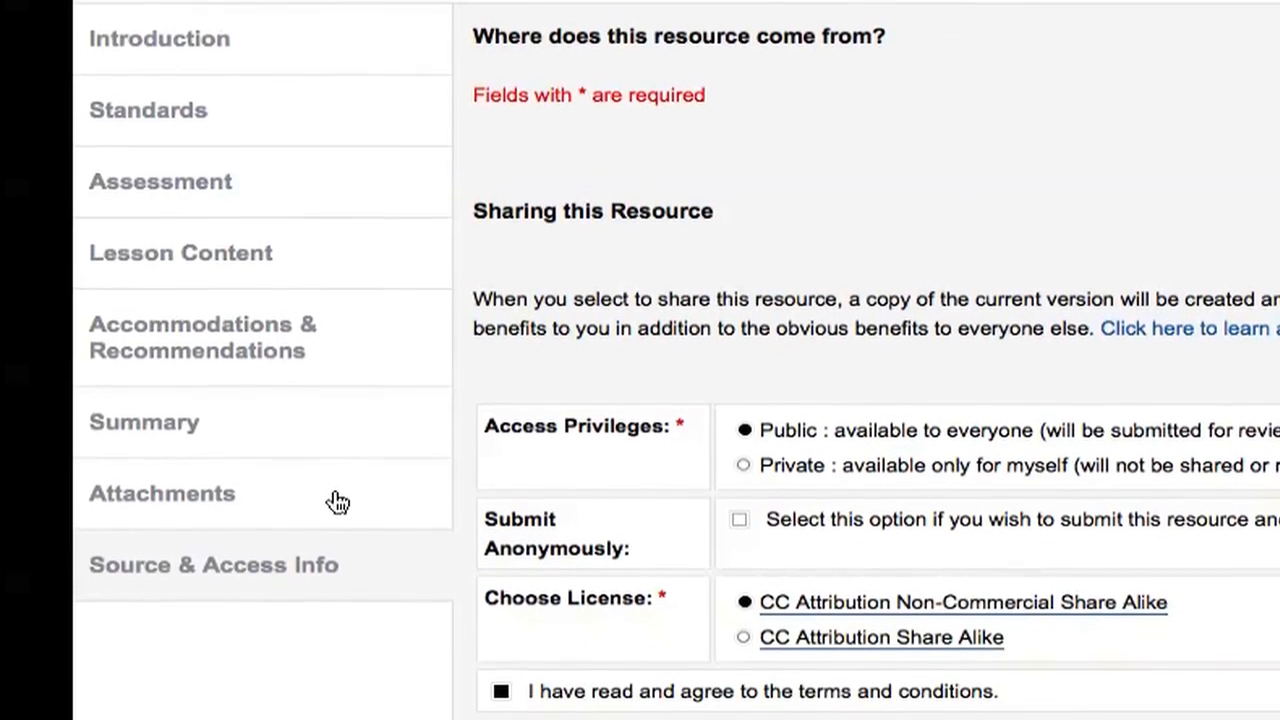
scroll("down", 3)
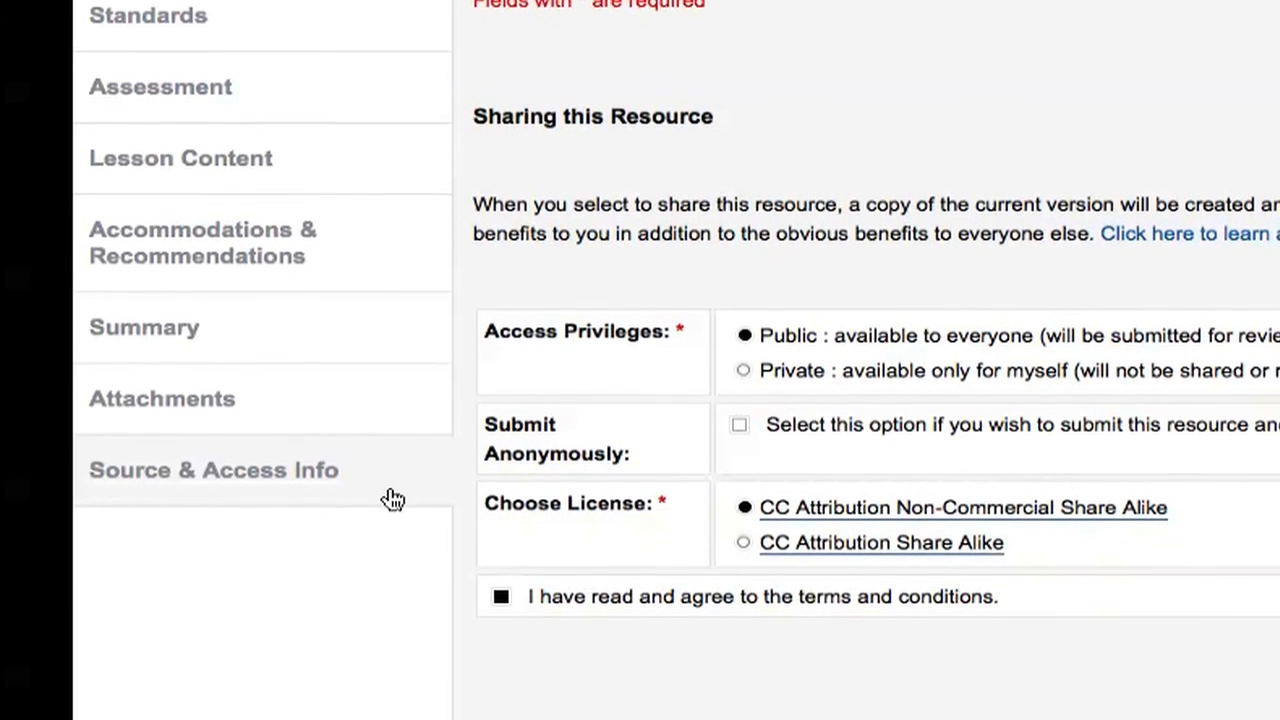
scroll("down", 3)
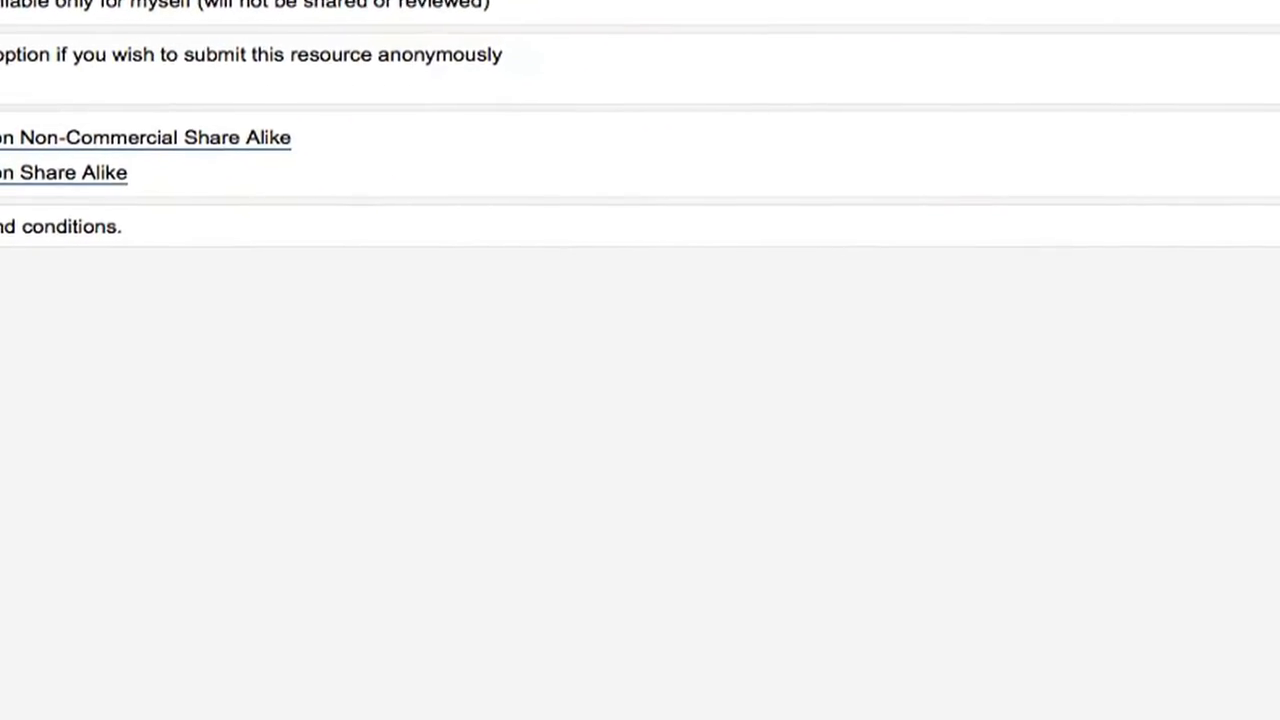